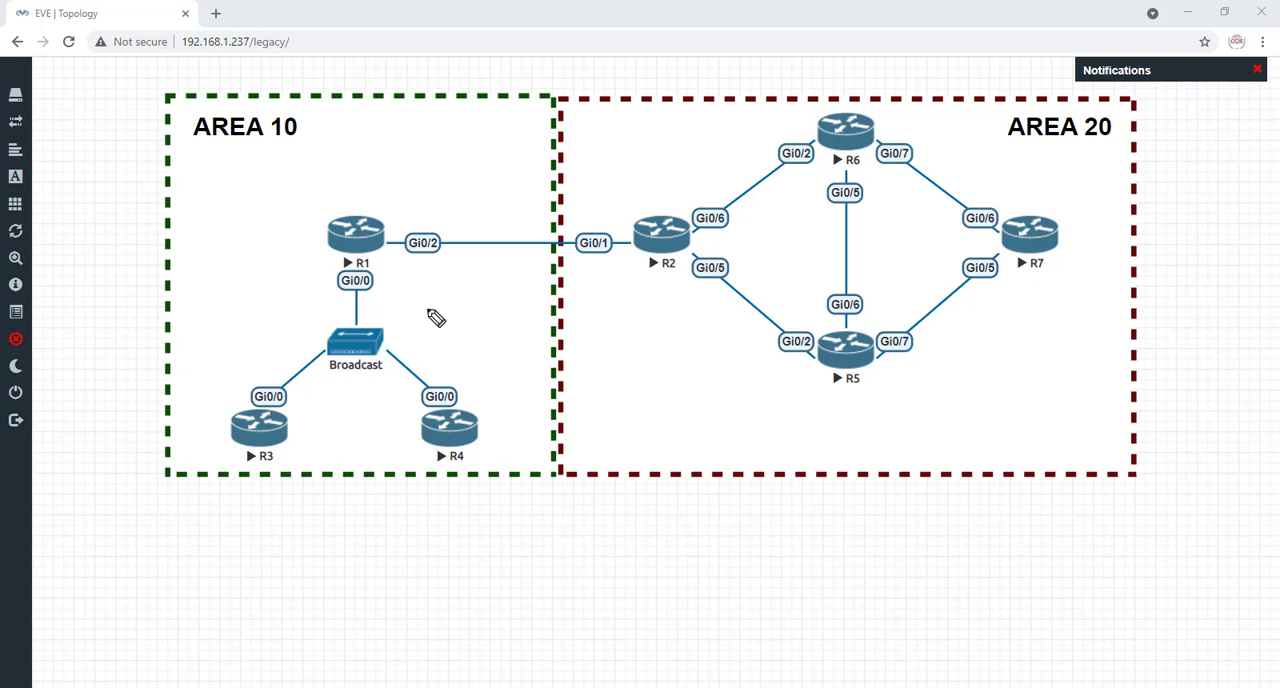
mouse_move(396, 252)
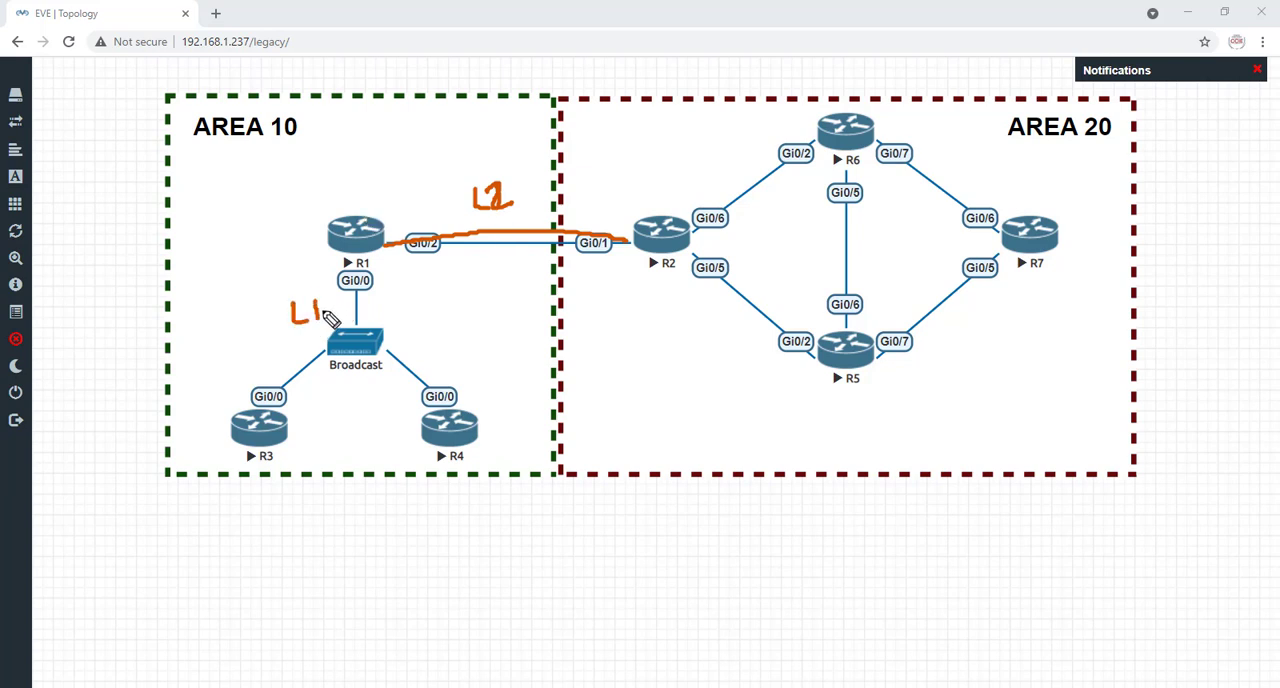
mouse_move(396, 284)
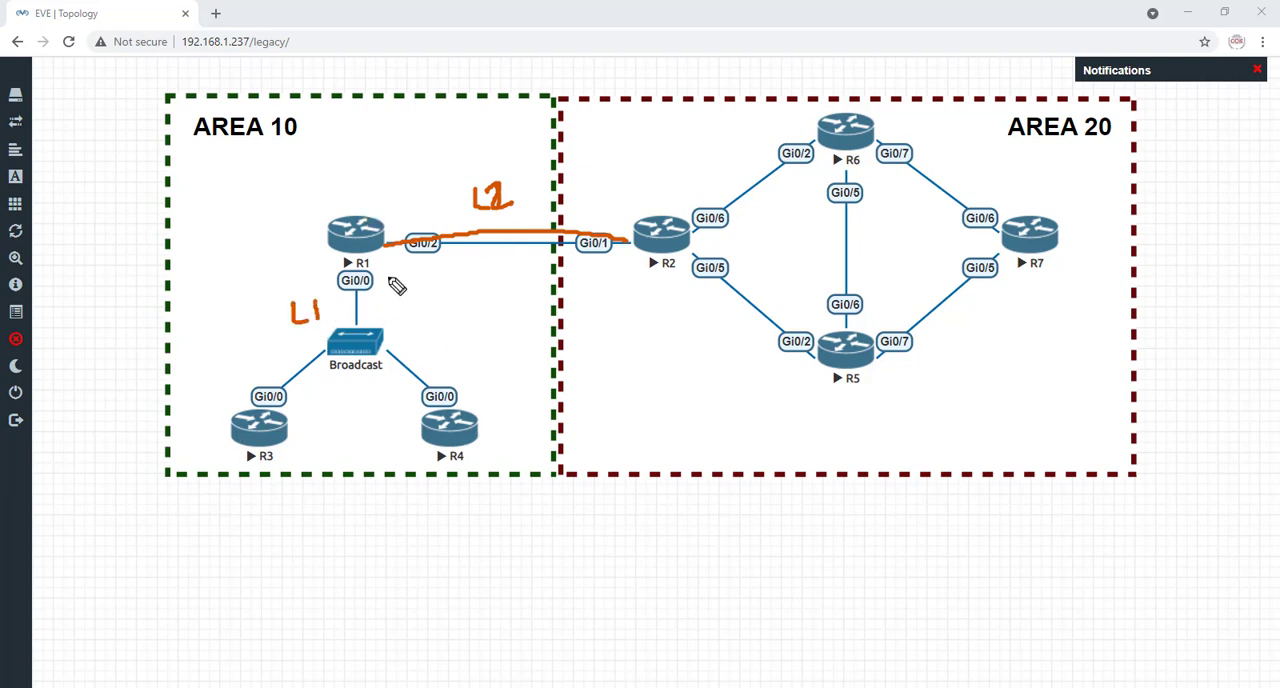
mouse_move(368, 204)
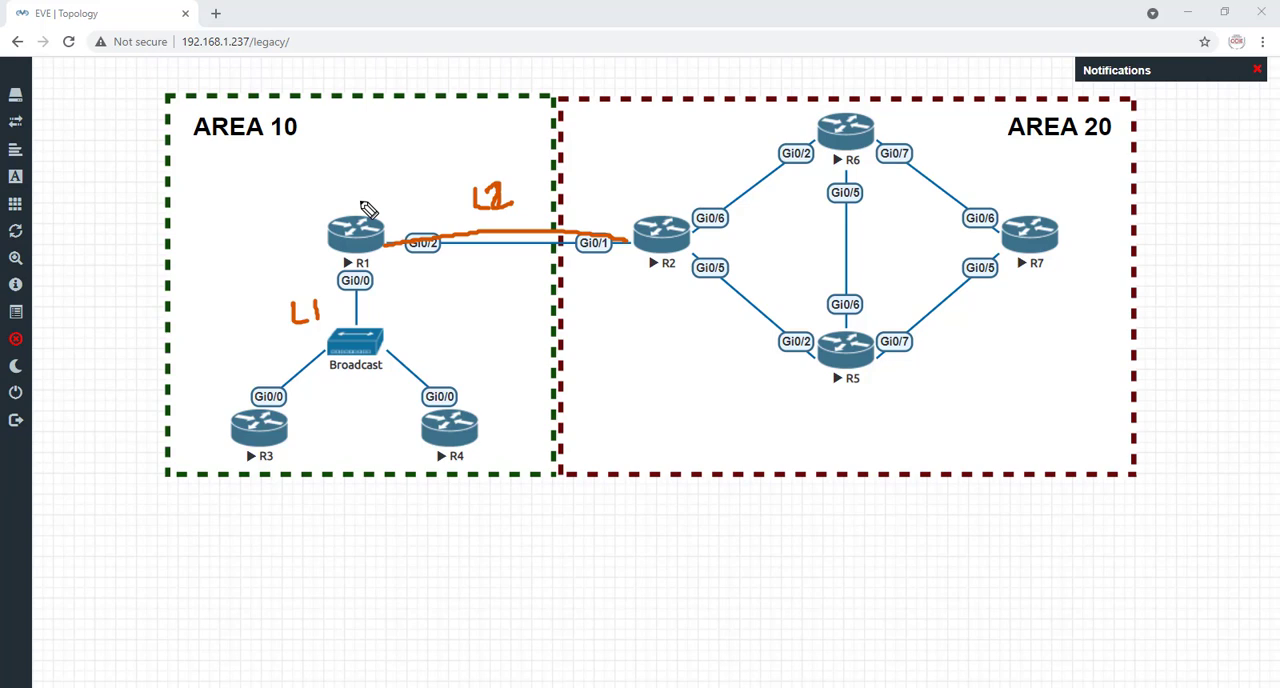
mouse_move(356, 222)
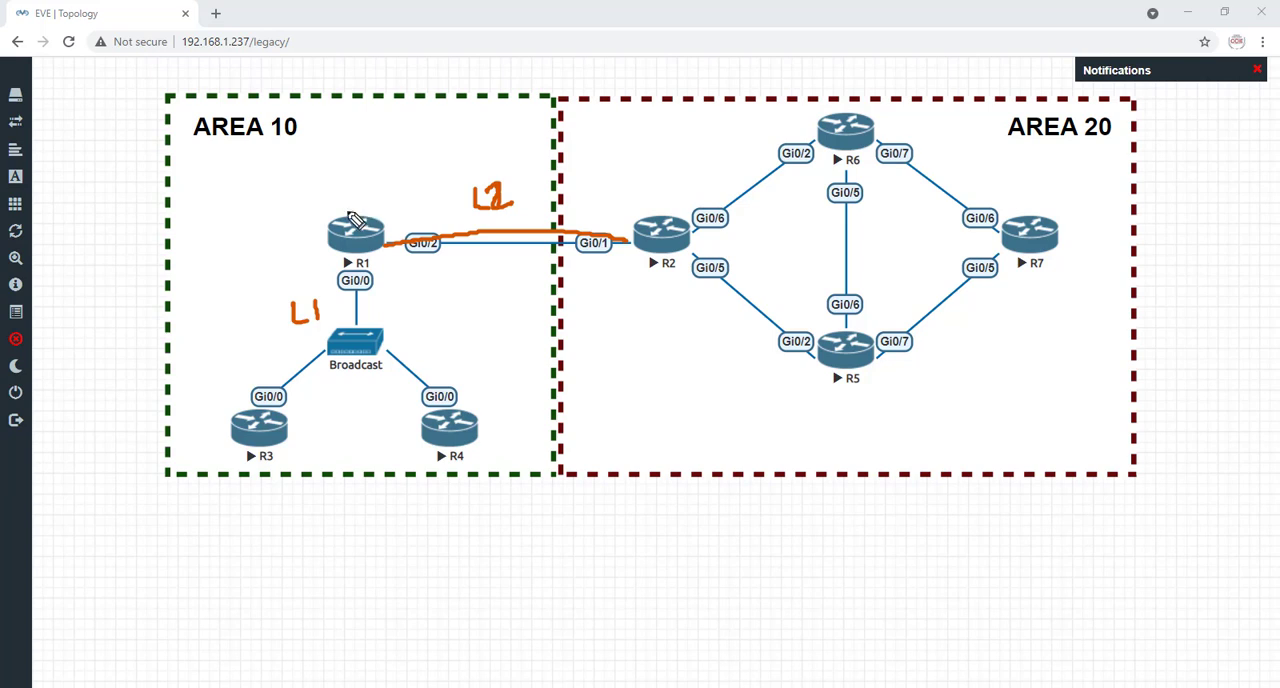
mouse_move(352, 236)
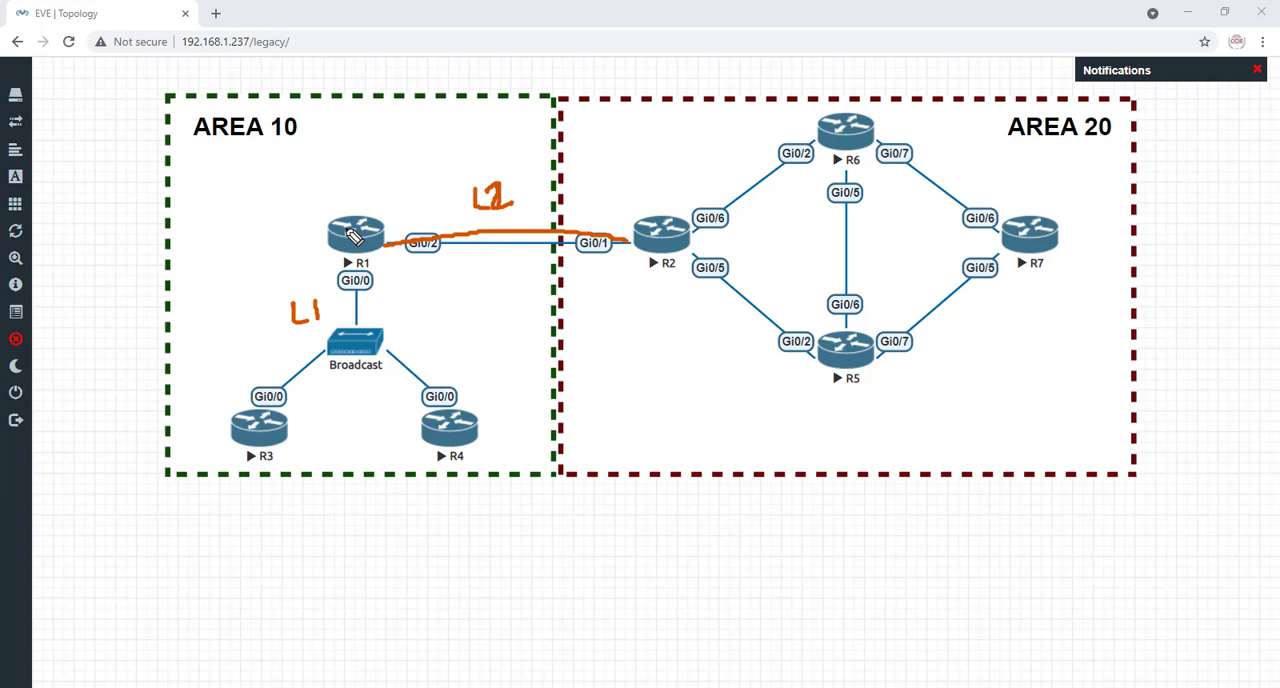
mouse_move(316, 236)
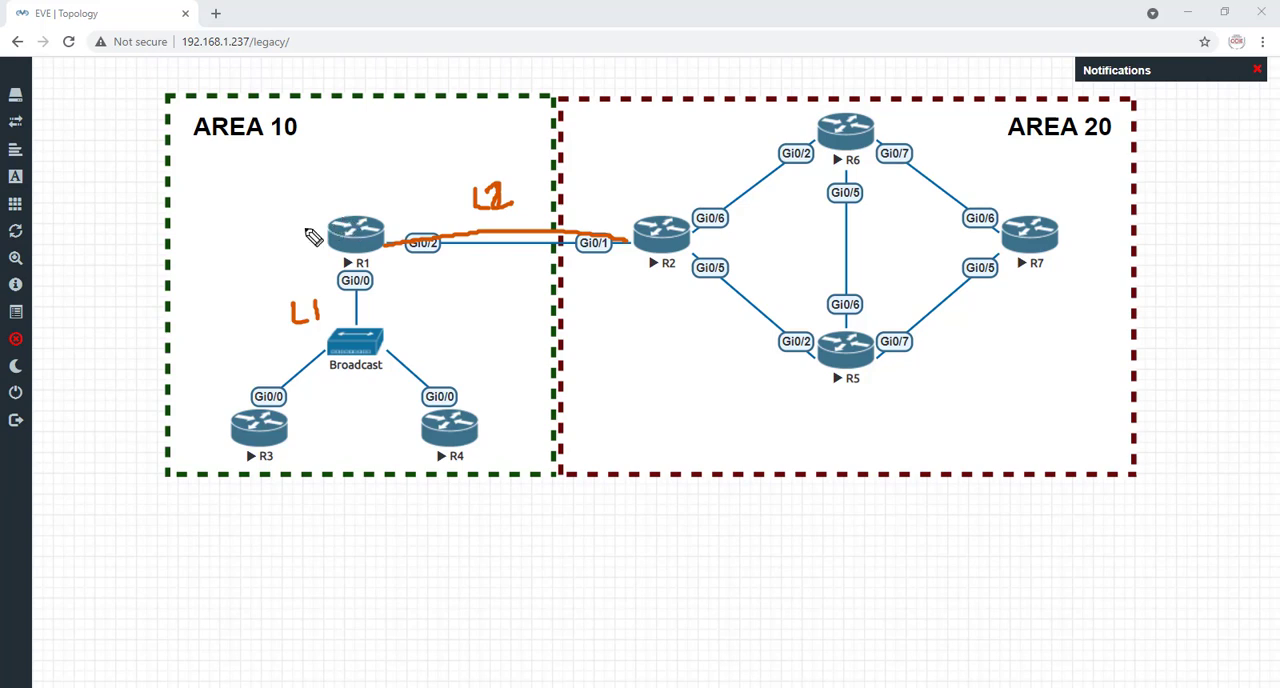
mouse_move(308, 276)
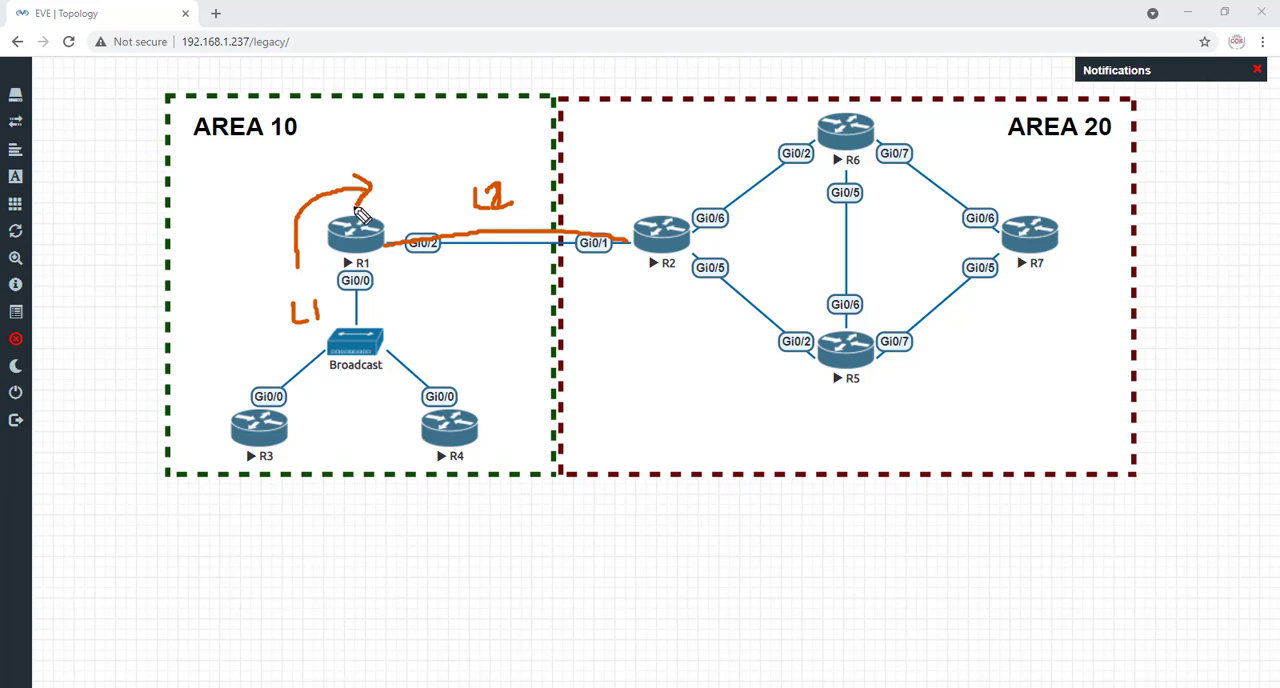
mouse_move(368, 236)
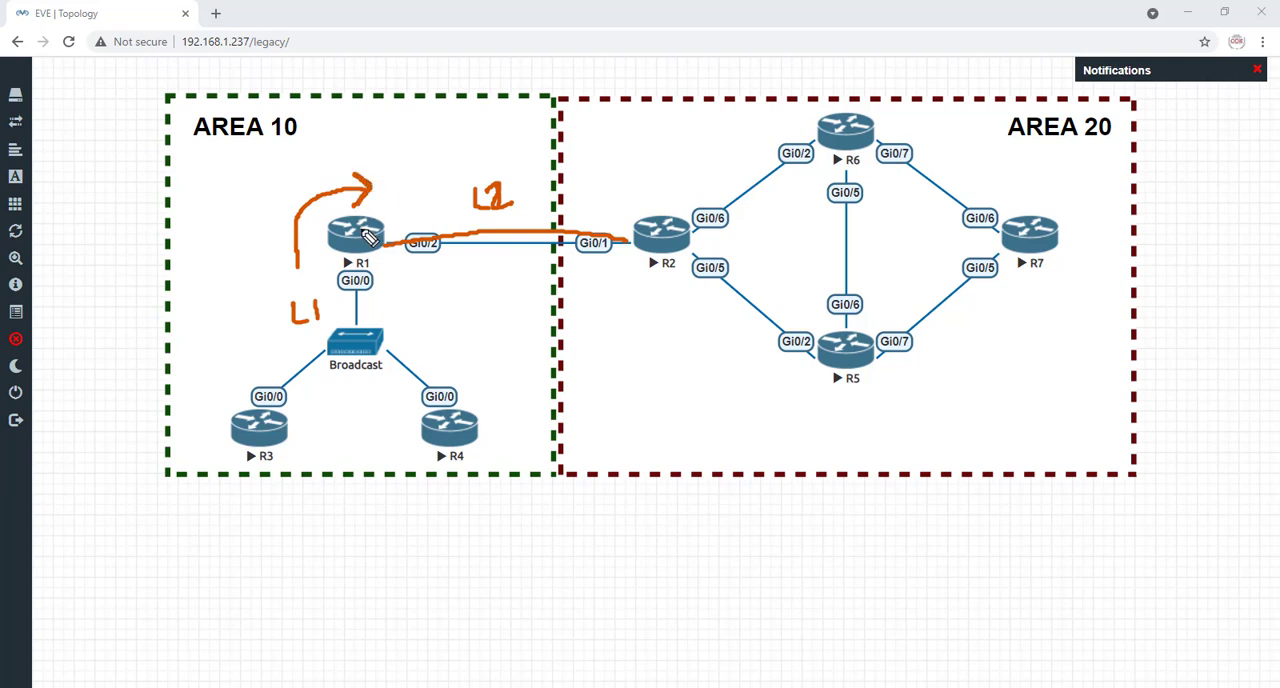
mouse_move(410, 248)
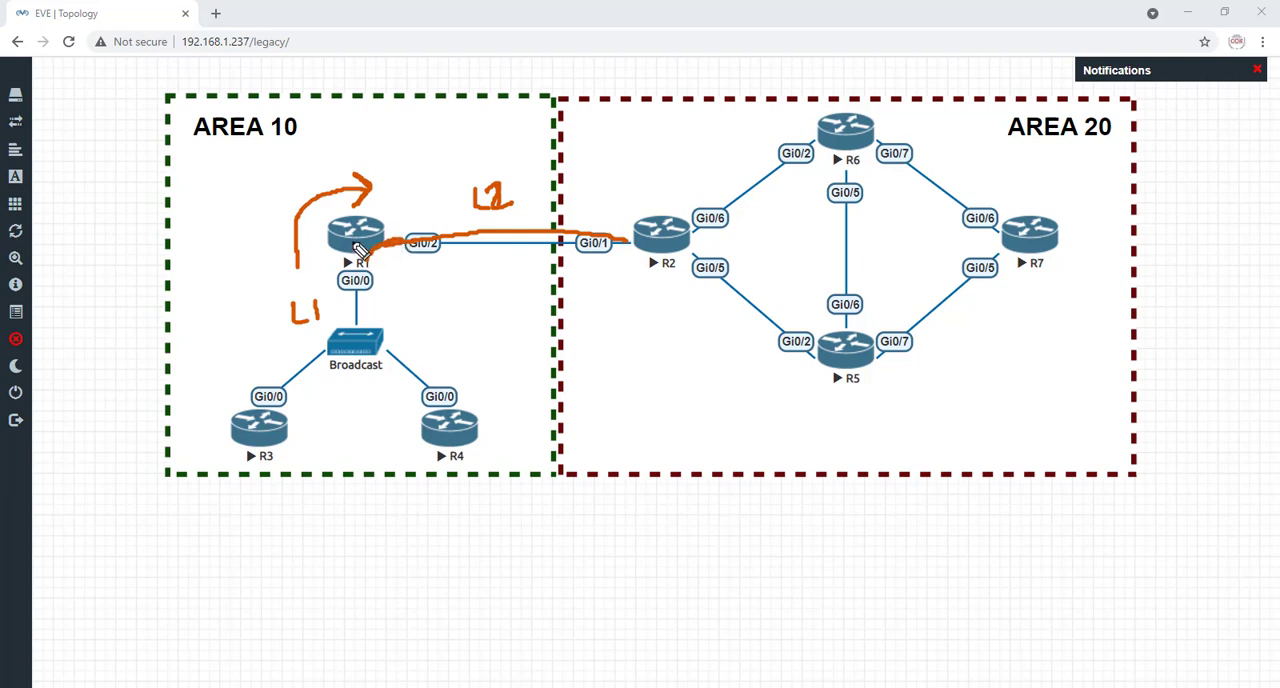
On R3, run 'show ip route isis | b Gate' and mark the default route's next hop 10.0.134.1.
left_click_drag(344, 250, 376, 276)
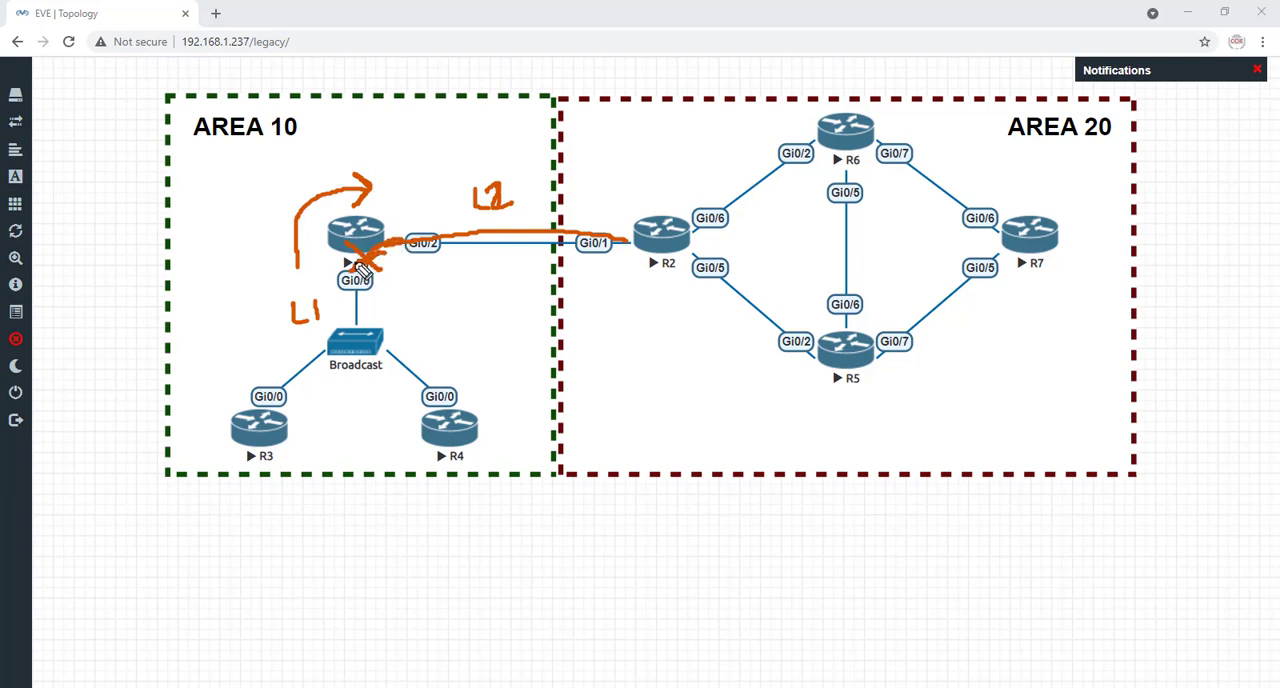
mouse_move(404, 320)
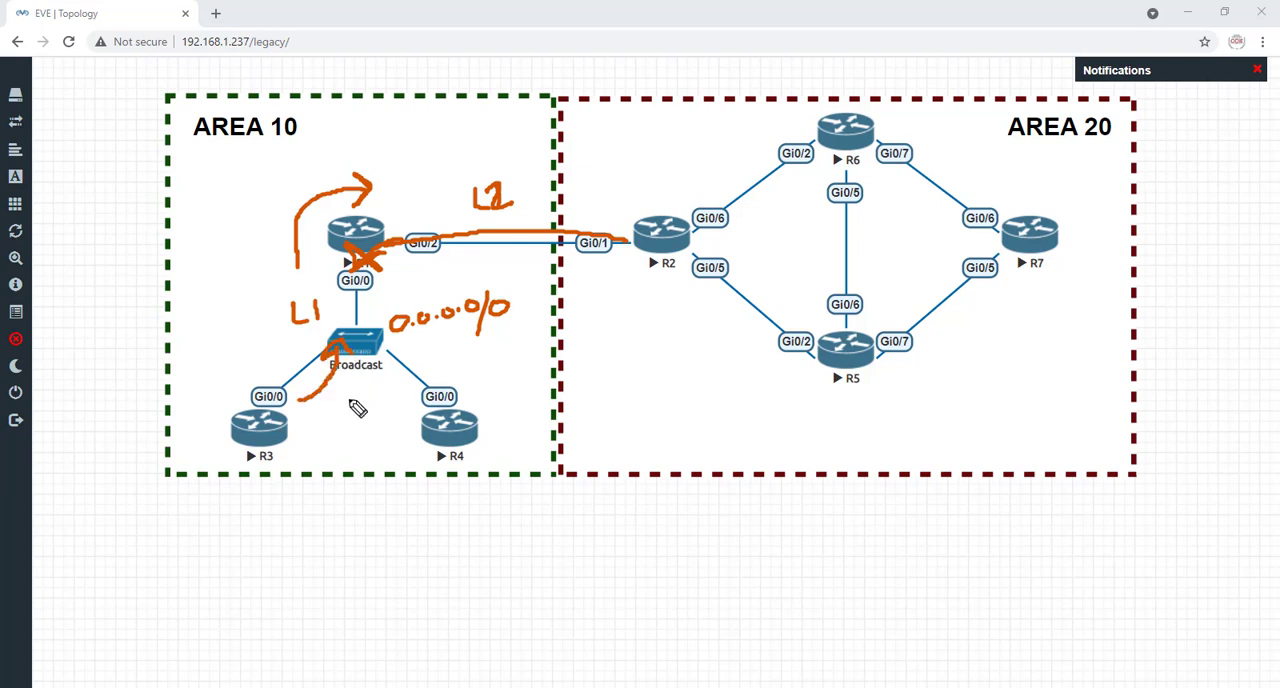
mouse_move(250, 486)
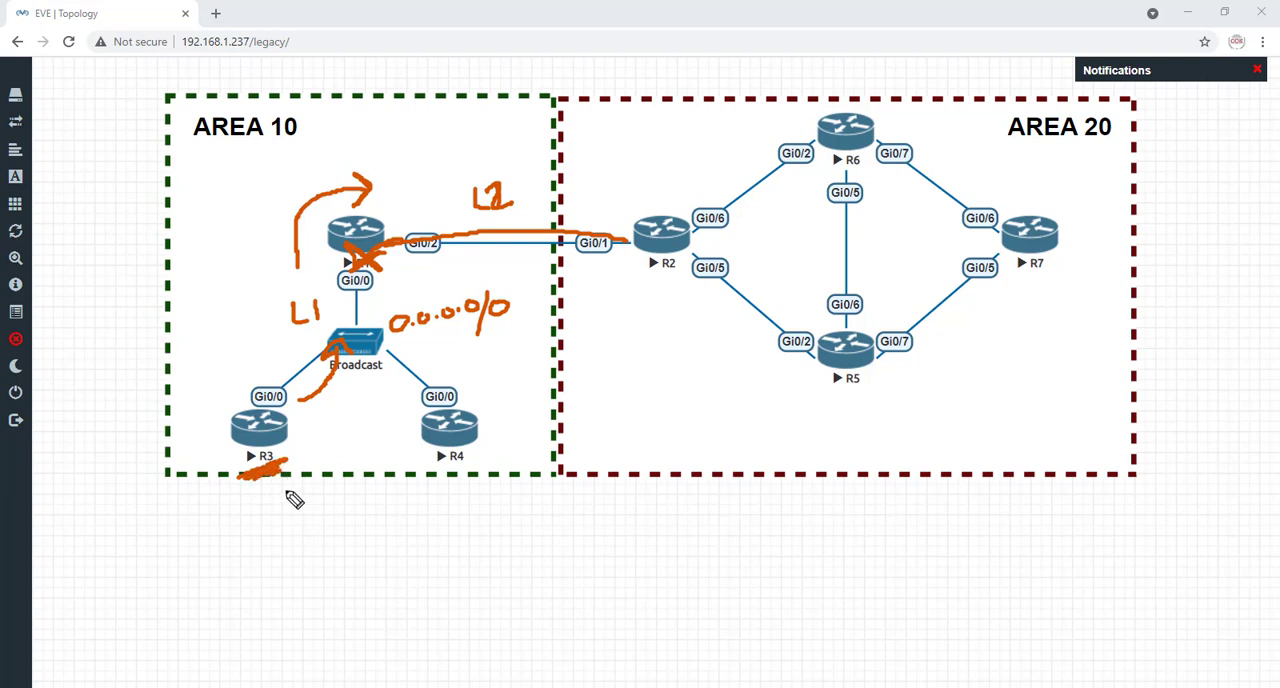
mouse_move(378, 276)
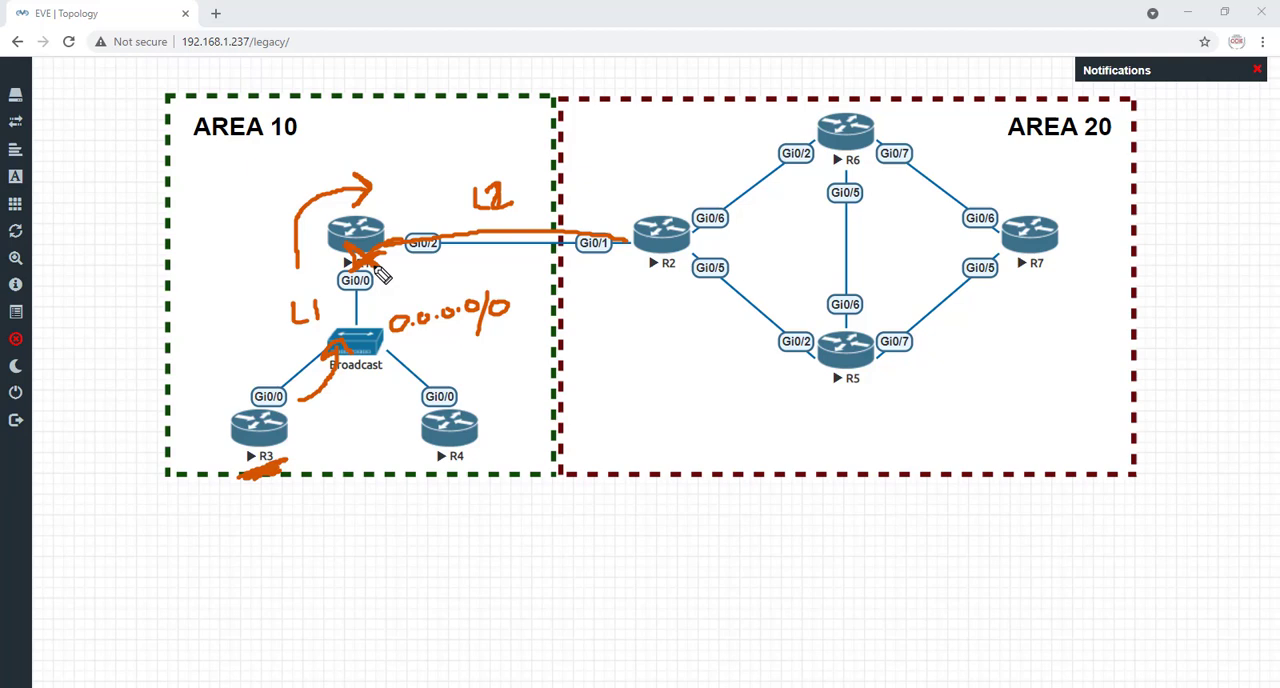
mouse_move(318, 344)
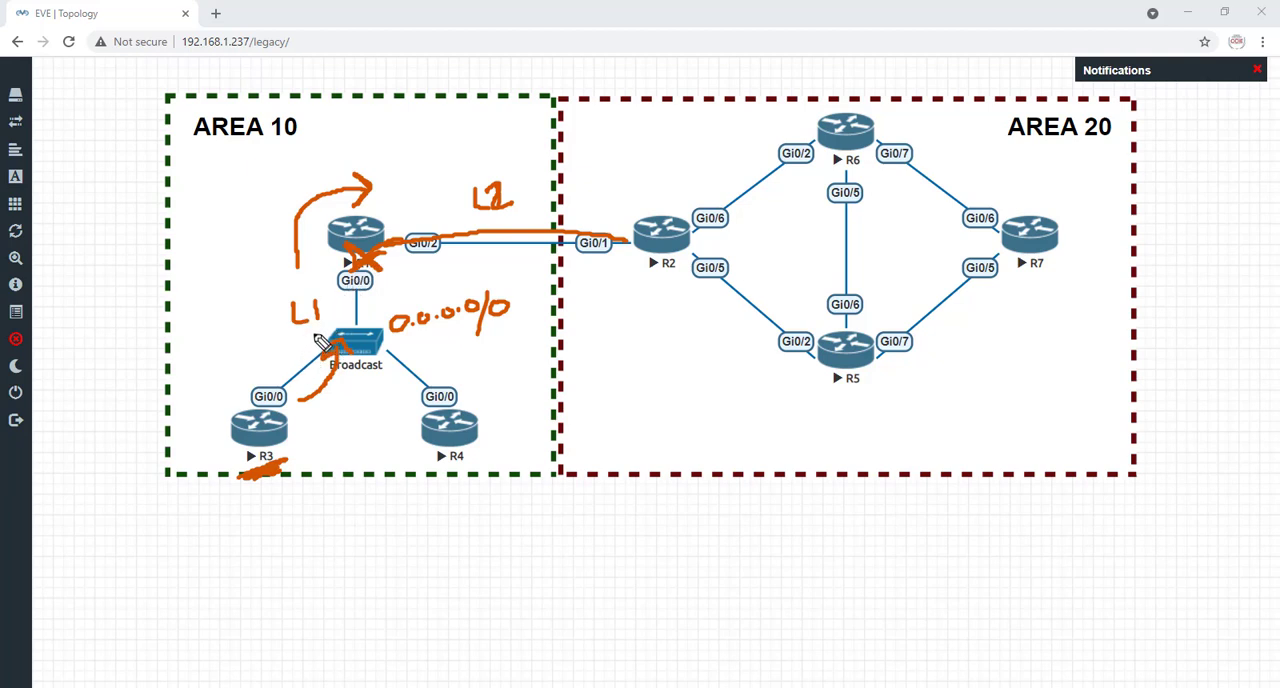
mouse_move(310, 288)
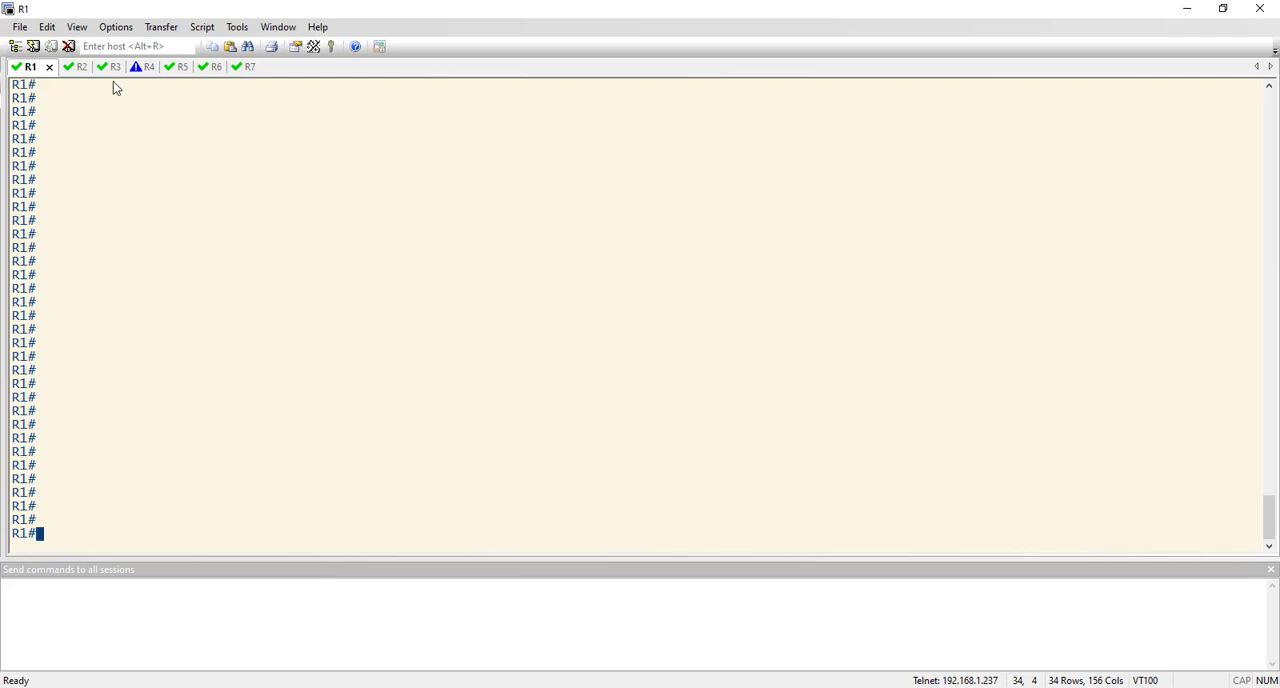
left_click(96, 66)
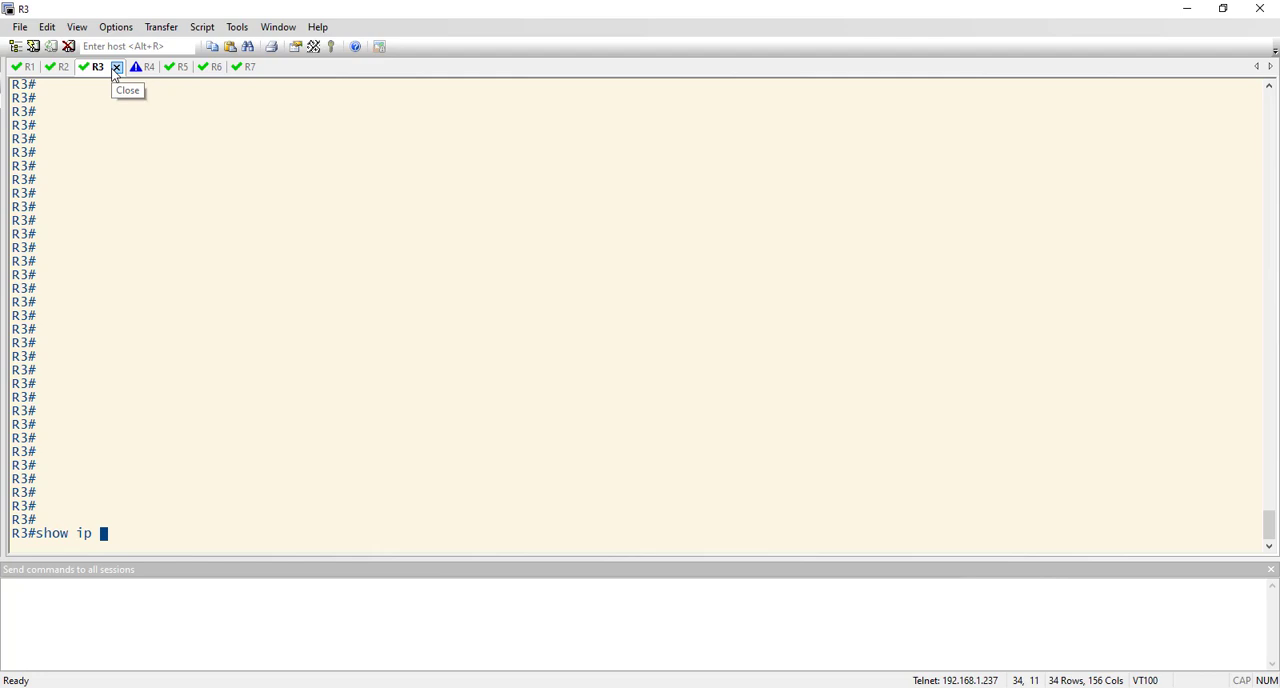
type("route isis |")
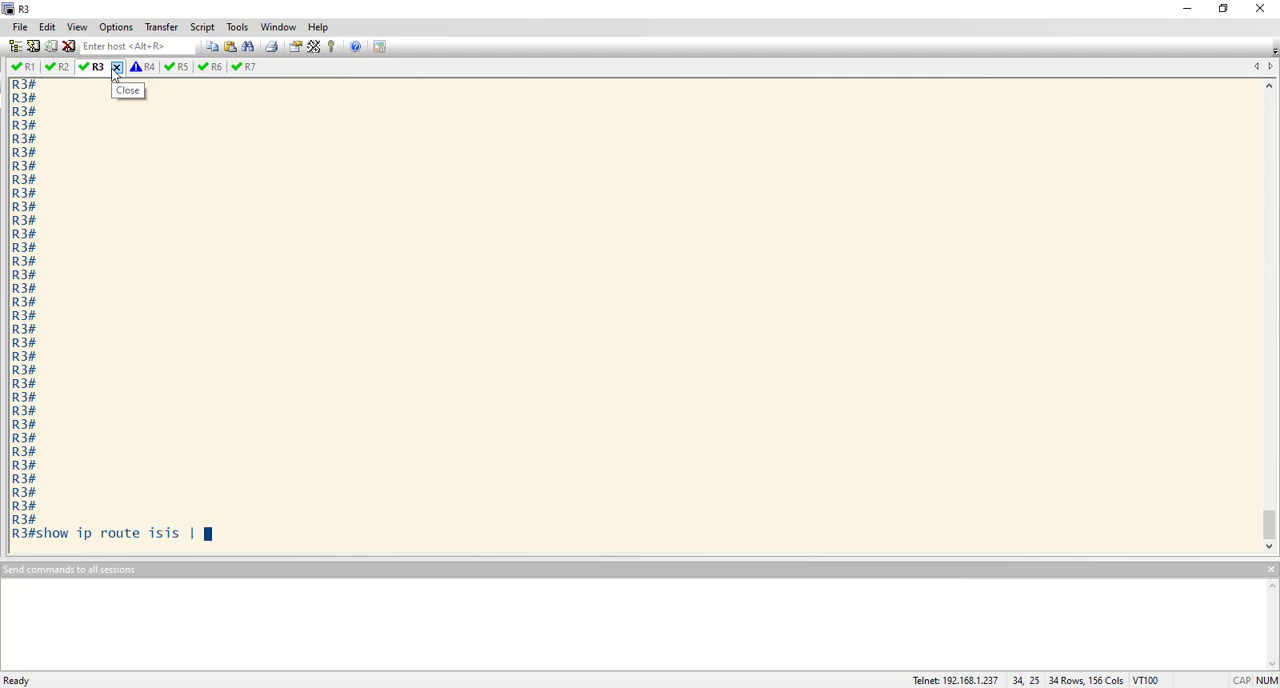
key("Return")
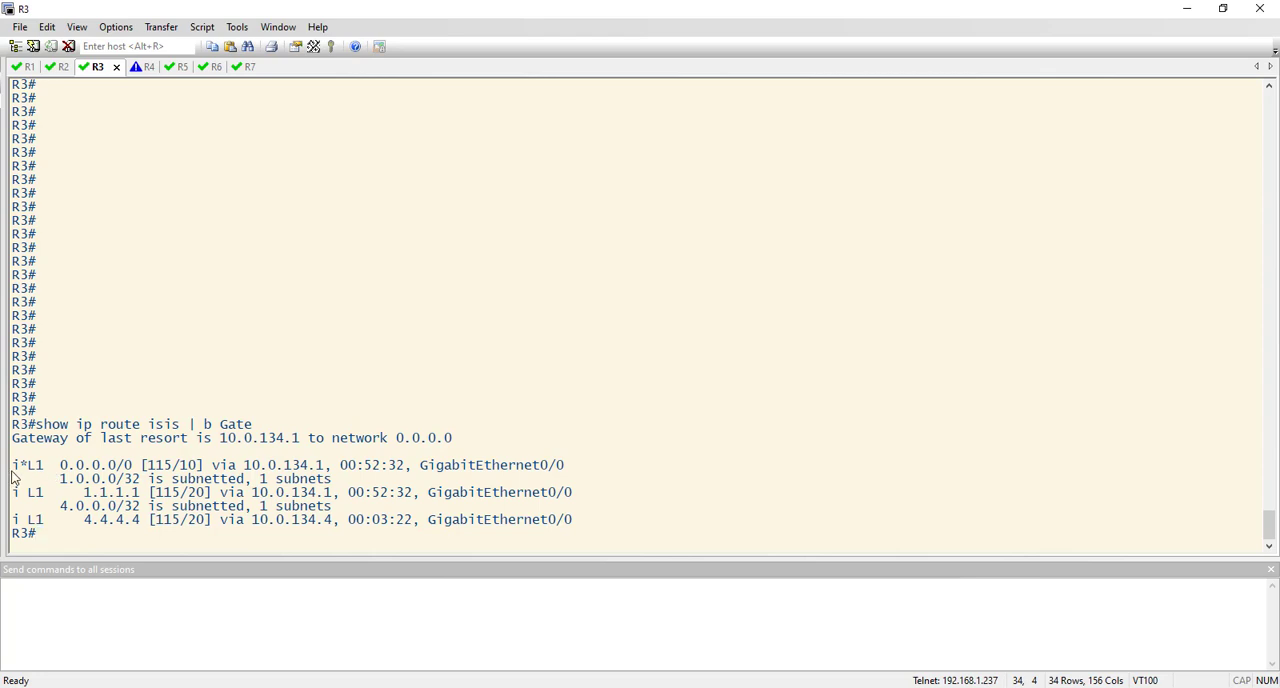
double_click(76, 464)
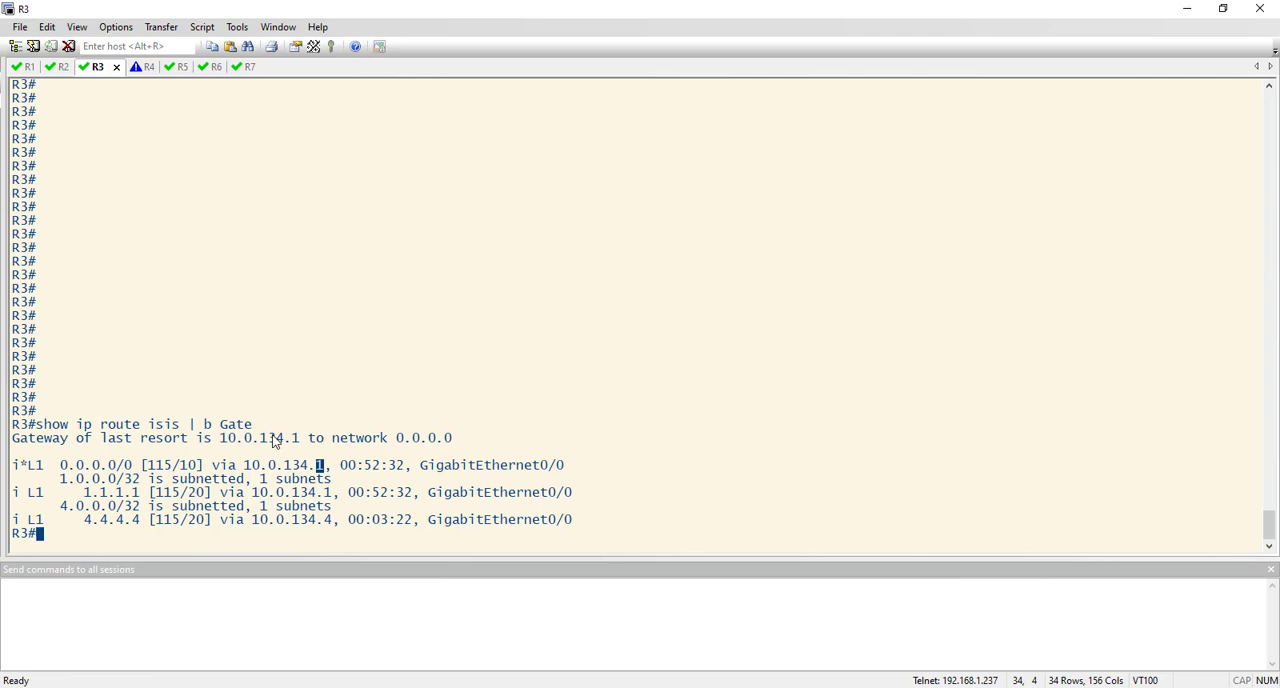
mouse_move(232, 398)
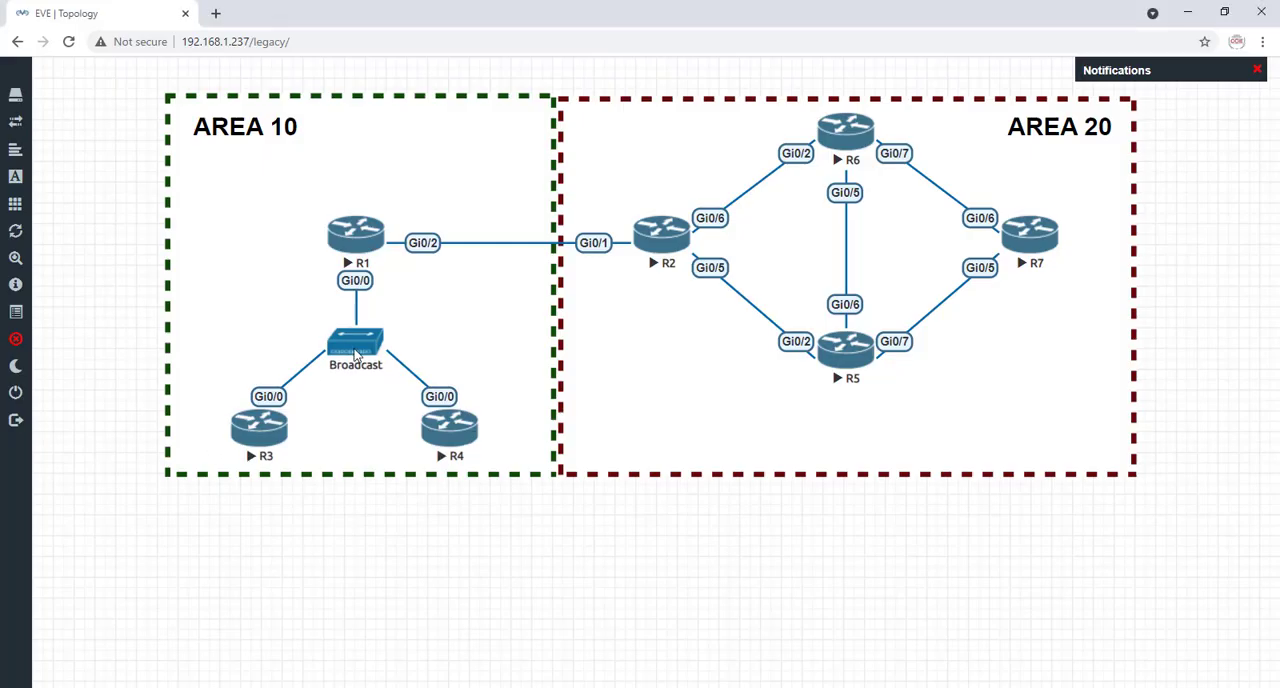
mouse_move(378, 264)
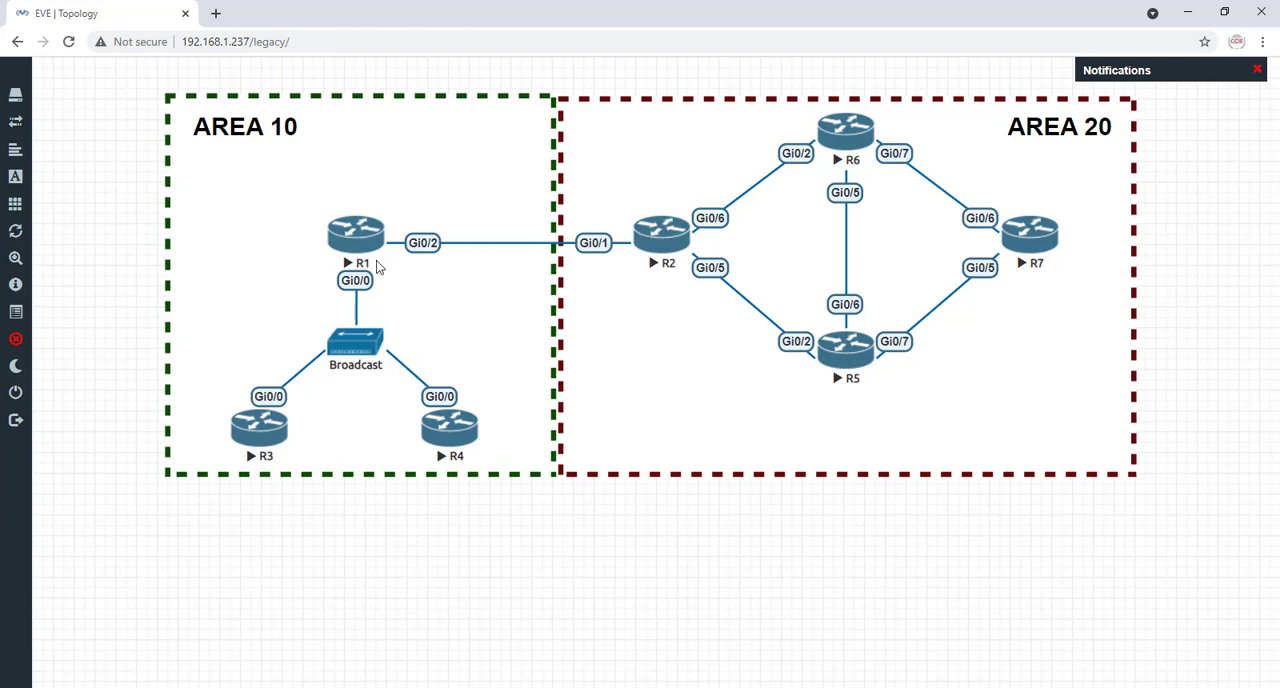
mouse_move(650, 248)
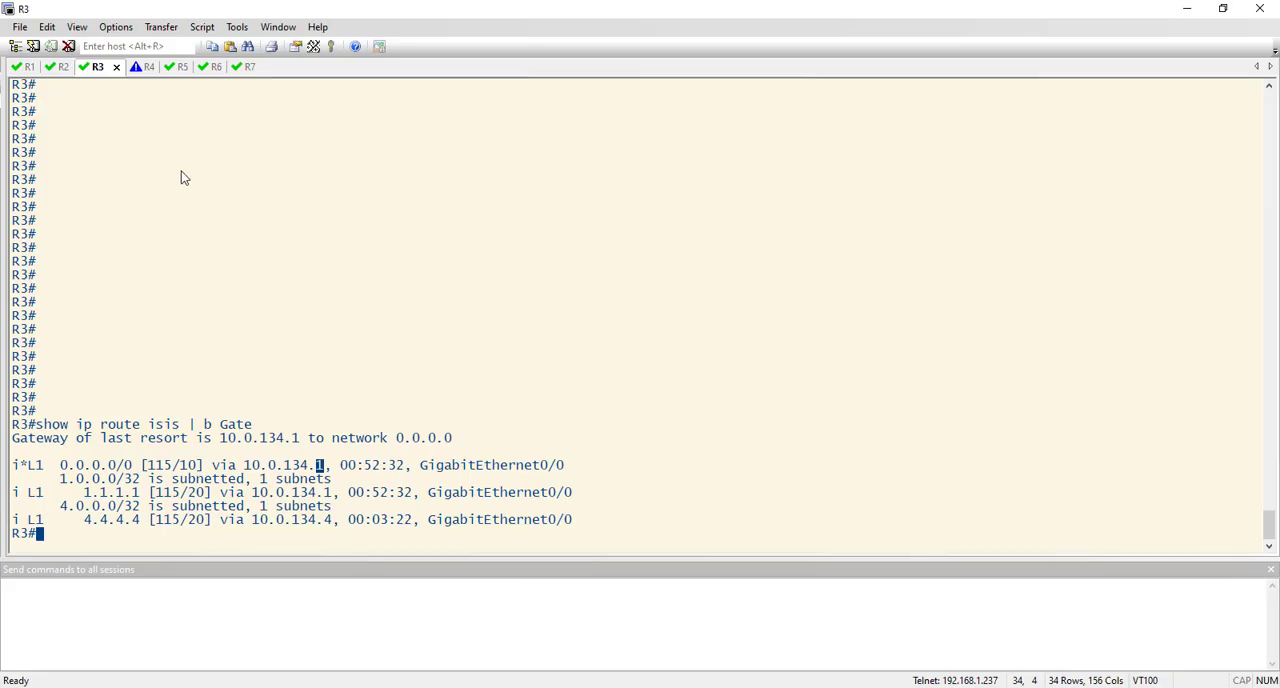
On R2, run 'show ip route isis | b Gate' to see the L2 default via 10.1.2.1 and 3.3.3.3, then move to R1.
left_click(64, 66)
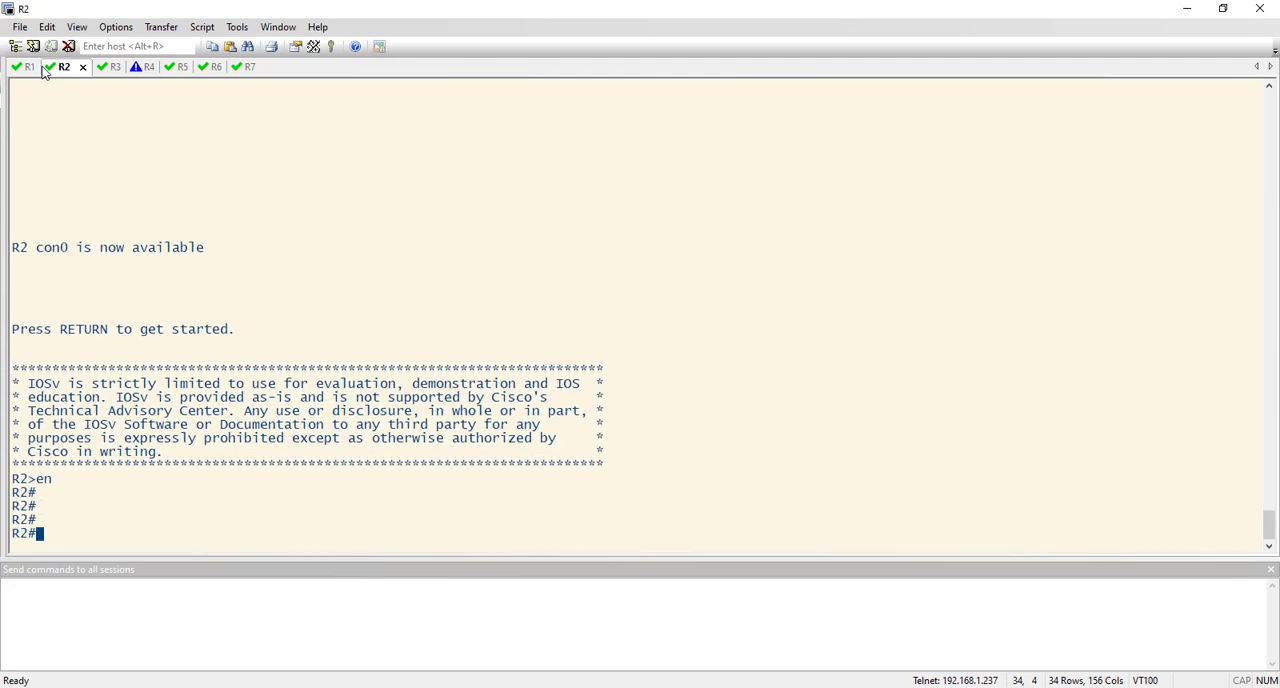
type("show ip route isis | b Gate")
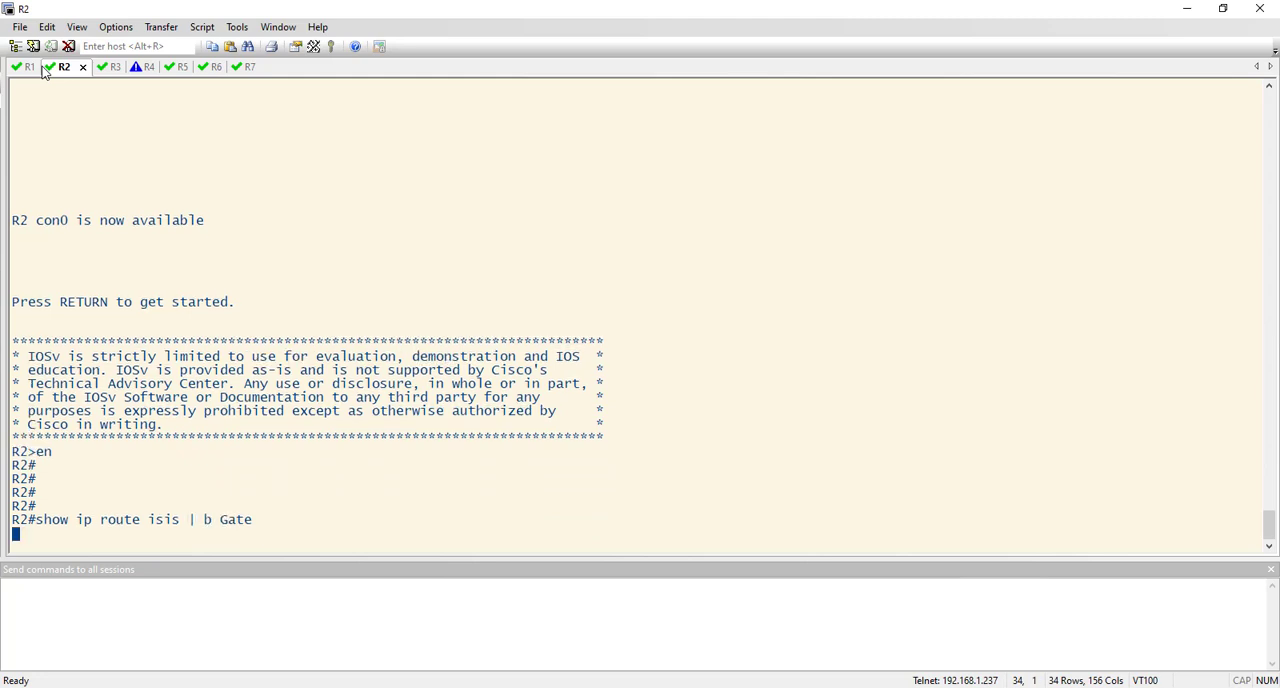
key("Return")
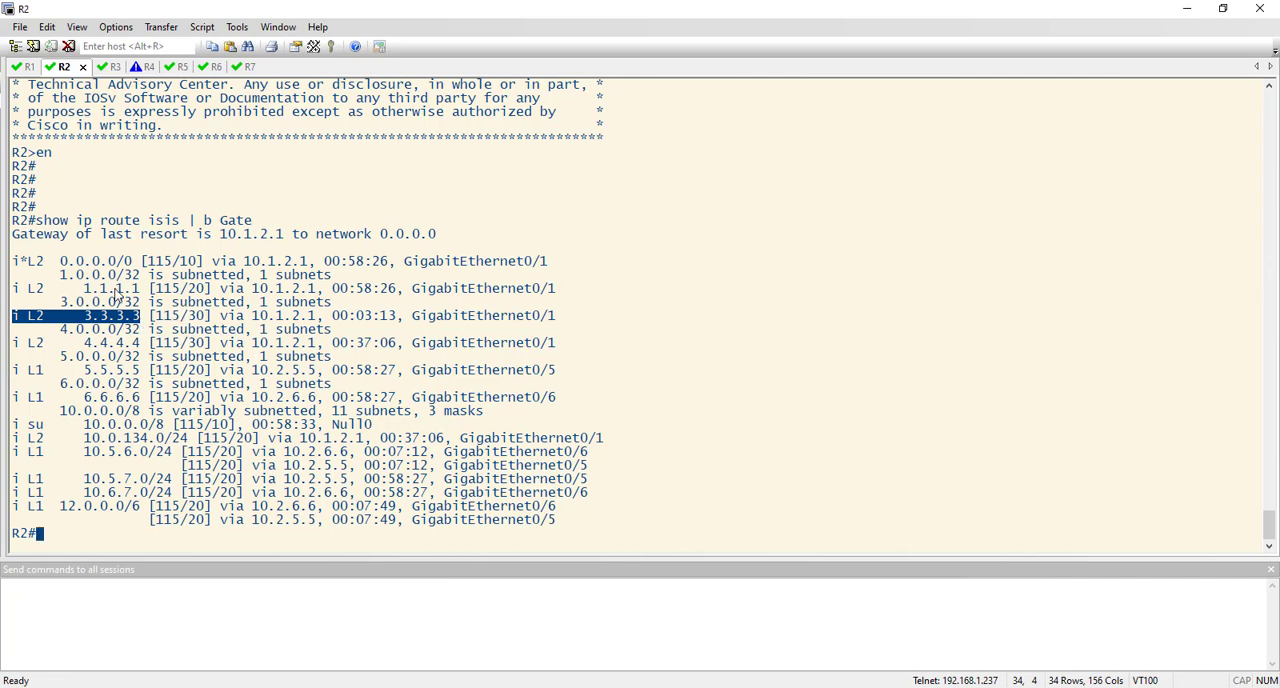
mouse_move(50, 160)
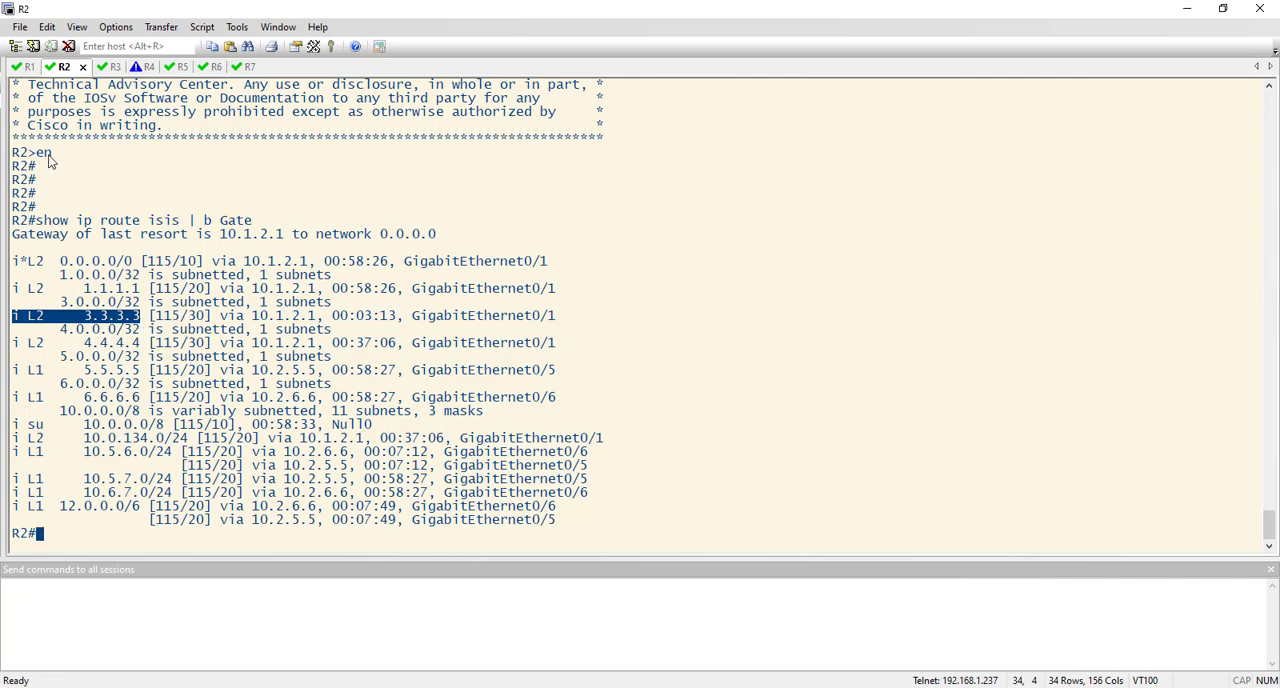
left_click(26, 66)
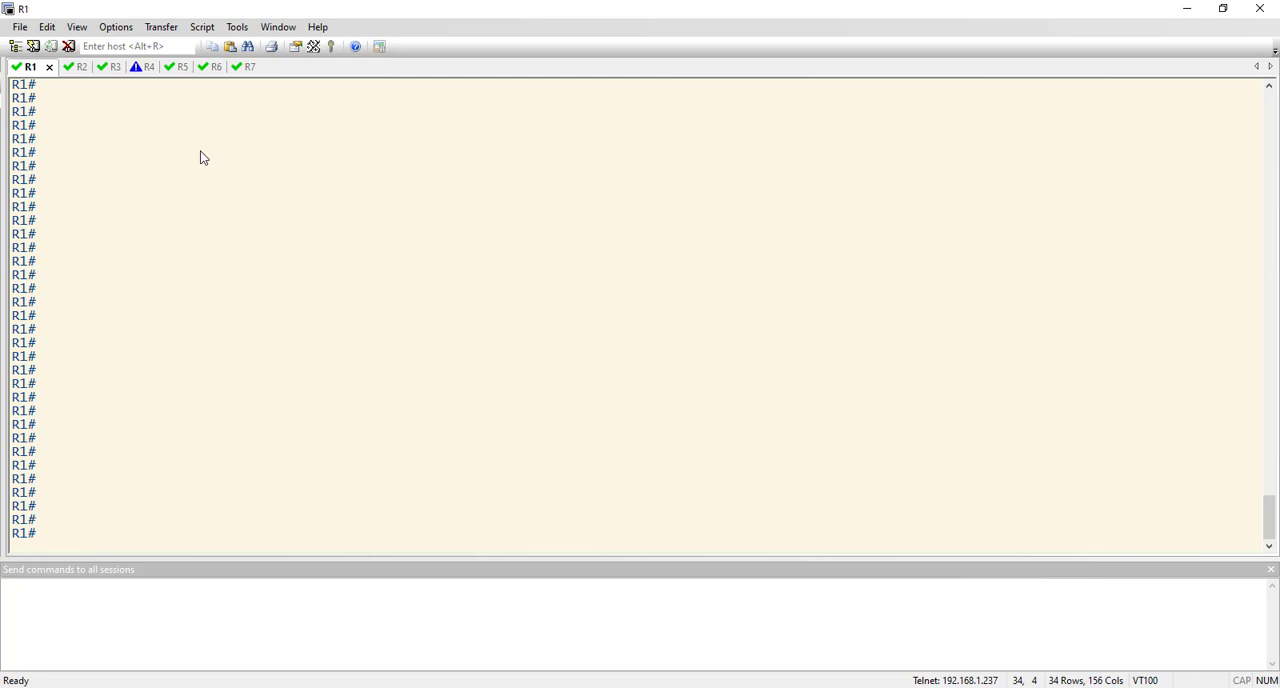
On R1, list the configured prefix-lists with 'sh run | s prefix-list', showing prefix-list R3 denying 3.3.3.3/32.
type("co")
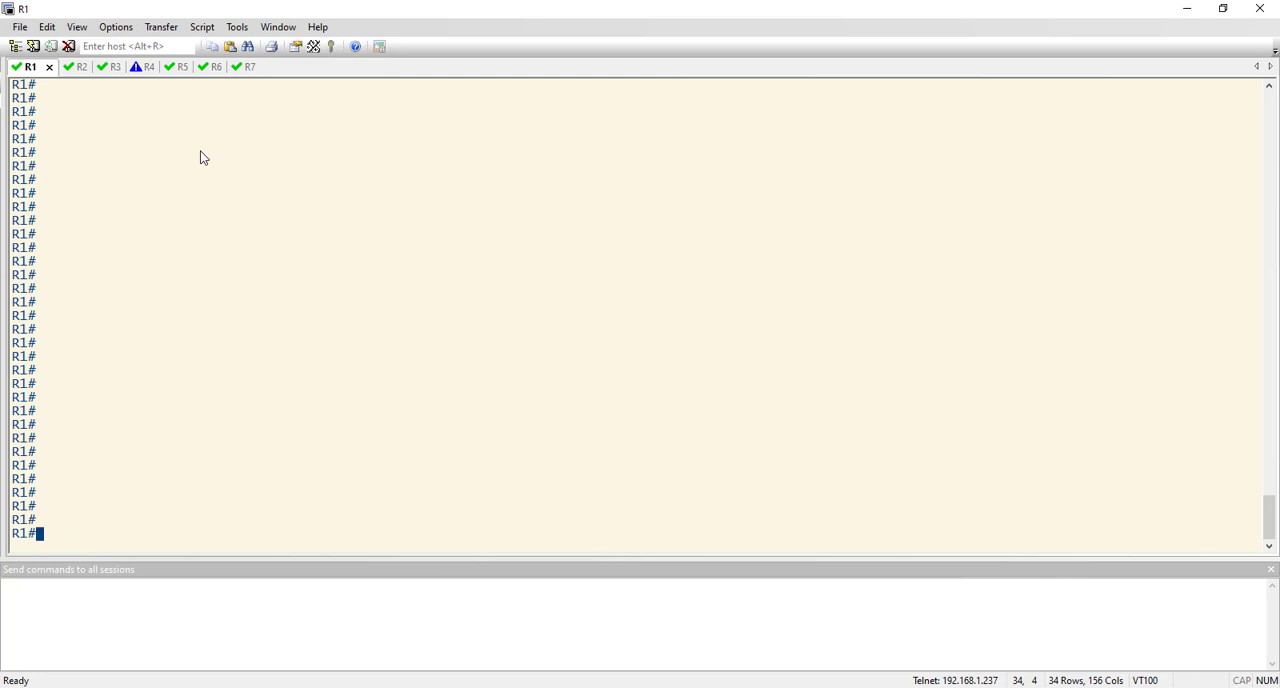
type("sh run |")
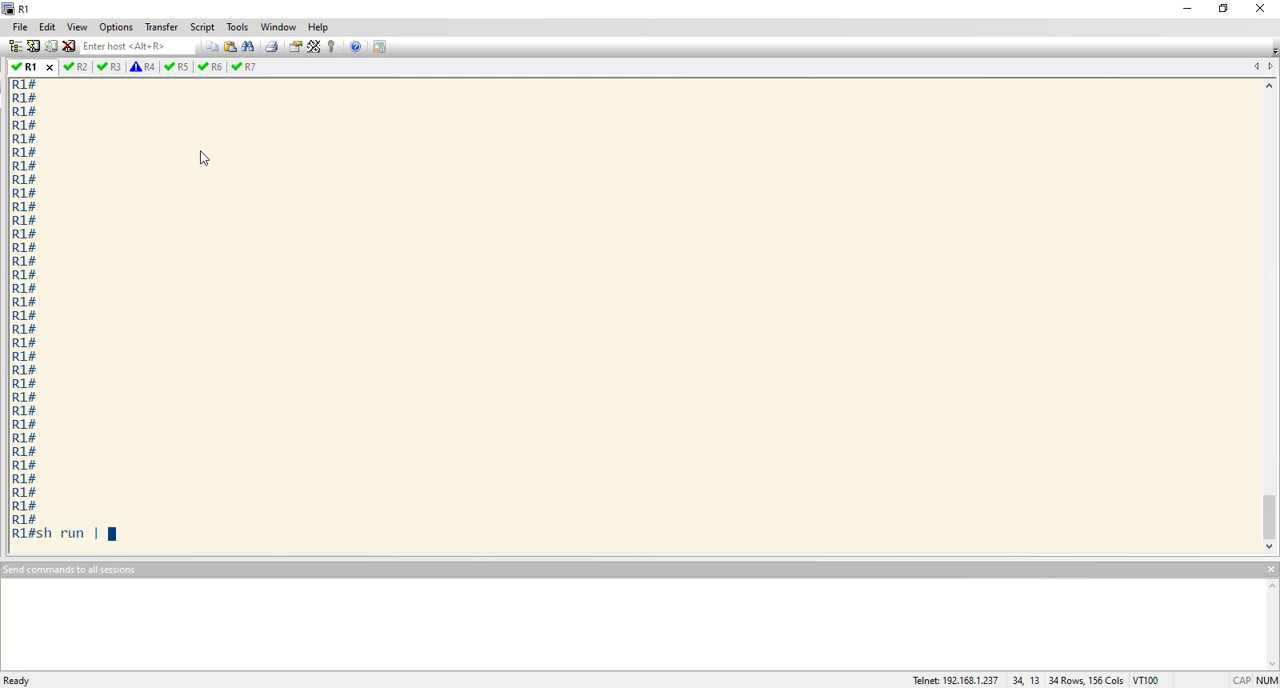
type("s prefi-x")
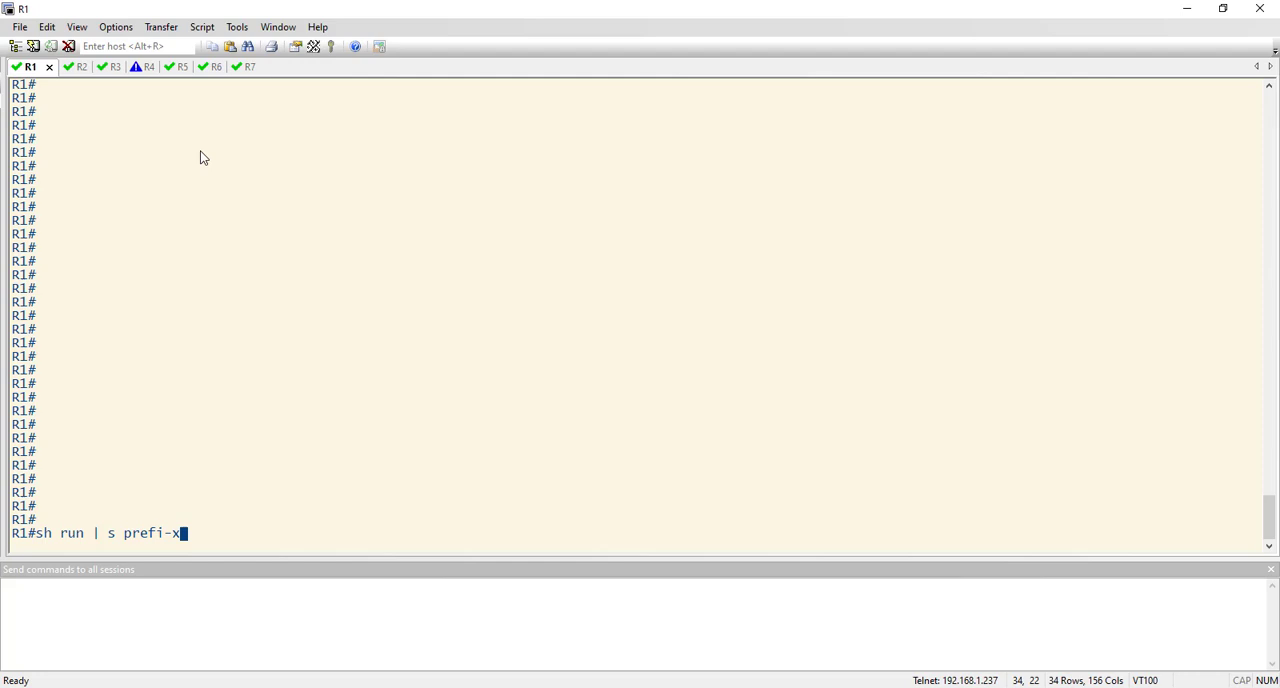
key("Return")
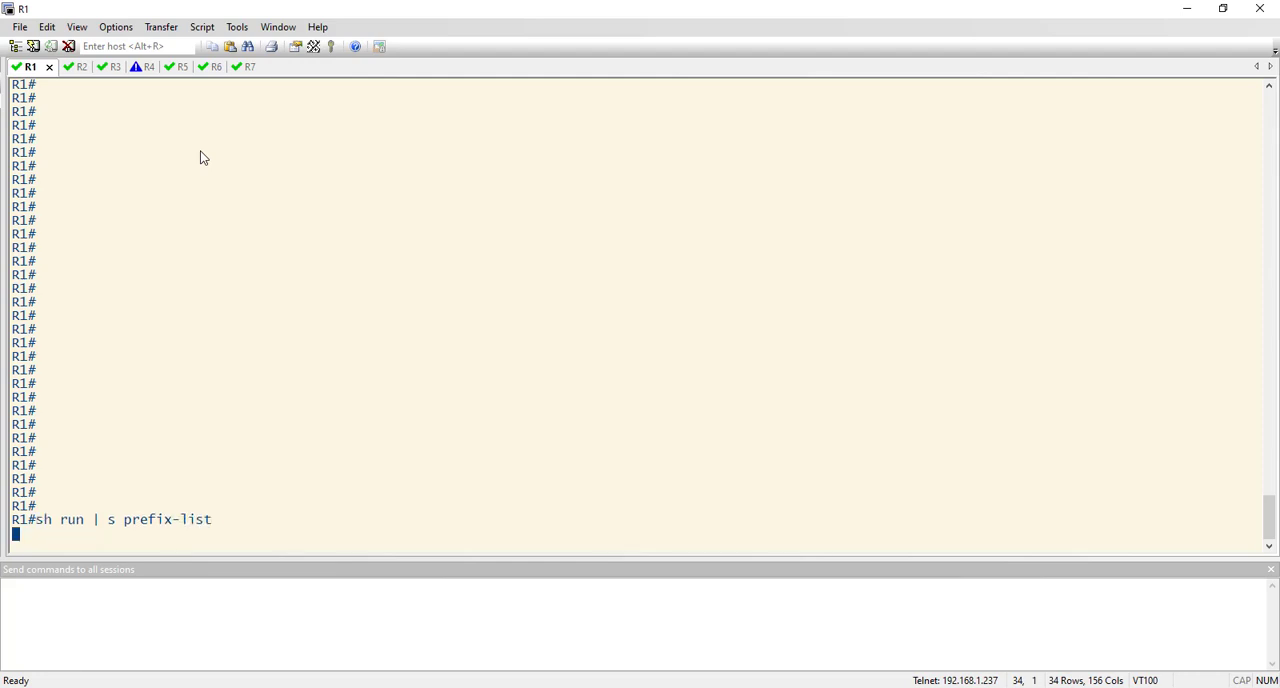
key("Return")
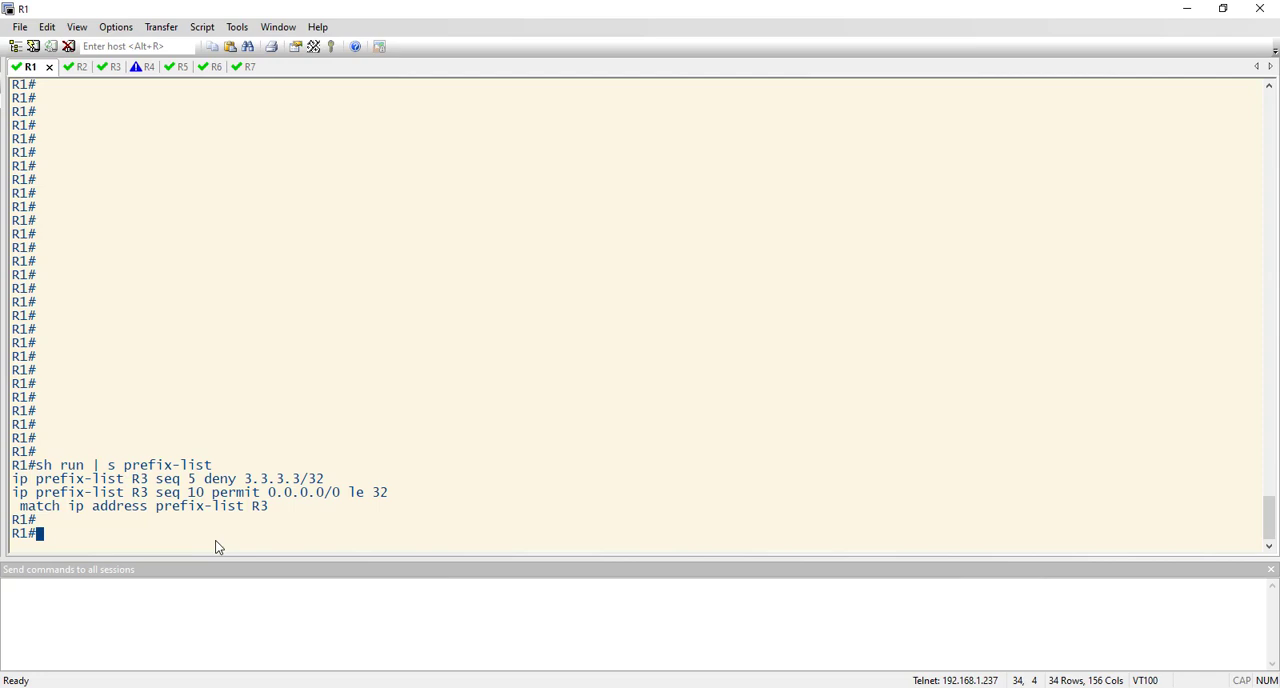
List R1's route-maps with 'sh run | s route-map', showing R3_FILTER and R7.
type("sh run | s")
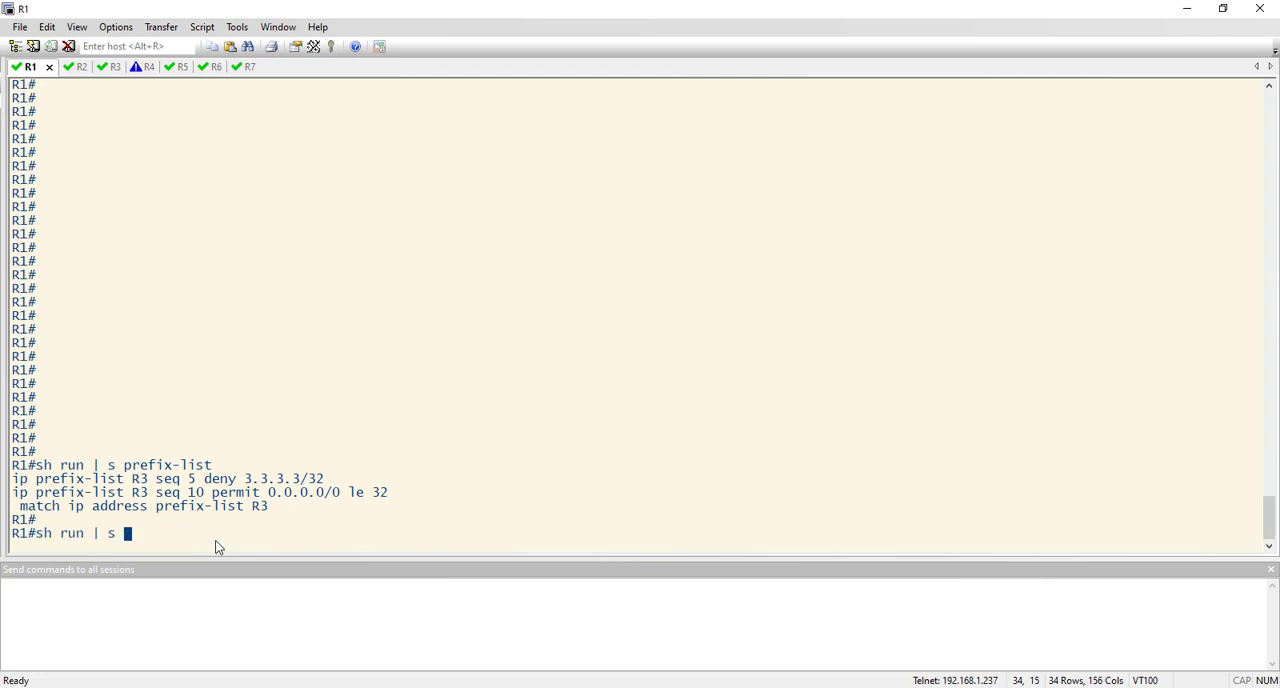
type("route-map")
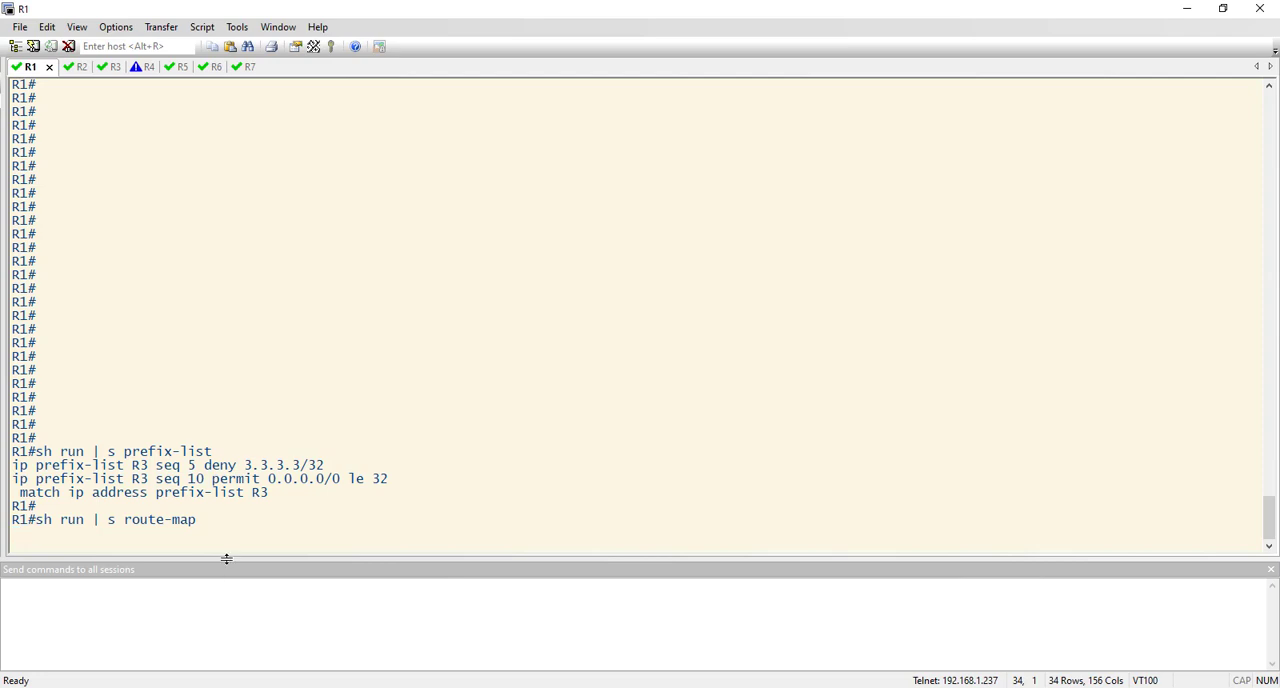
key("Return")
type("conf t")
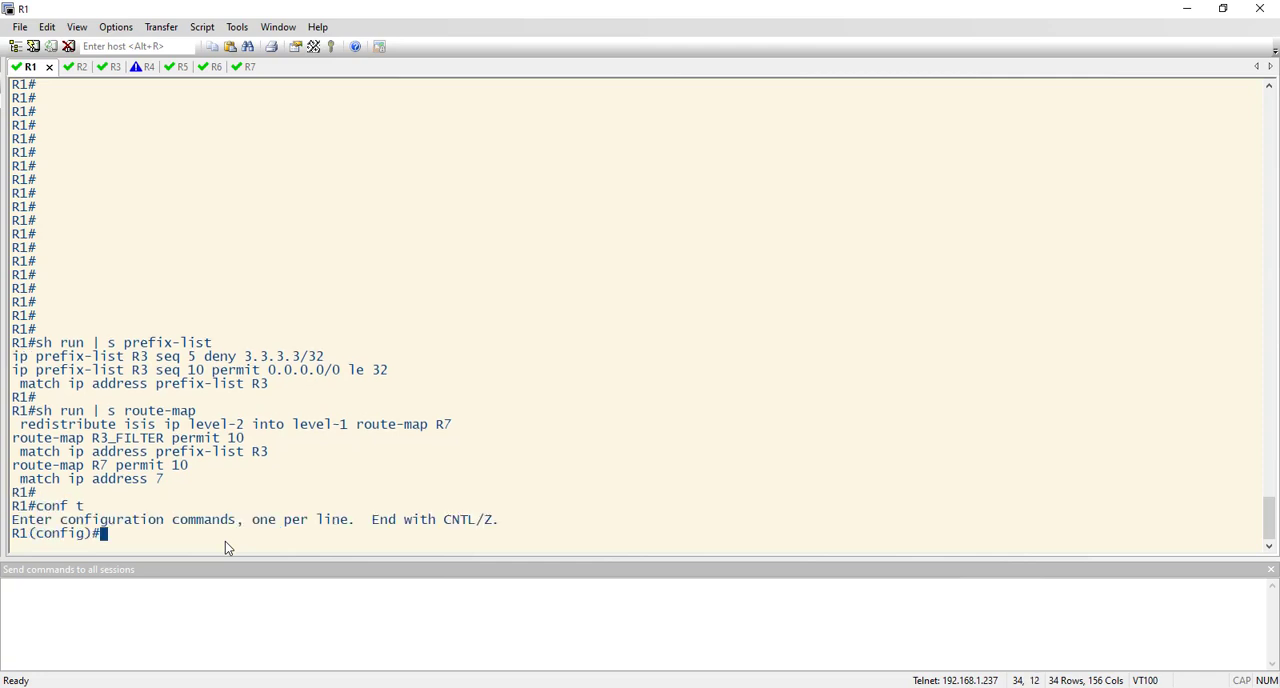
Under router isis LAB on R1, add 'redistribute isis ip level-1 into level-2 route-map R3_FILTER'.
type("router isis LAB")
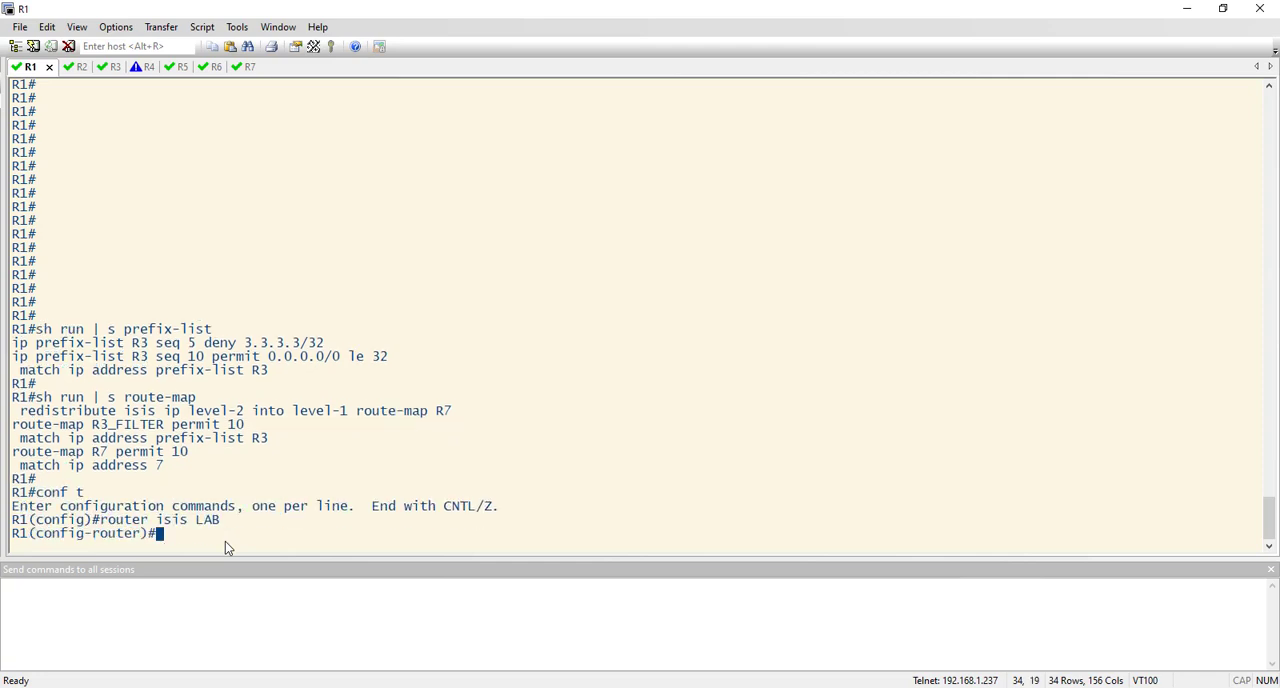
key("Return")
type("redistribute")
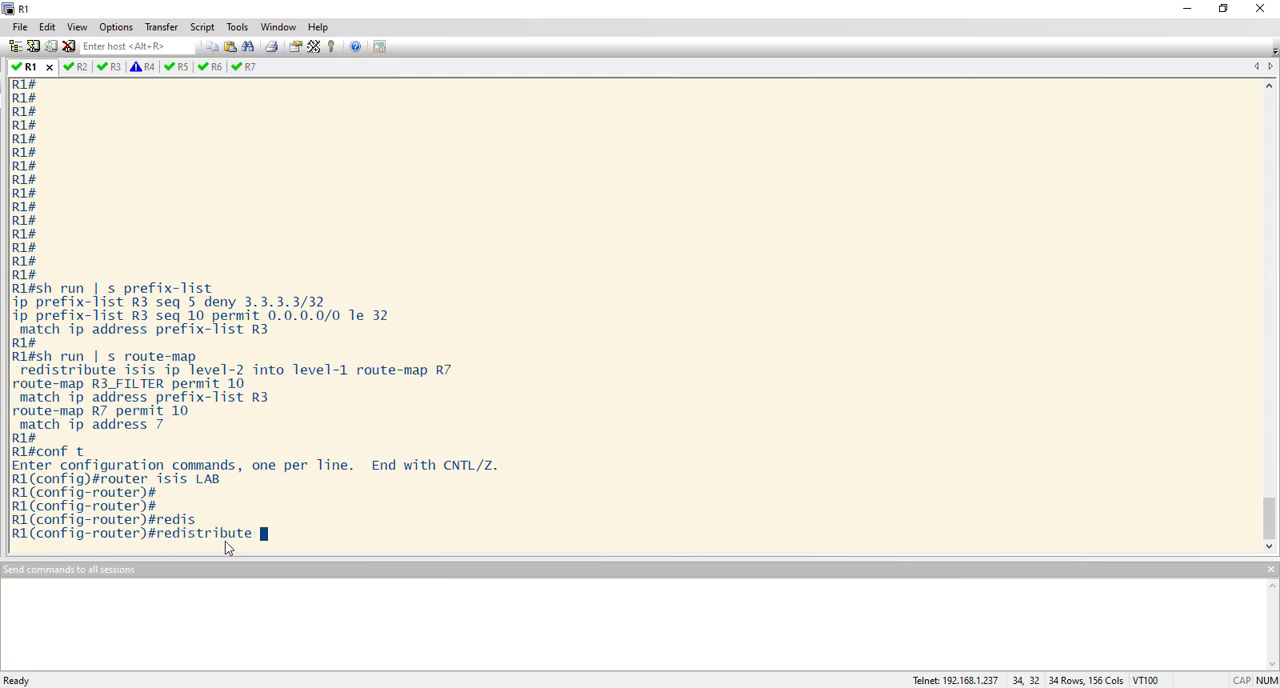
type("l")
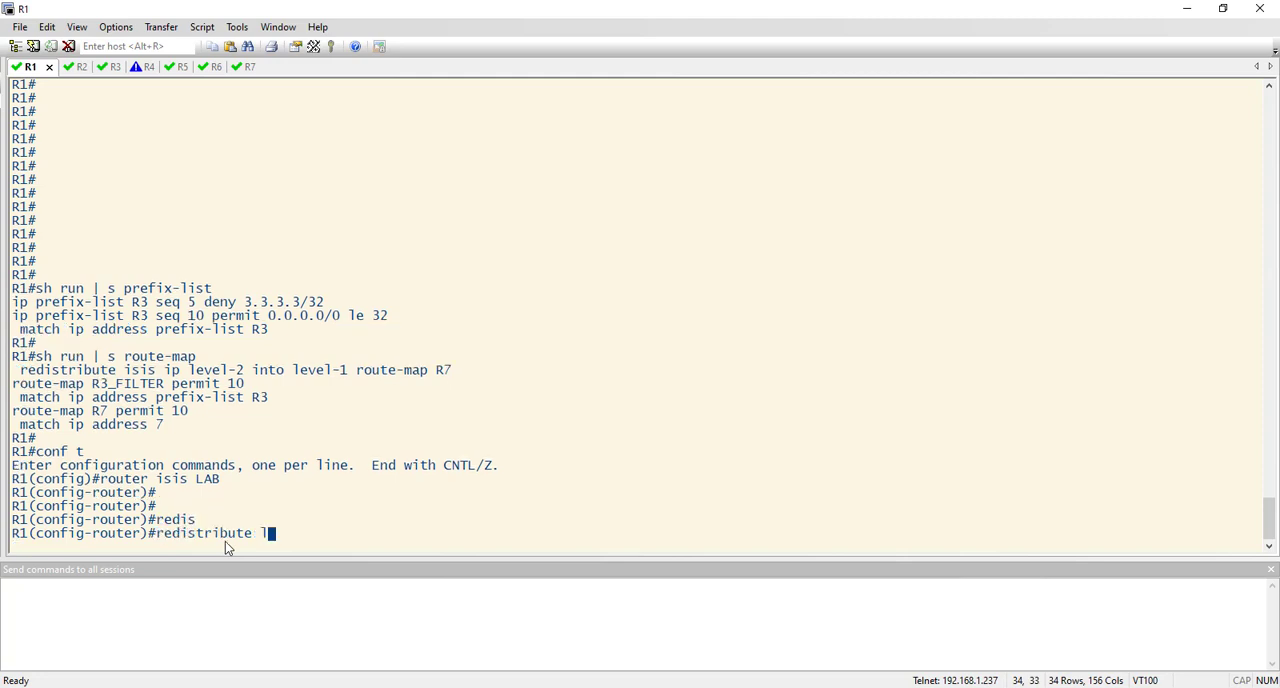
type("sis")
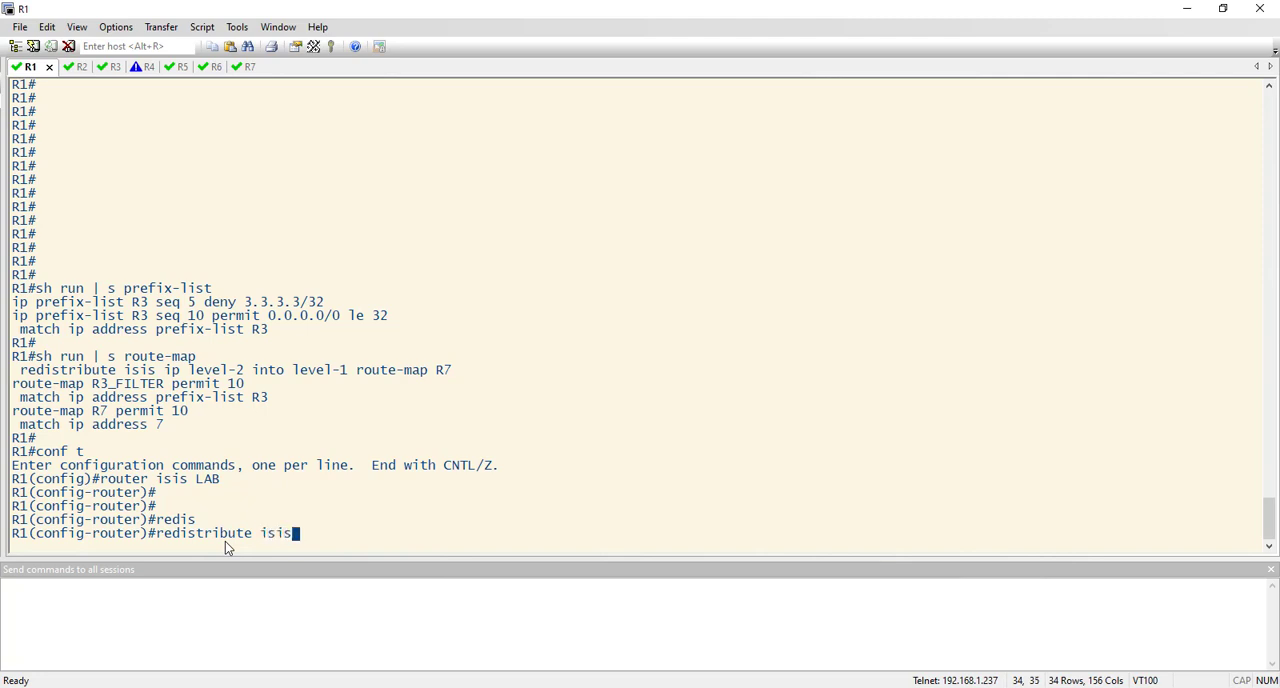
type("ip level-1 into le")
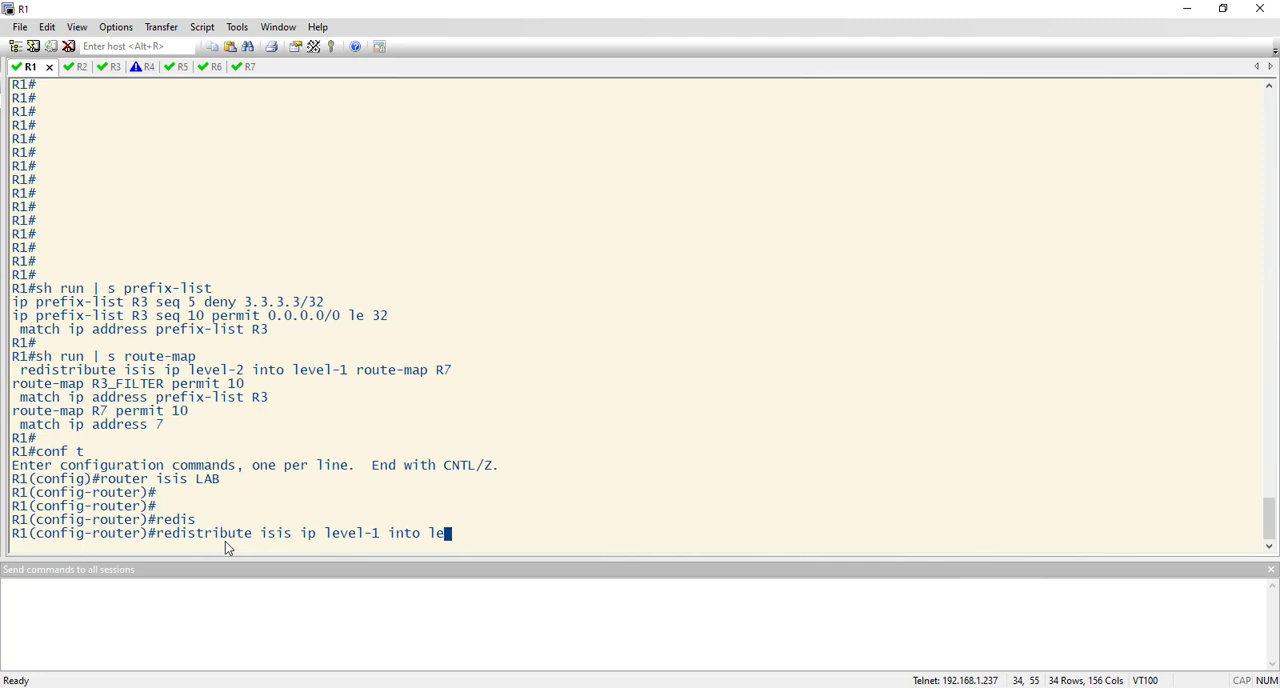
type("vel-2")
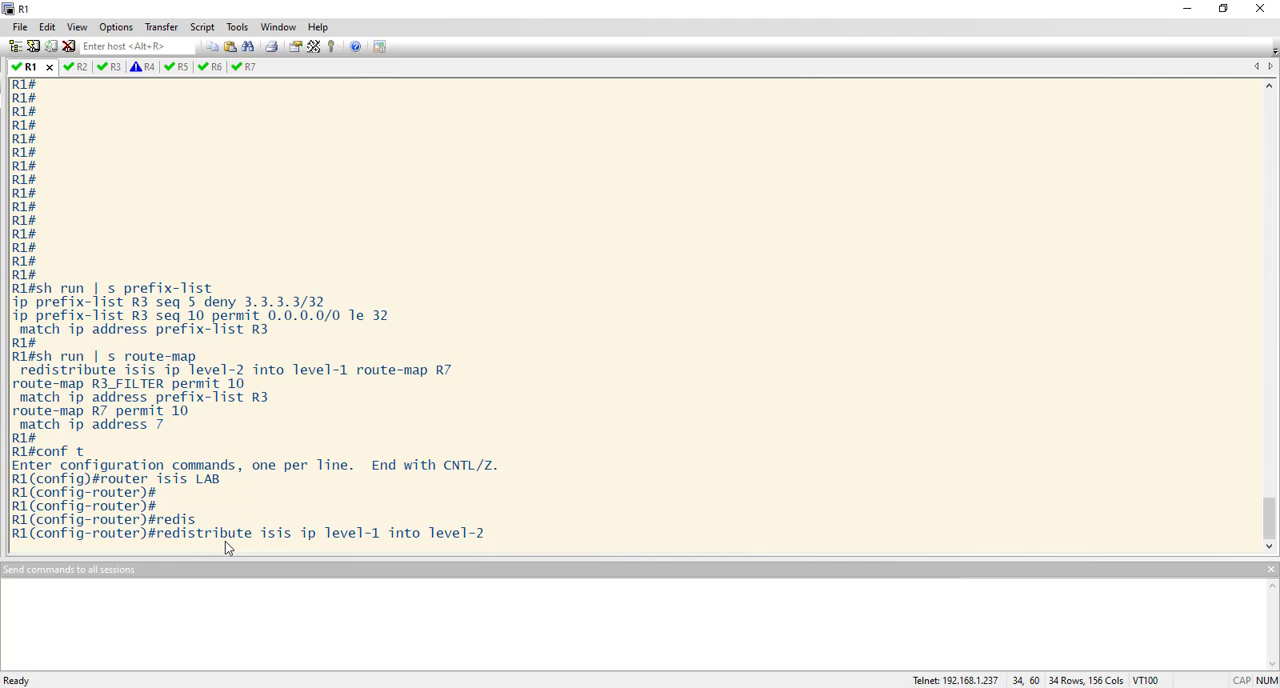
type("route-map")
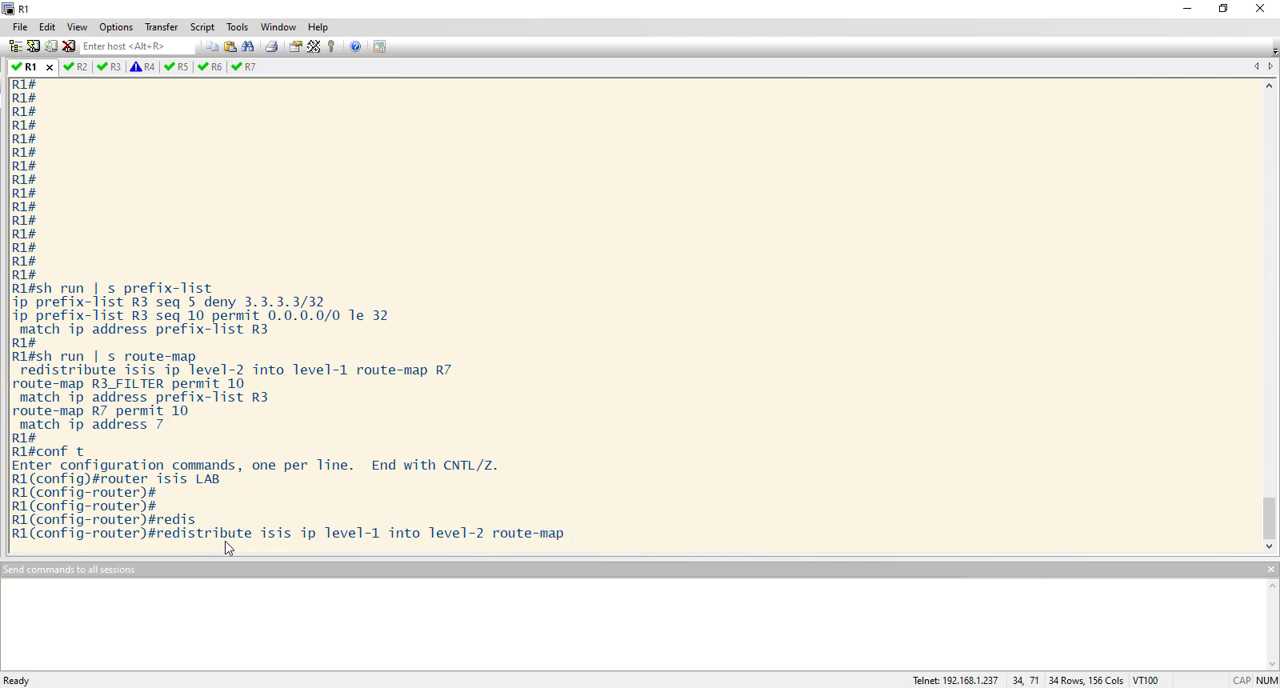
type("R3")
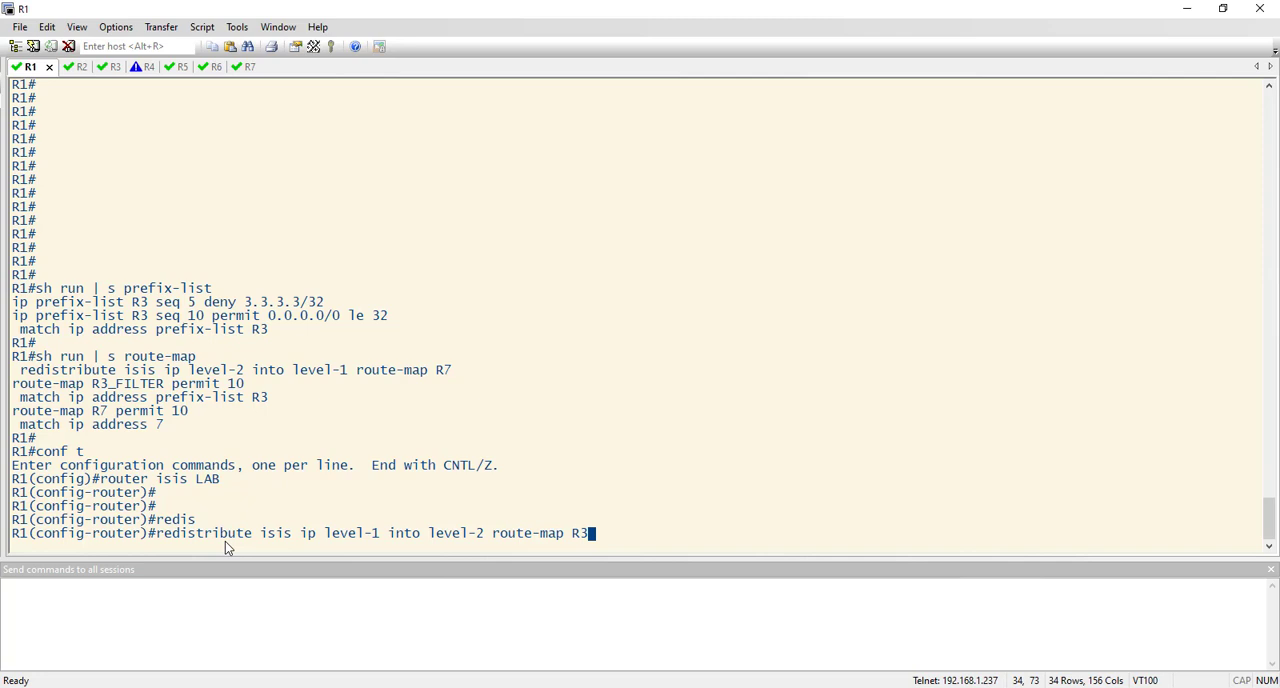
key("Return")
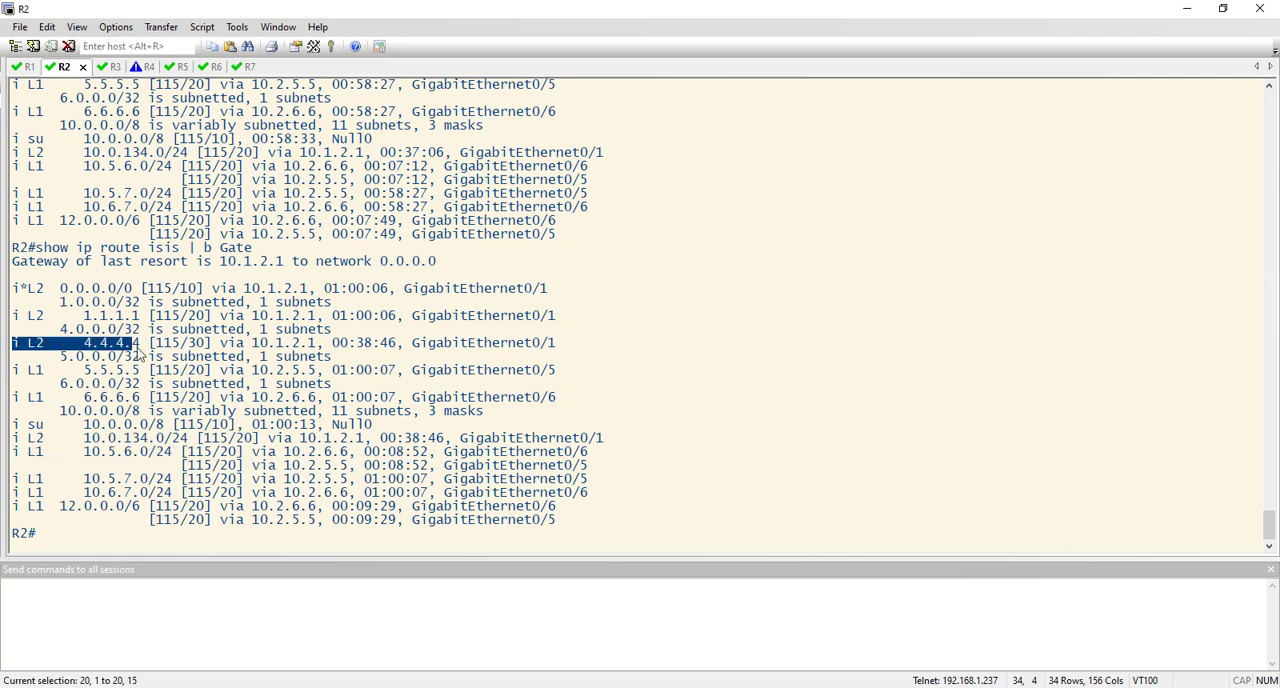
left_click(24, 66)
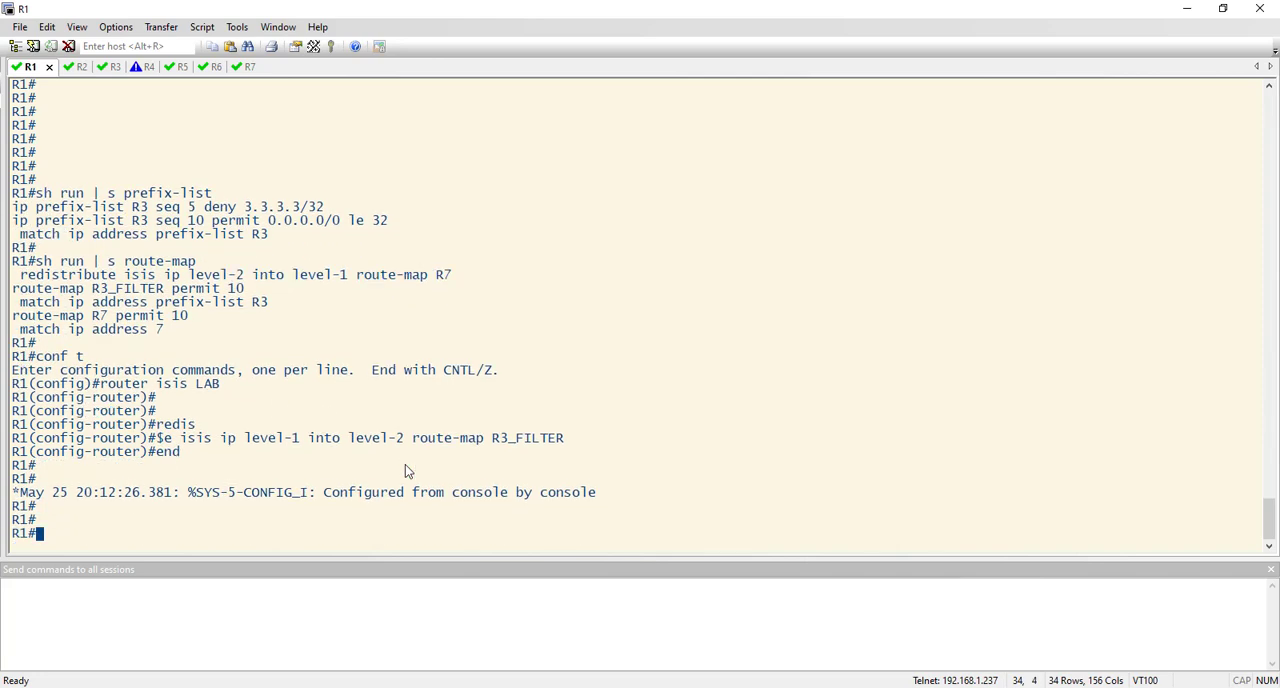
Run 'sh run | s router isis' on R1 and highlight the R3_FILTER level-1-to-2 and R7 level-2-to-1 redistribute lines.
type("sh run")
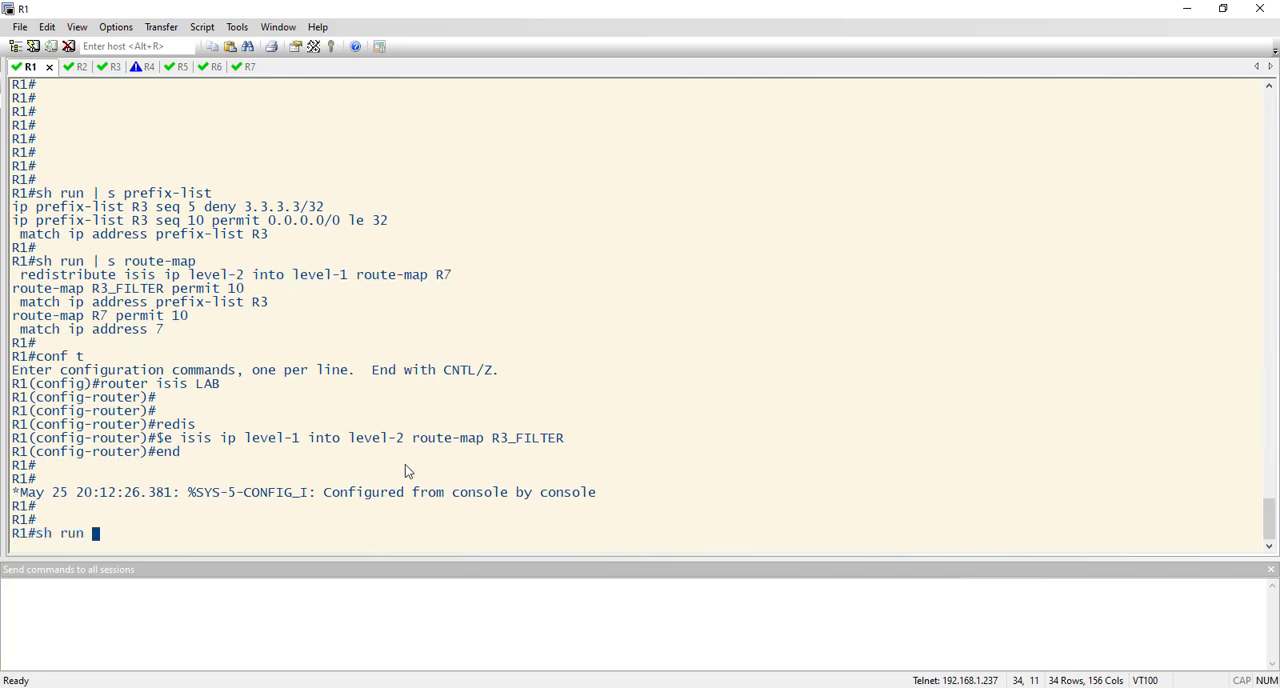
type("| s router isi")
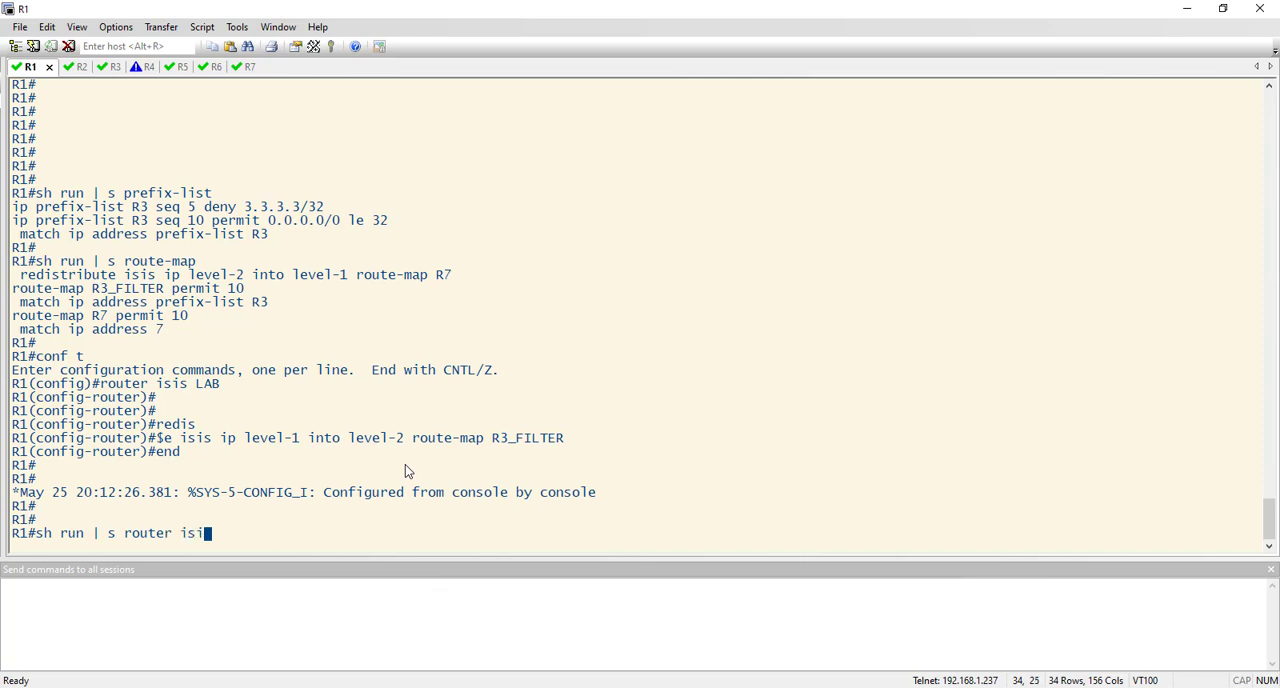
key("Return")
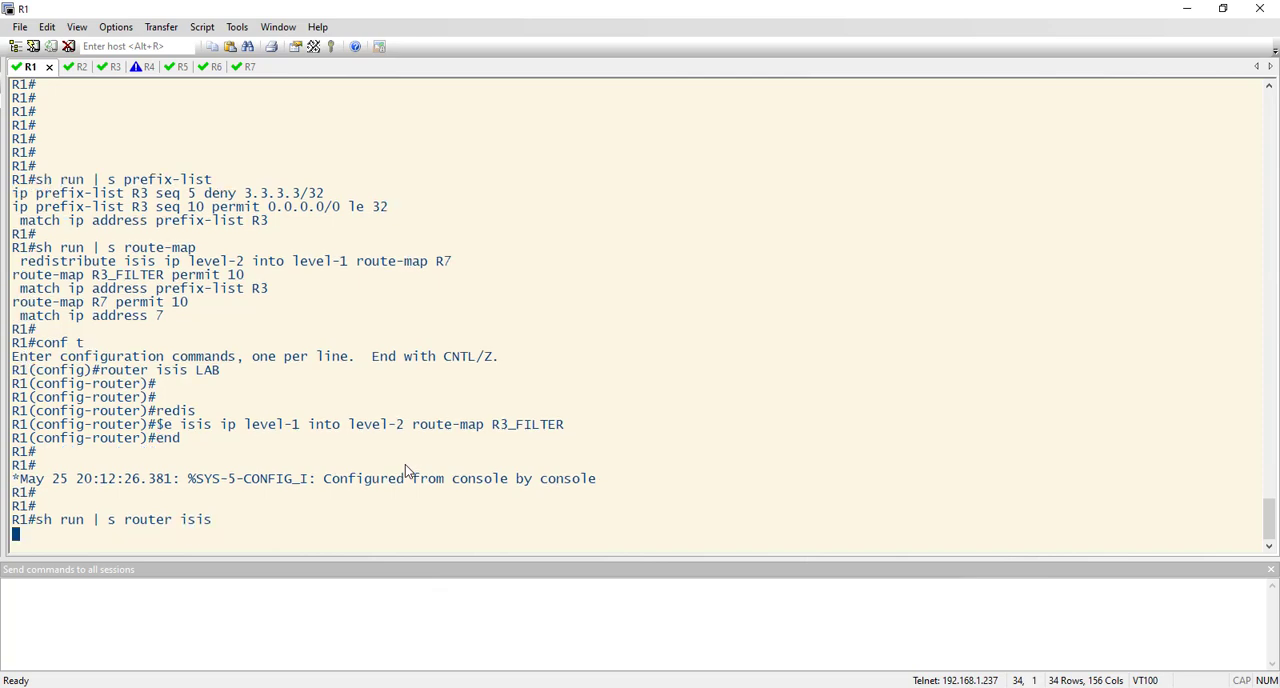
key("Return")
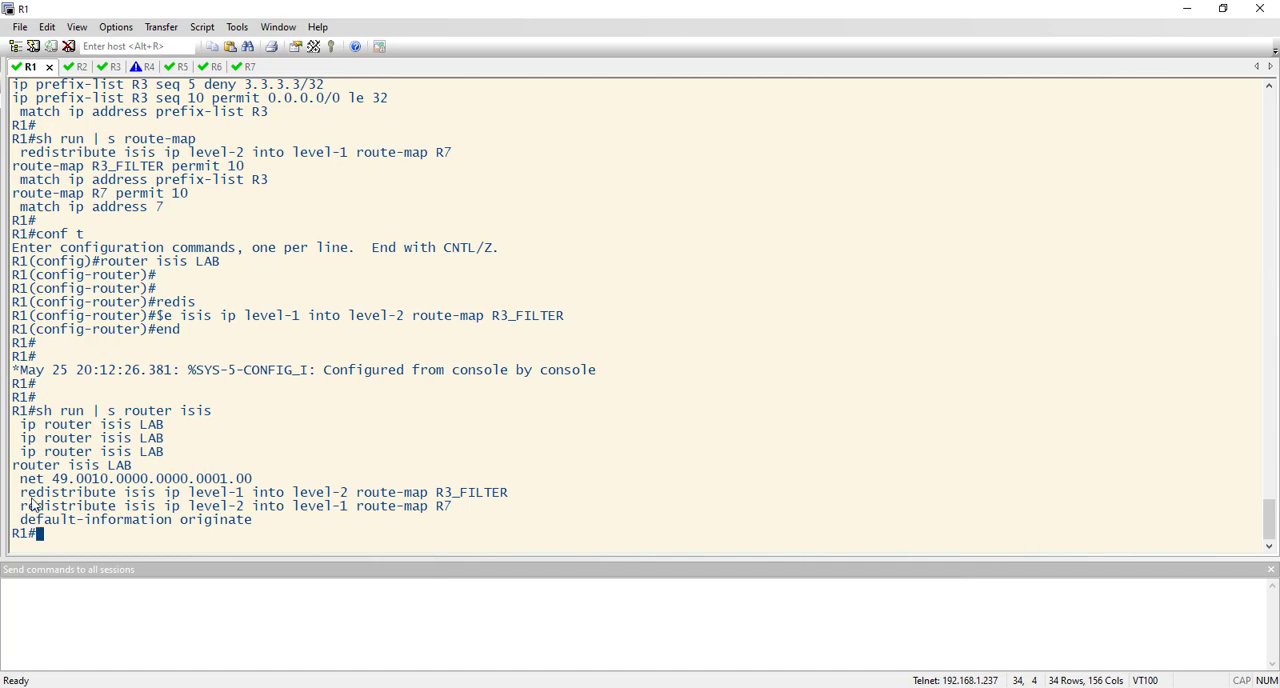
left_click_drag(20, 492, 296, 492)
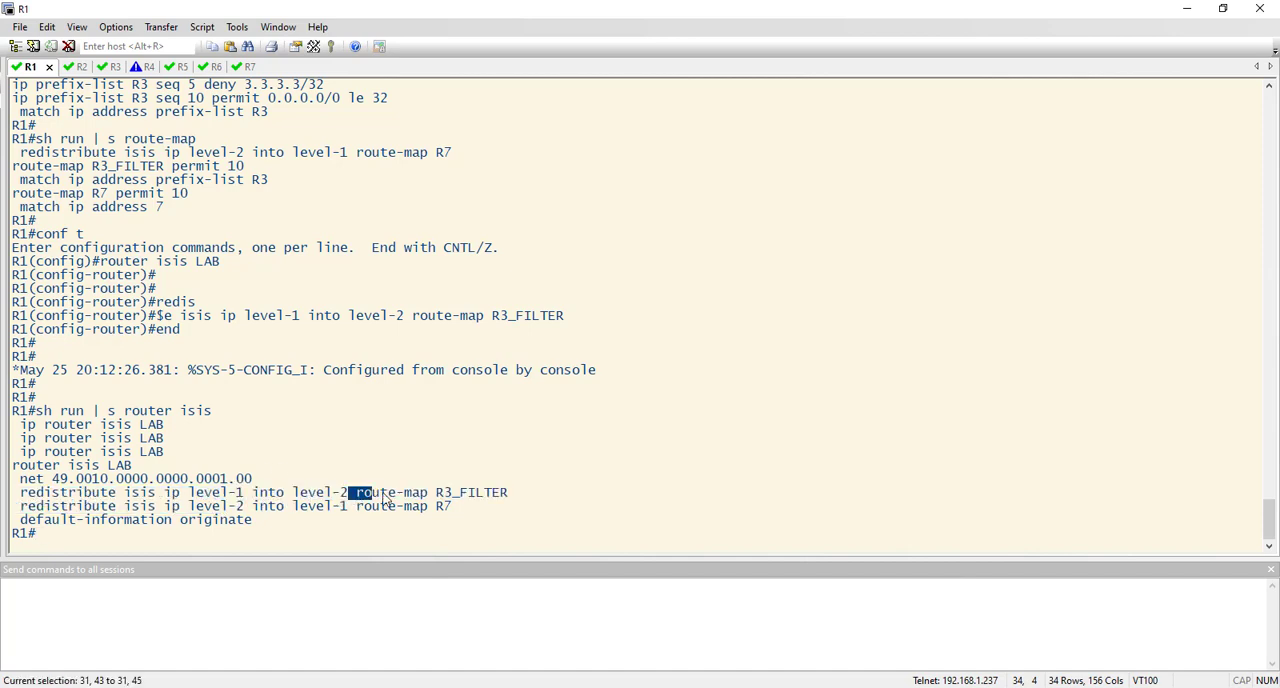
left_click_drag(356, 492, 508, 492)
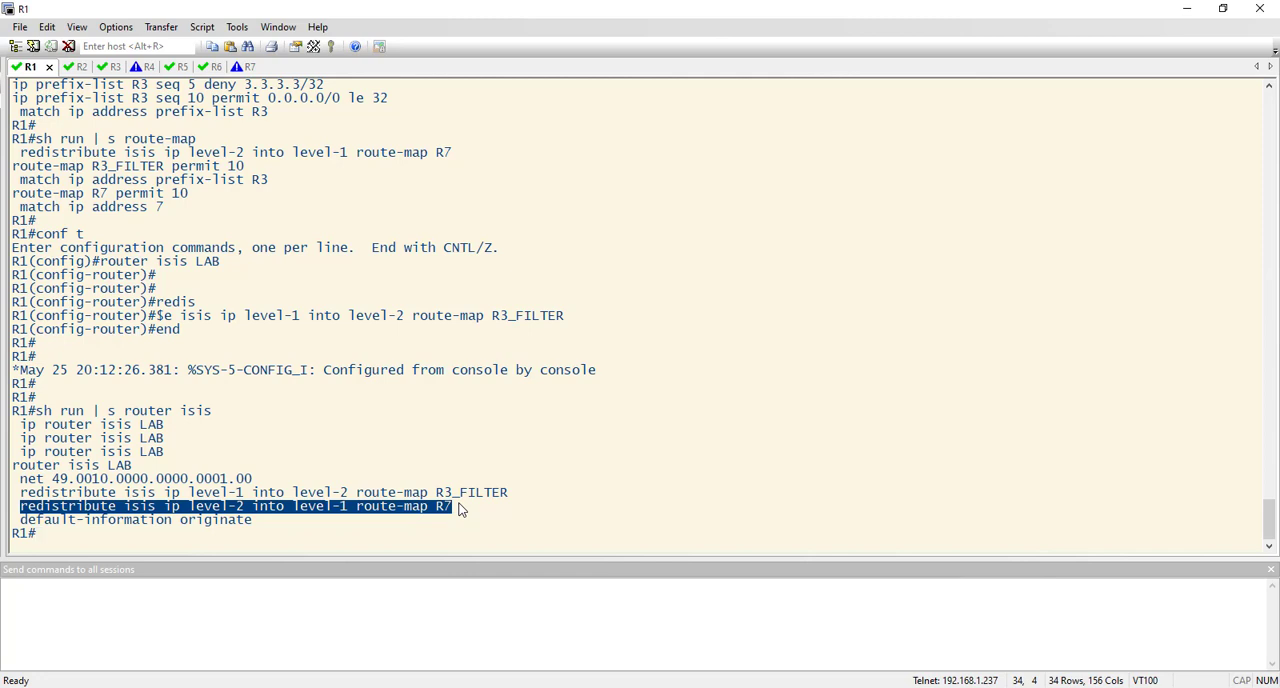
mouse_move(460, 510)
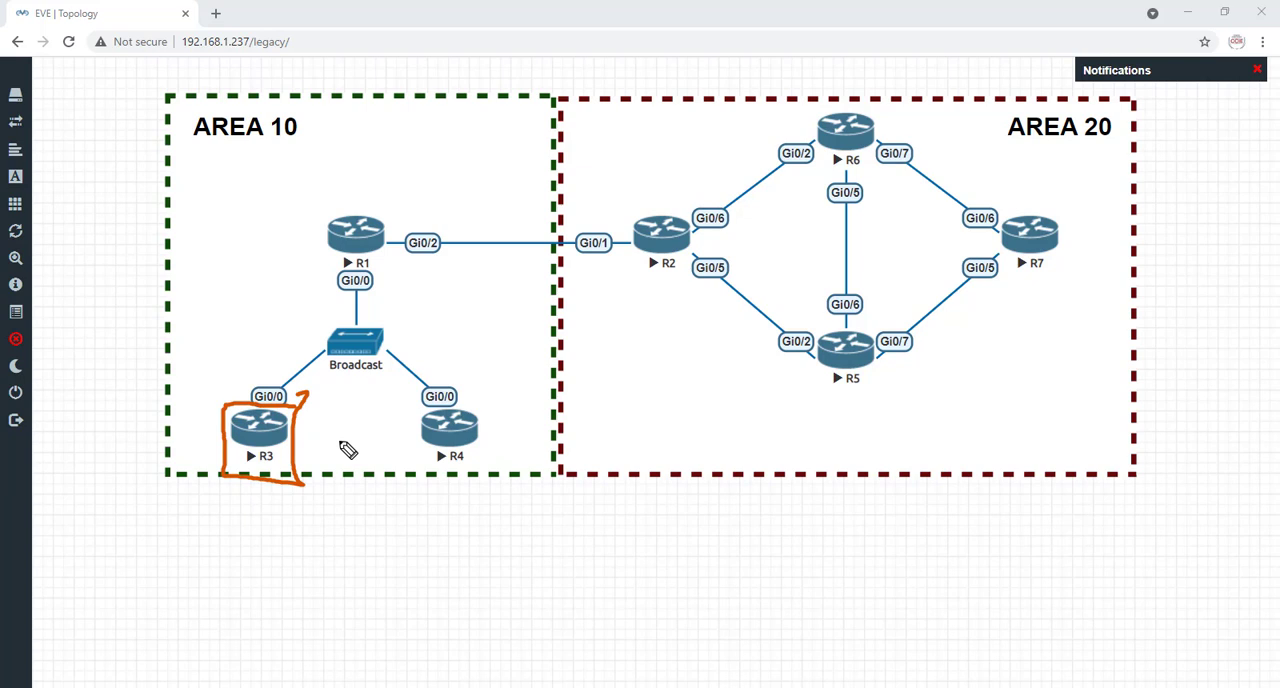
left_click_drag(320, 444, 376, 444)
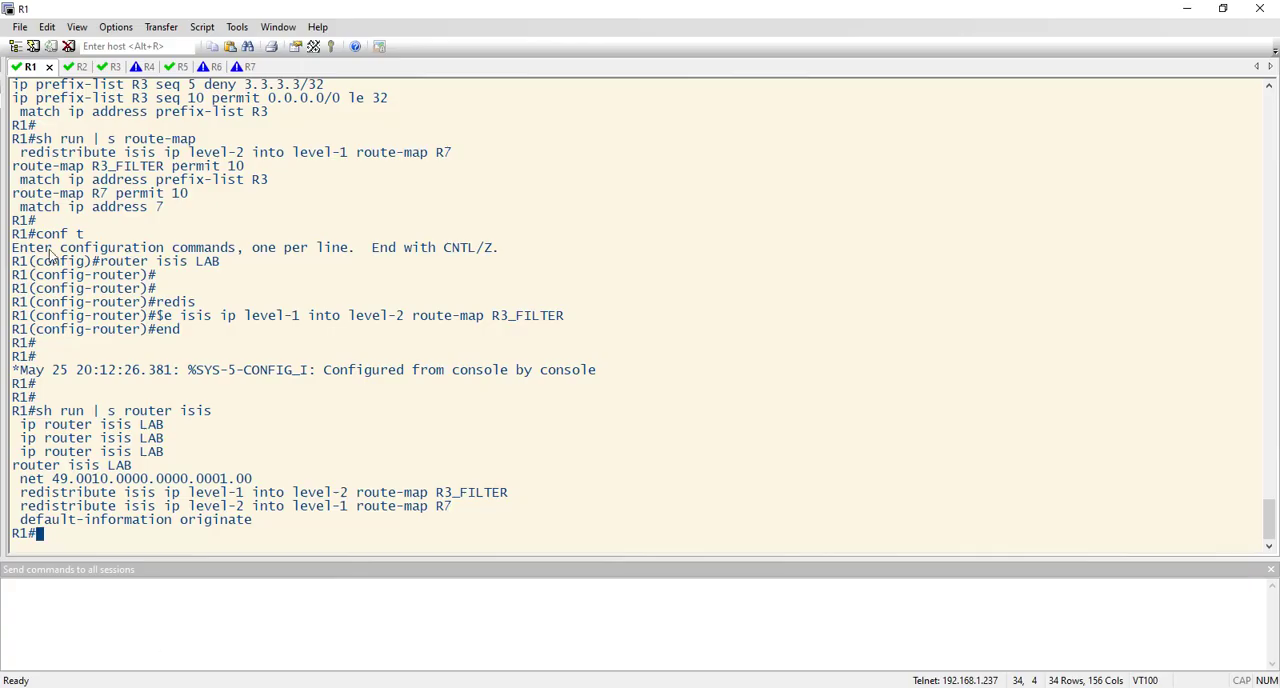
On R3 in config mode, list prefix-lists with 'do sh run | s prefix-list', showing R4 denying 4.4.4.4/32.
left_click(96, 66)
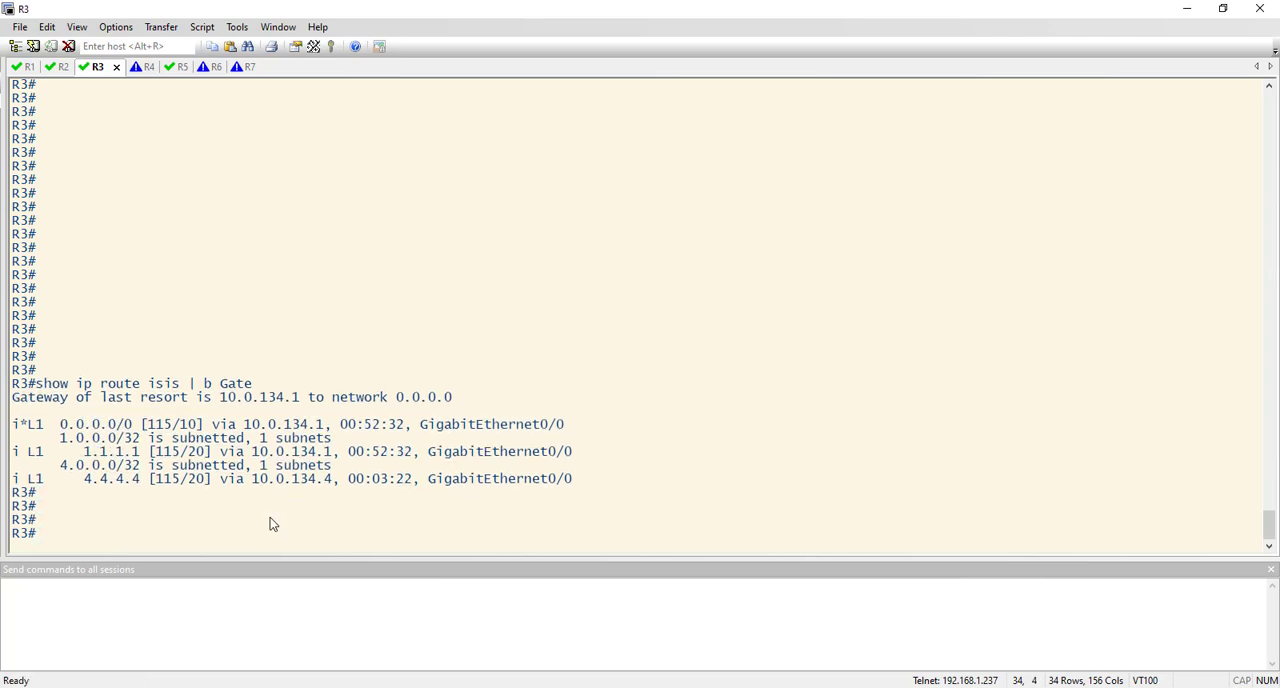
type("conf t")
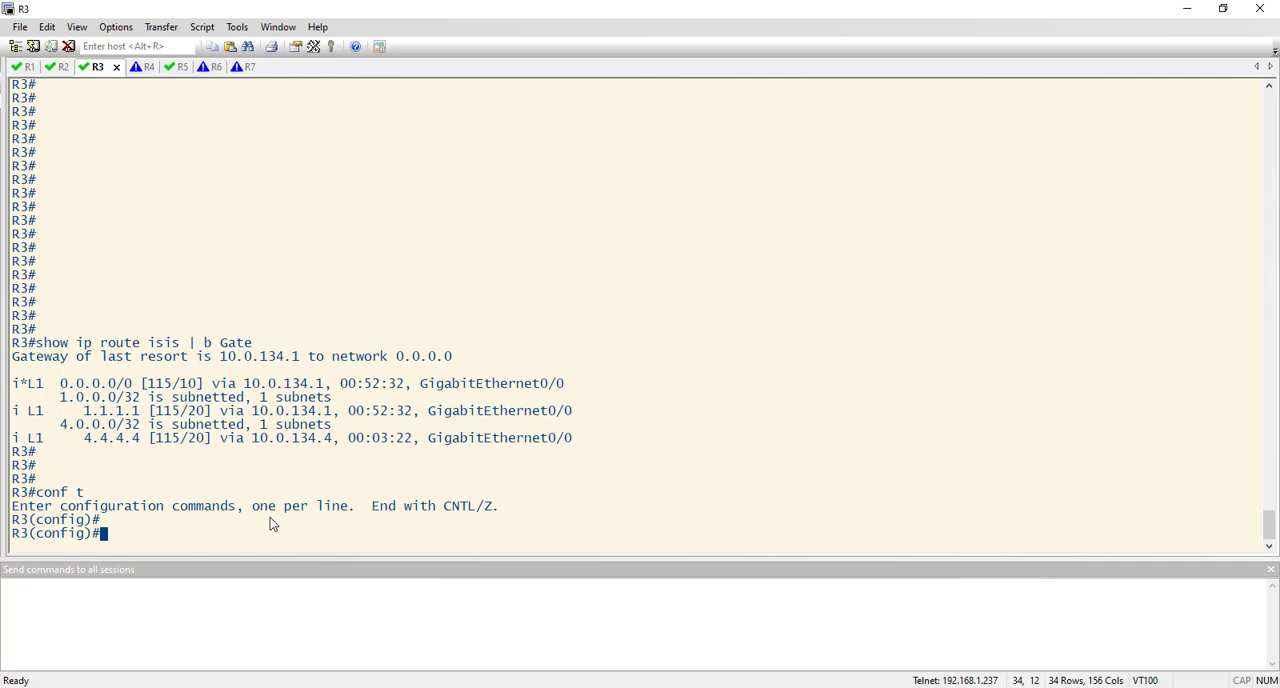
type("do sh run | s prefix-list")
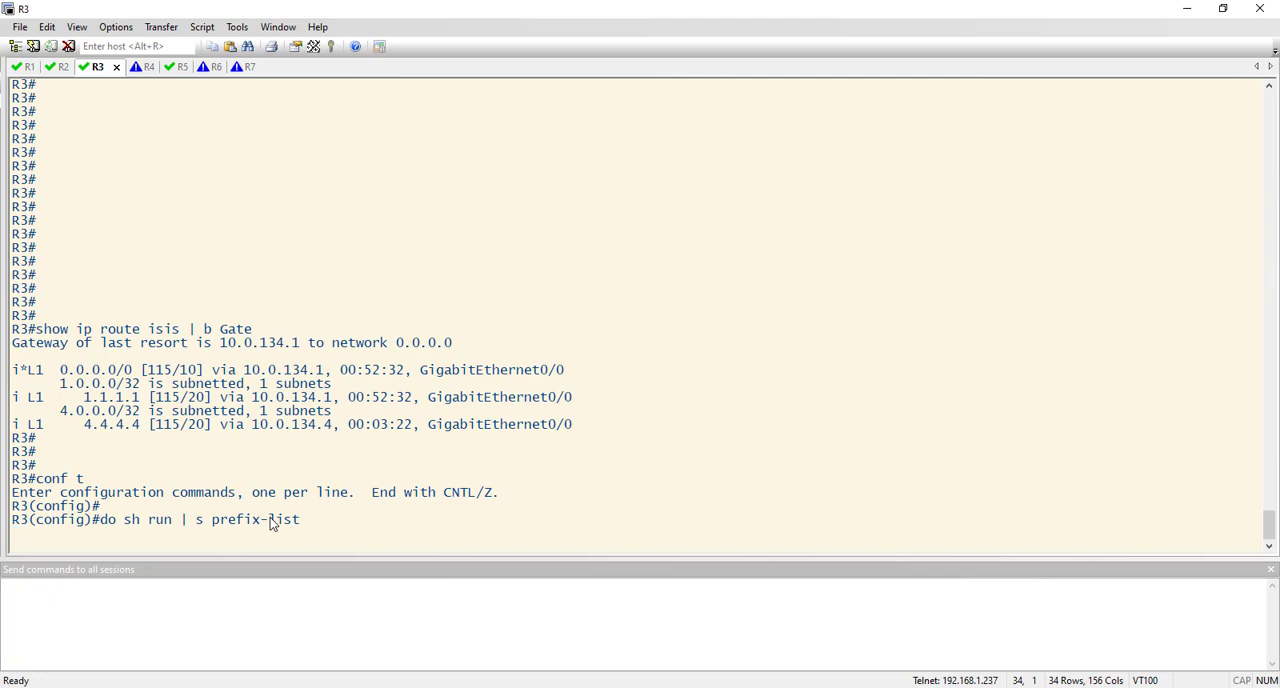
key("Return")
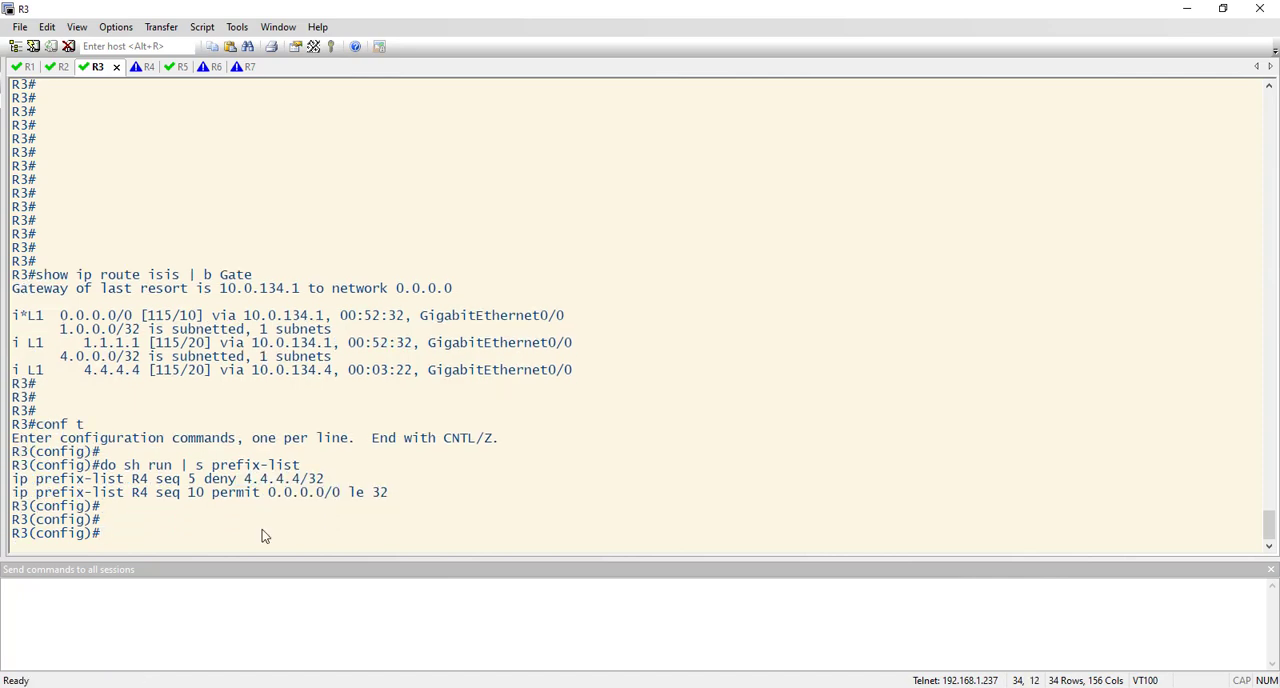
Under router isis LAB on R3, apply 'distribute-list prefix R4 in' and leave configuration mode.
type("router isis LAB")
type("distribute-list")
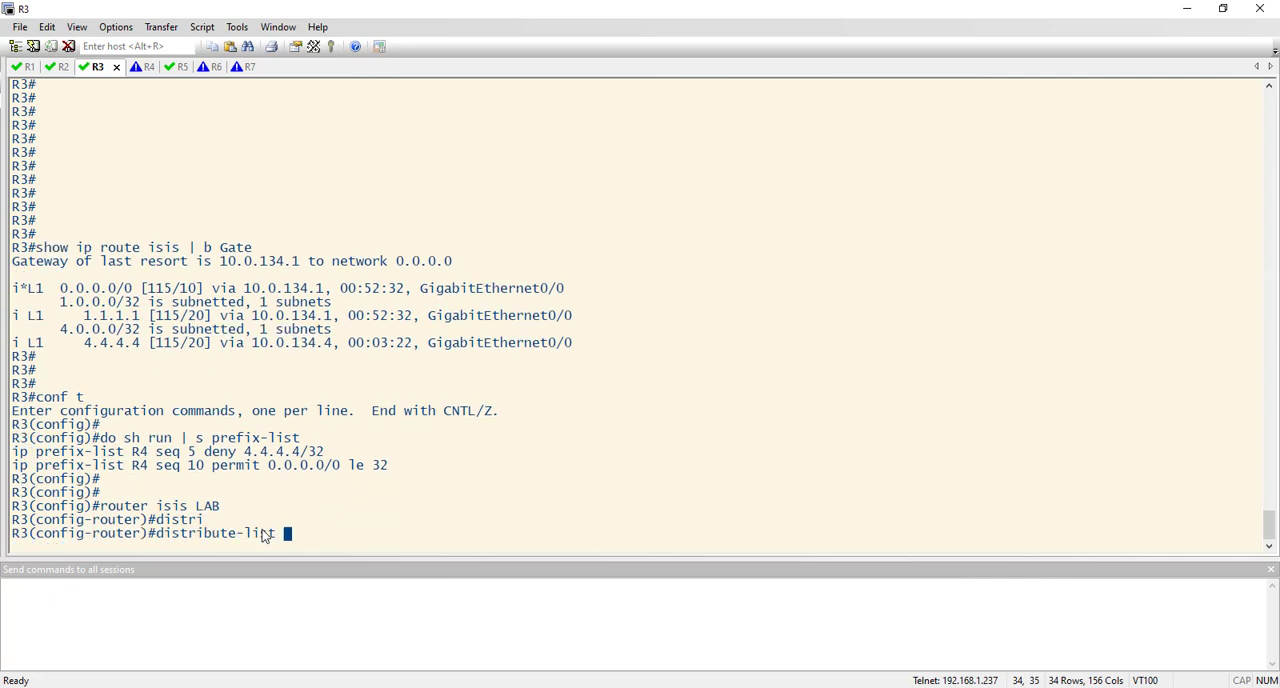
type("pre")
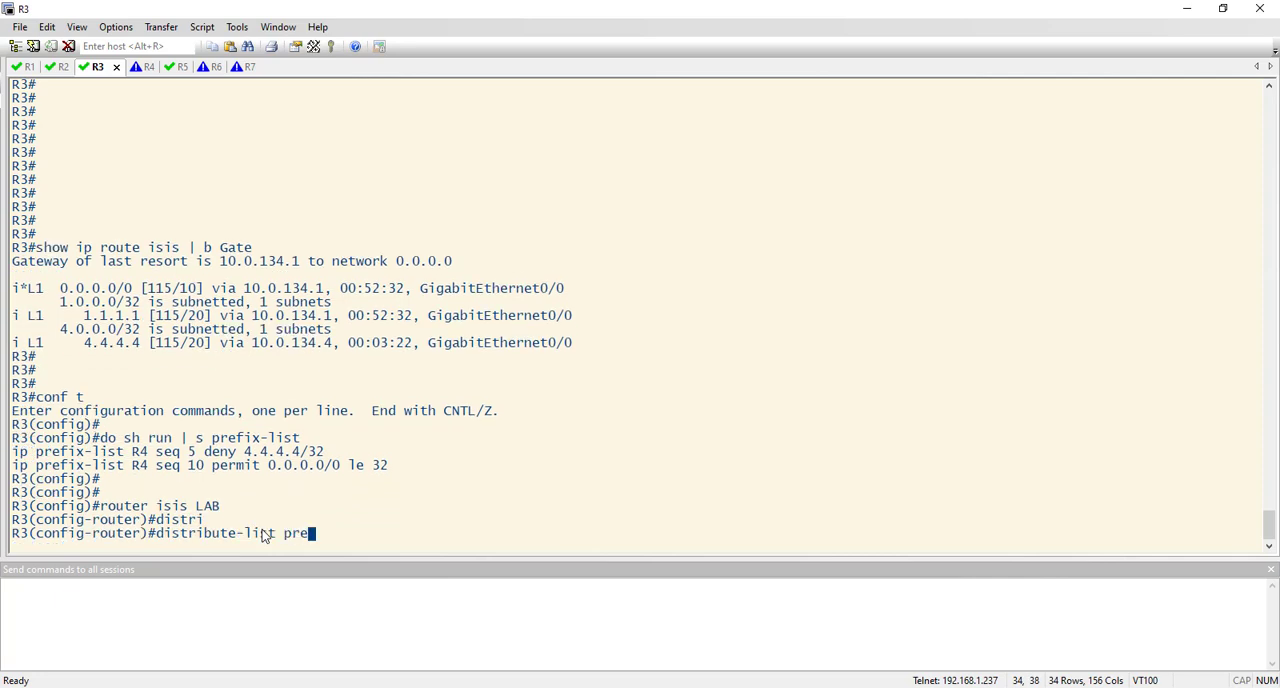
type("?")
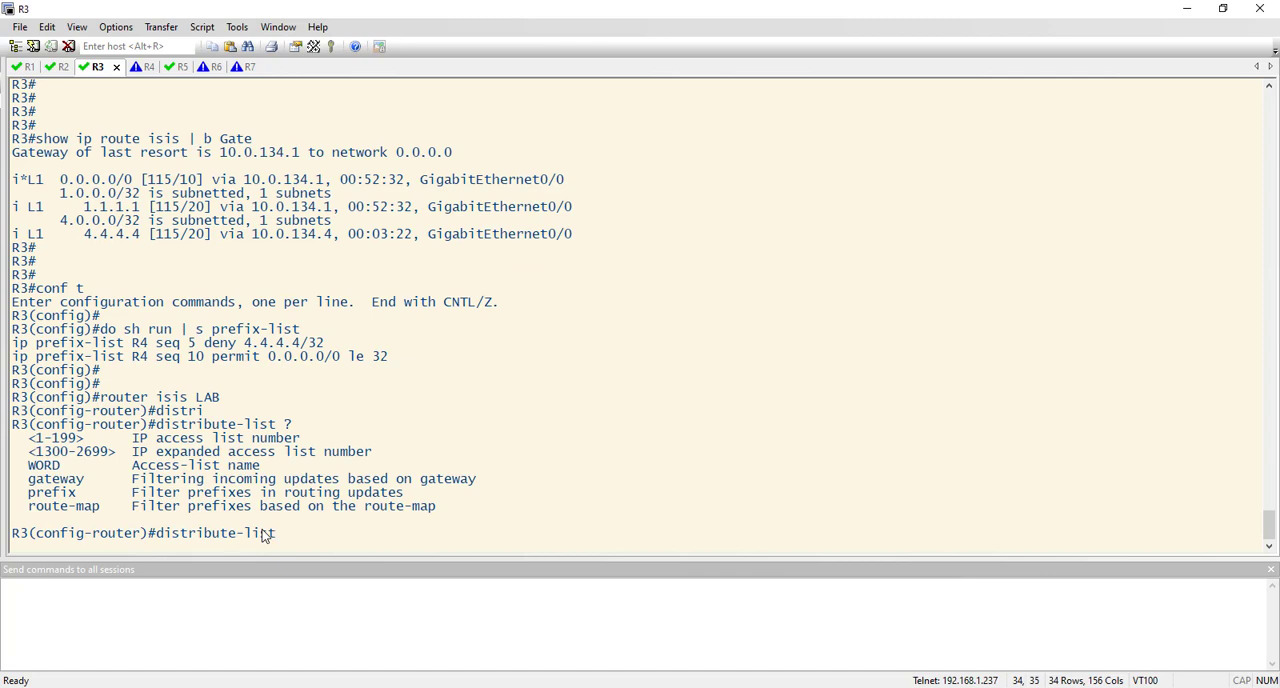
type("p")
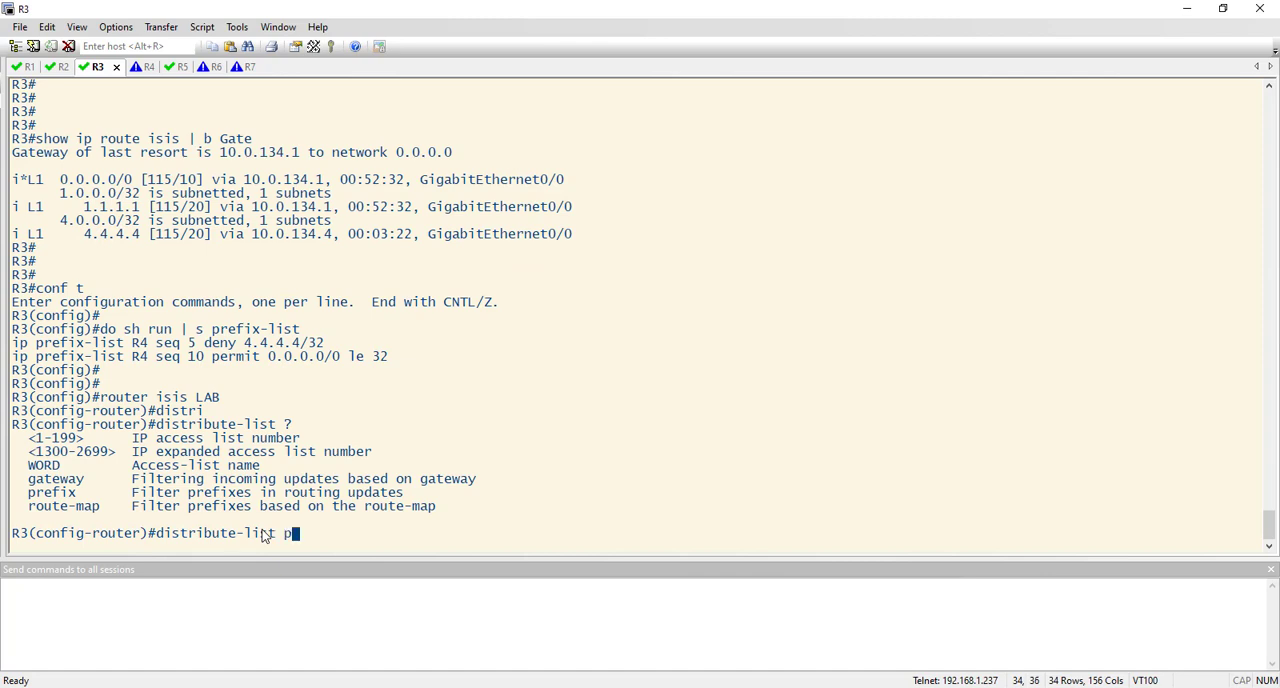
type("refix")
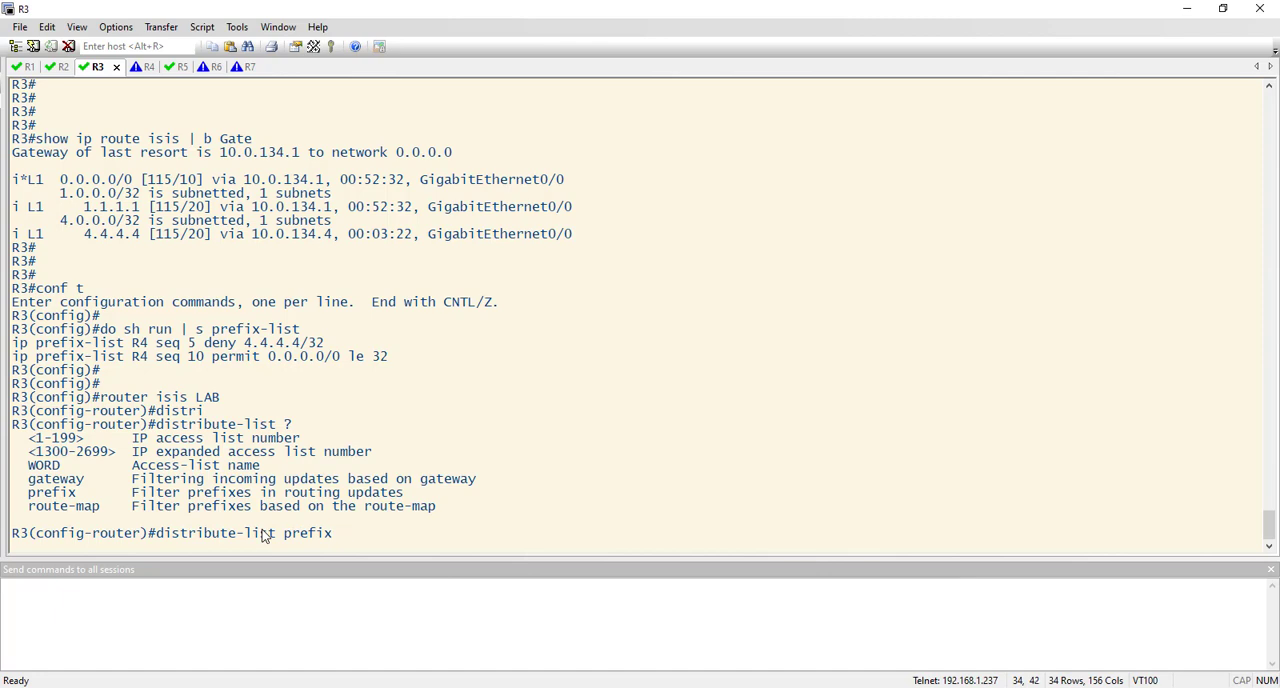
type("R4")
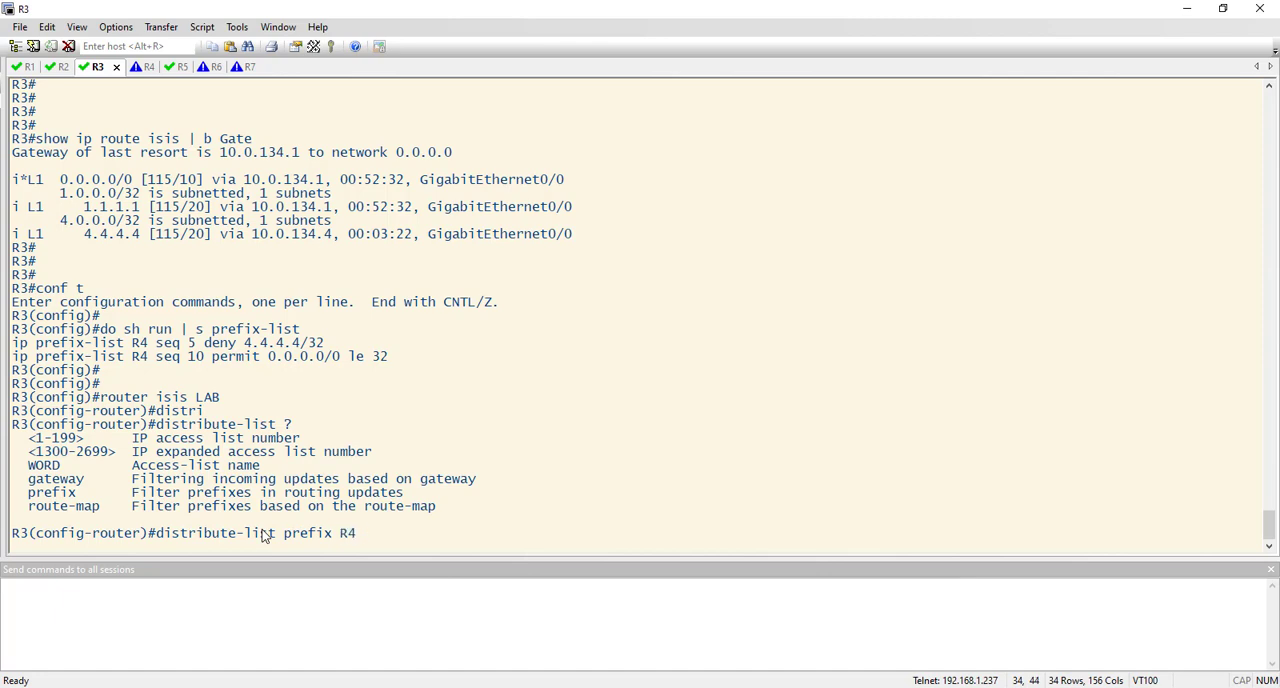
type("in")
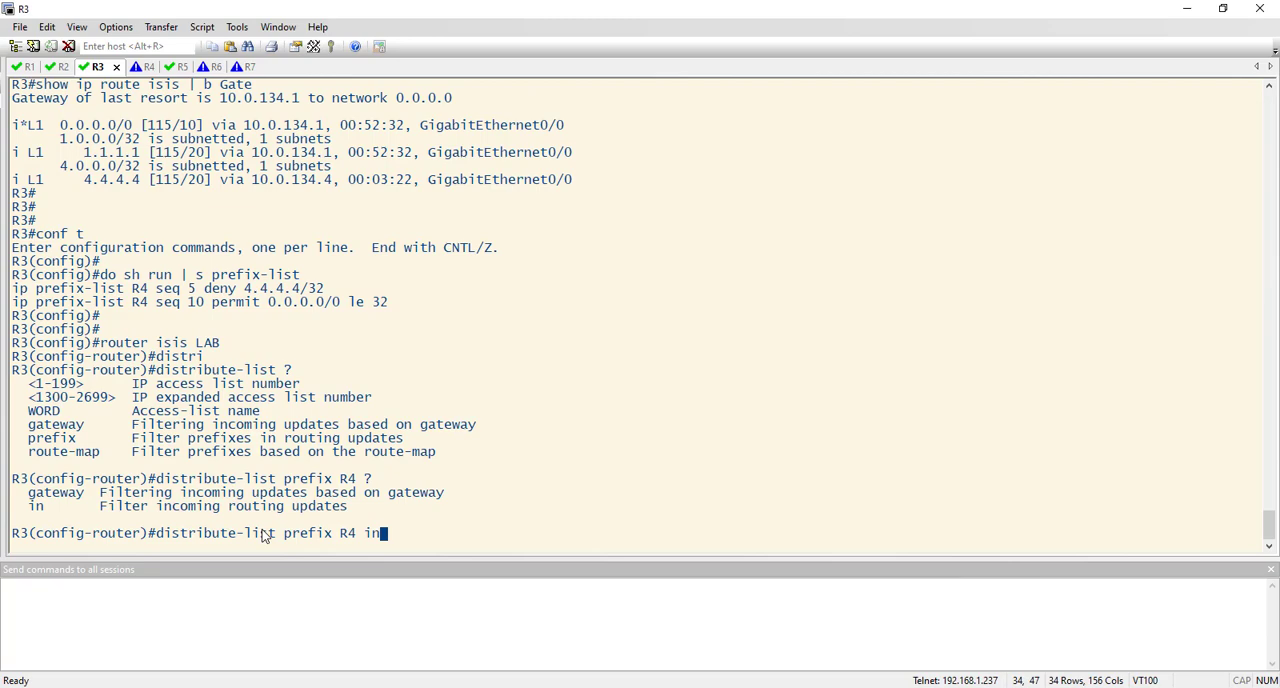
key("Return")
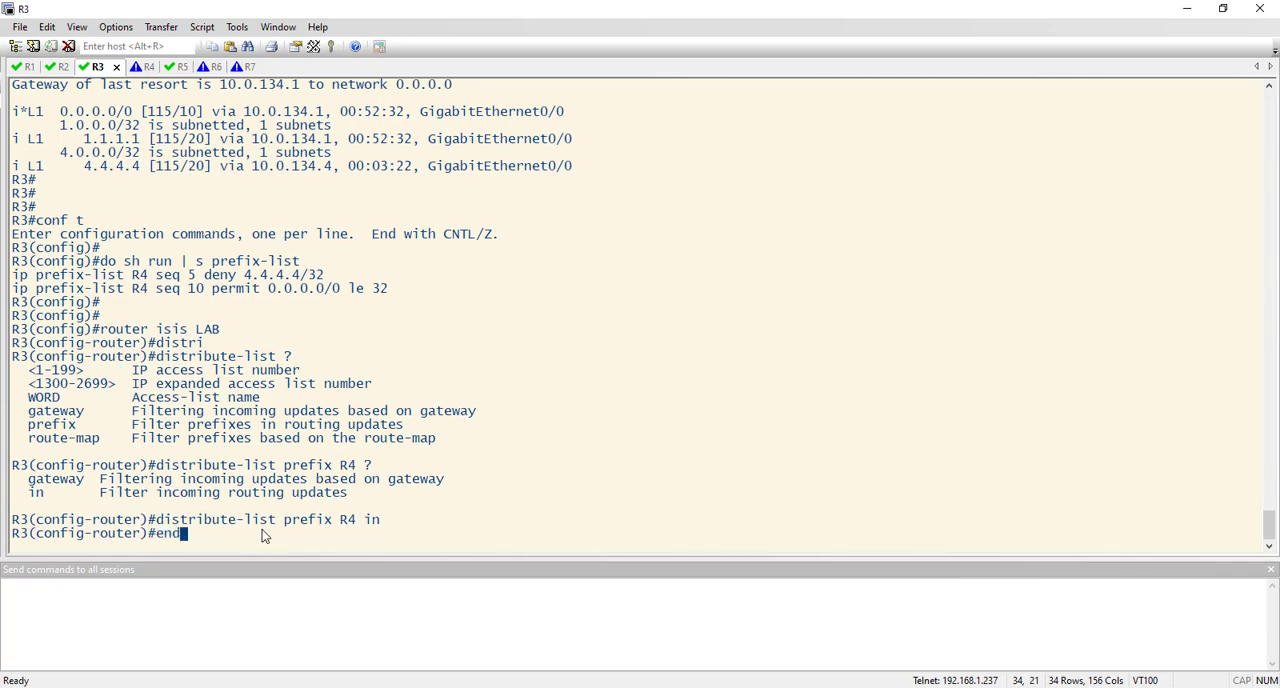
key("Return")
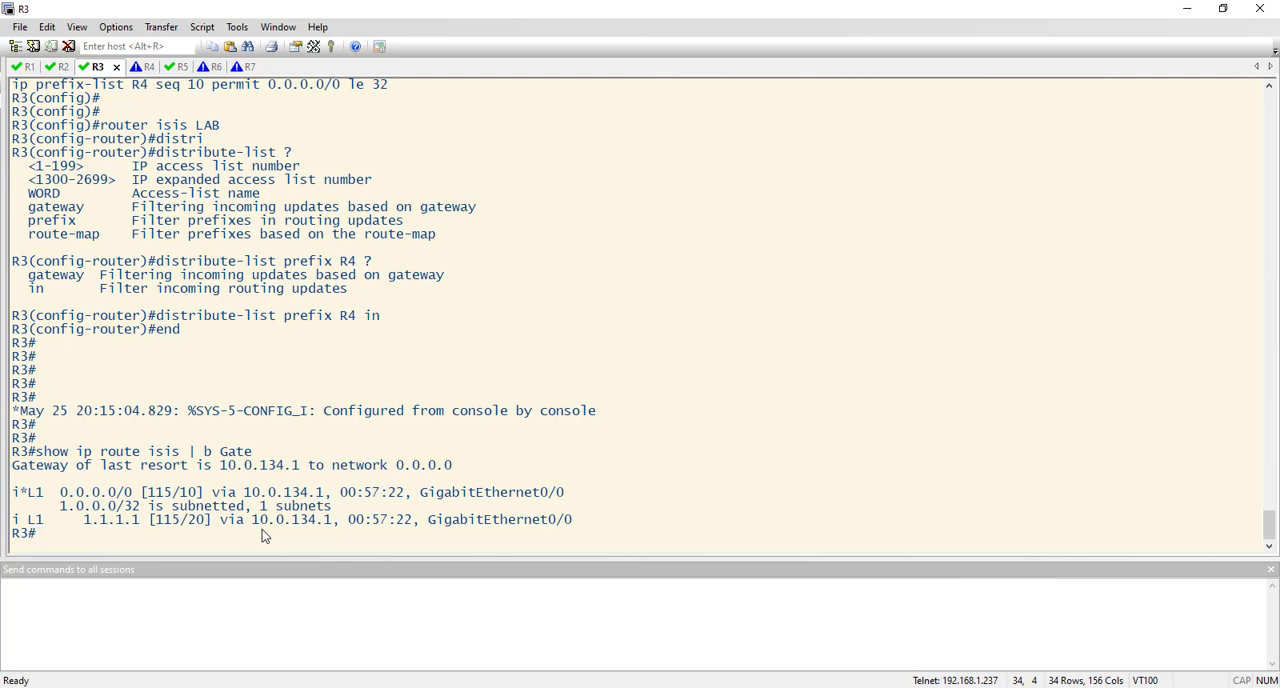
Run 'show isis data R4.00-00 detail' on R3 and mark the 4.4.4.4/32 prefix still in R4's LSP.
type("show isis data")
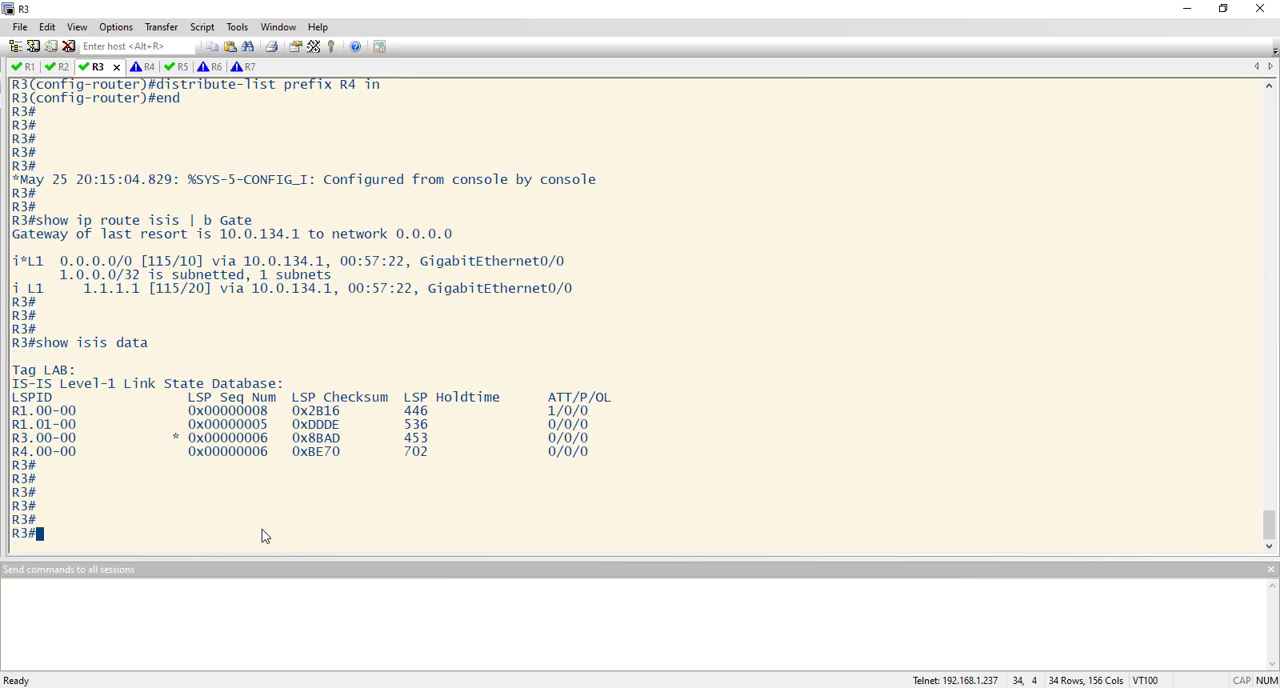
type("show isis data R4.00-00")
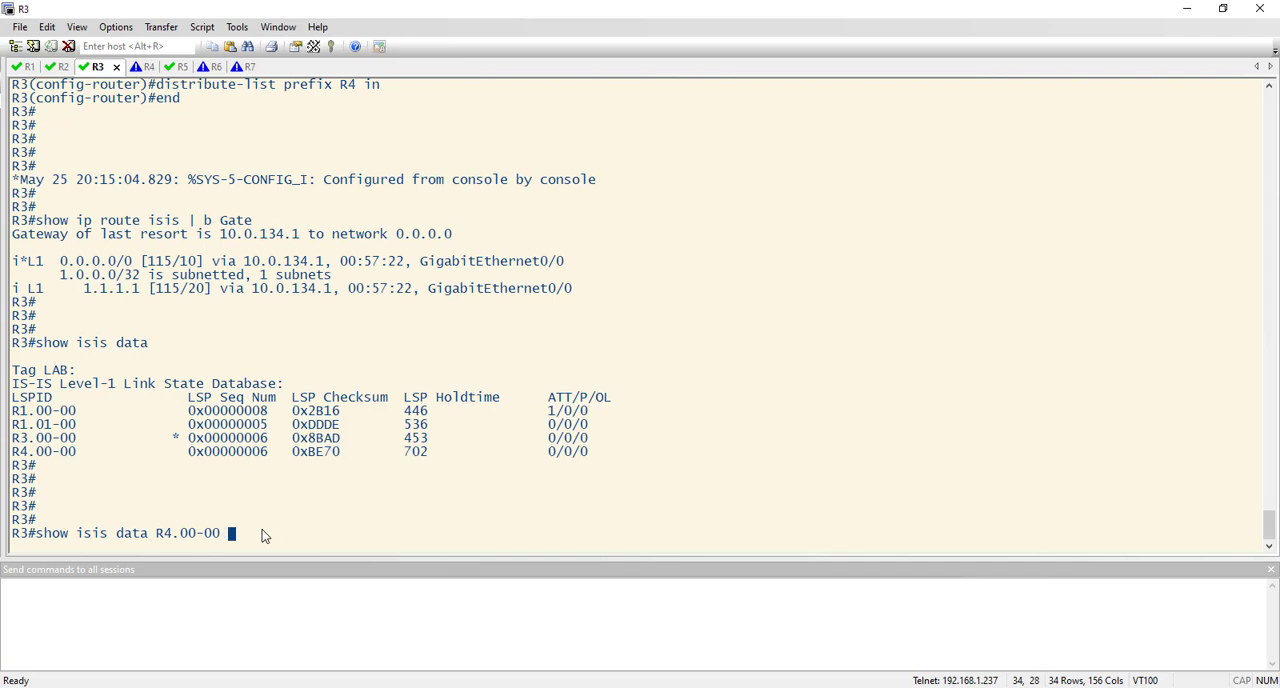
key("Return")
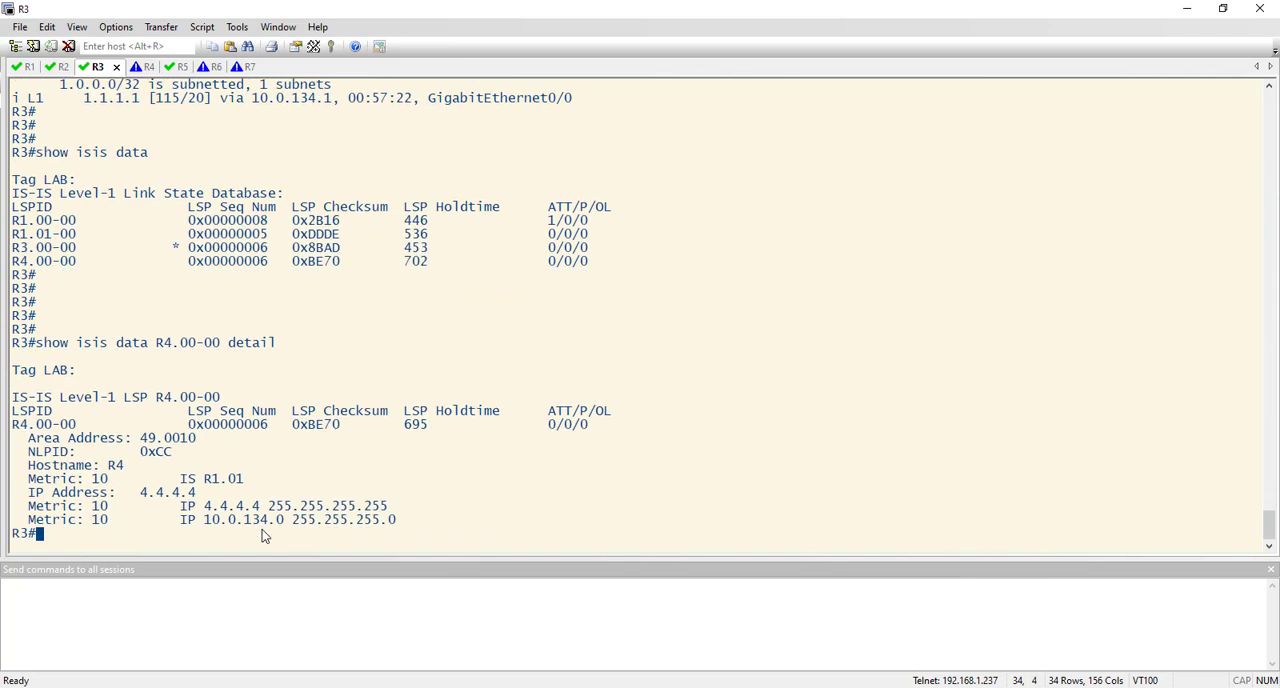
left_click_drag(200, 504, 388, 504)
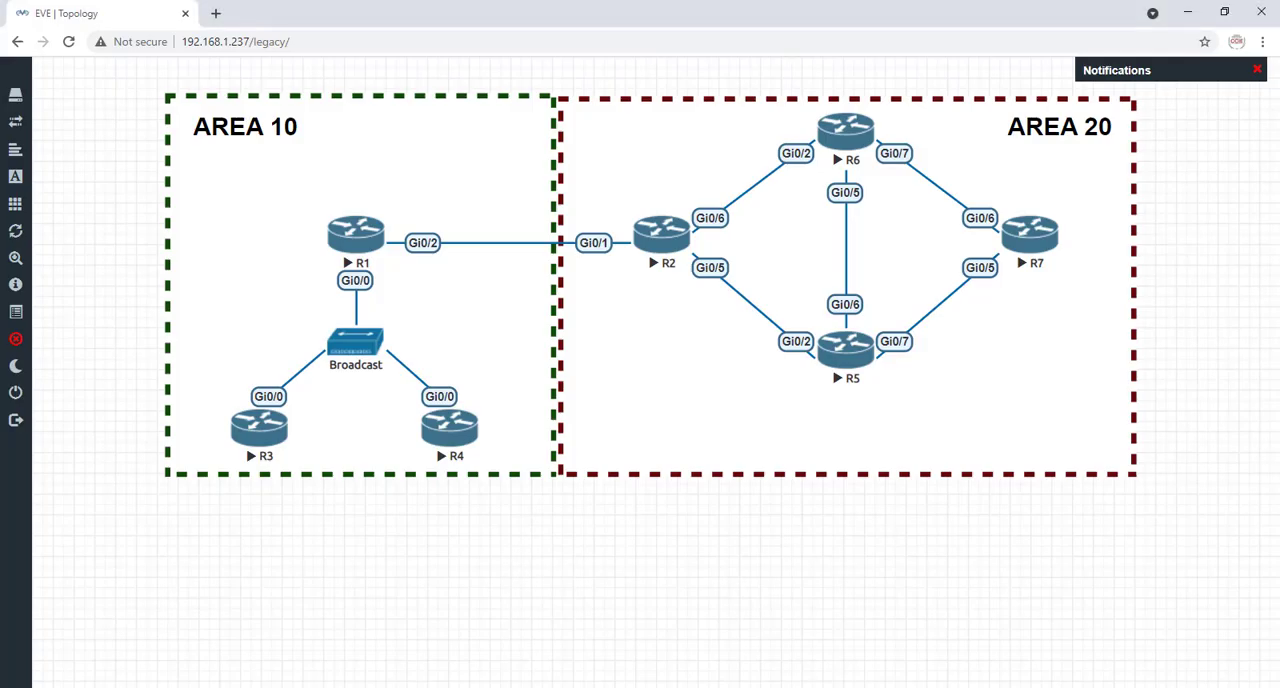
mouse_move(692, 452)
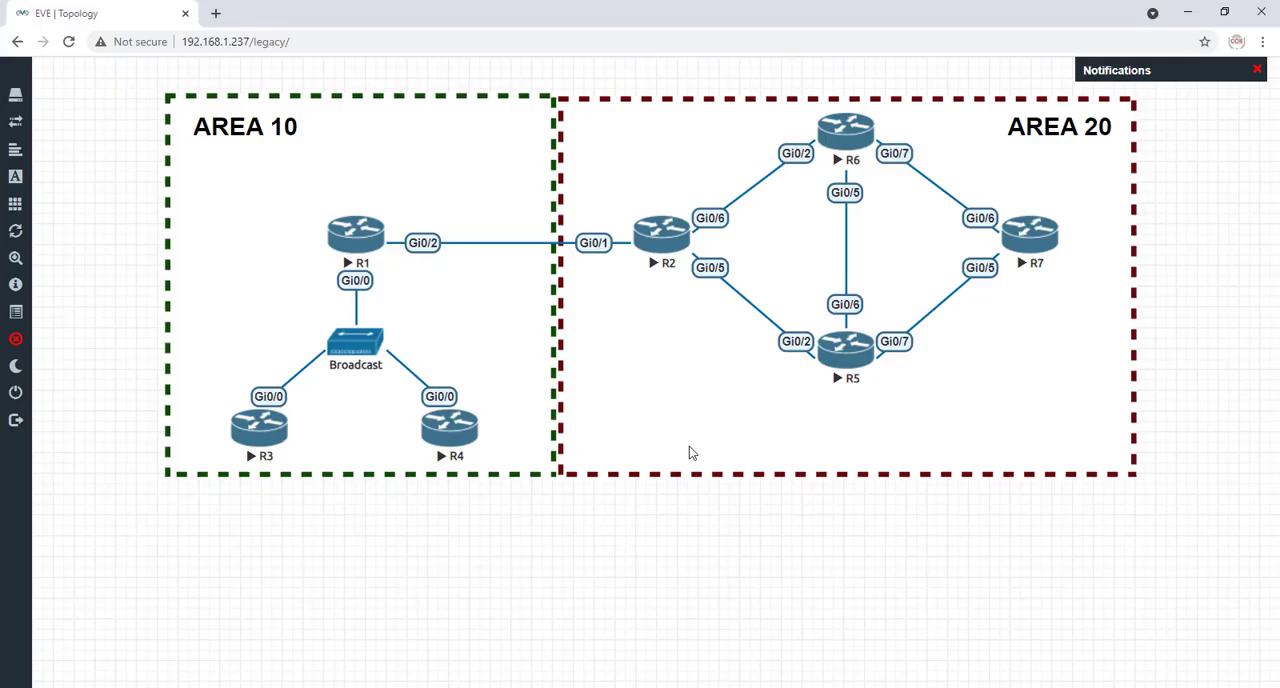
mouse_move(1028, 234)
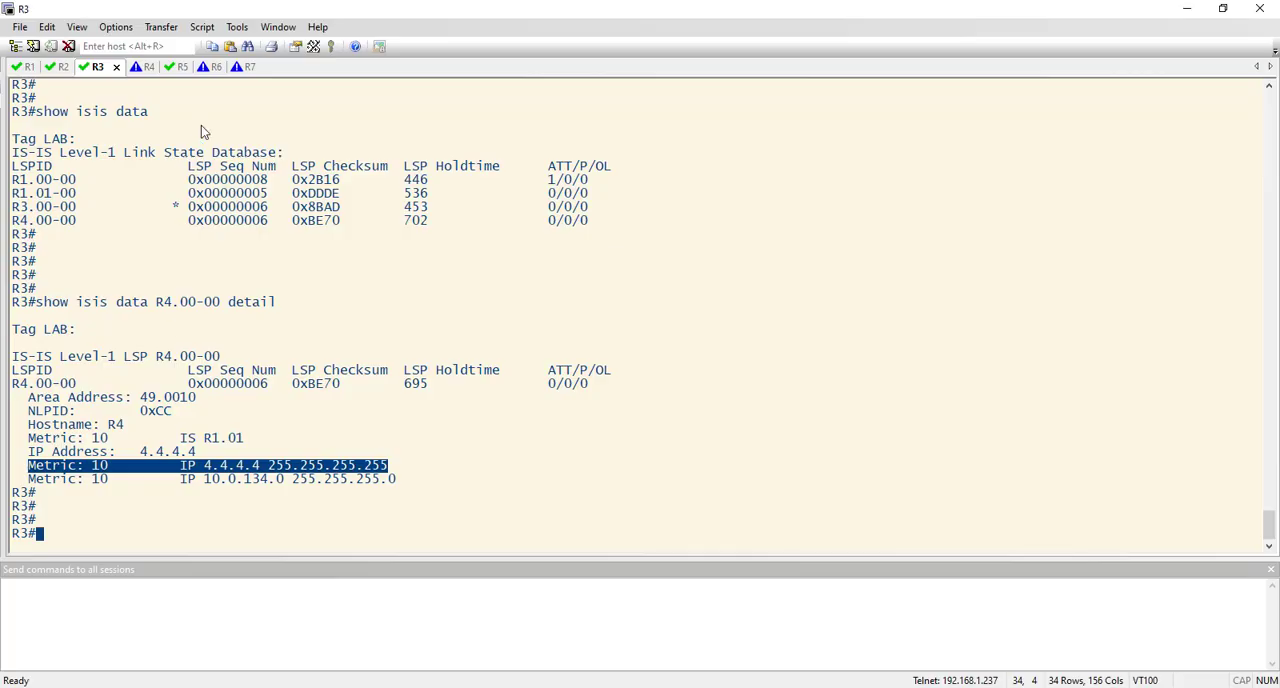
left_click(232, 66)
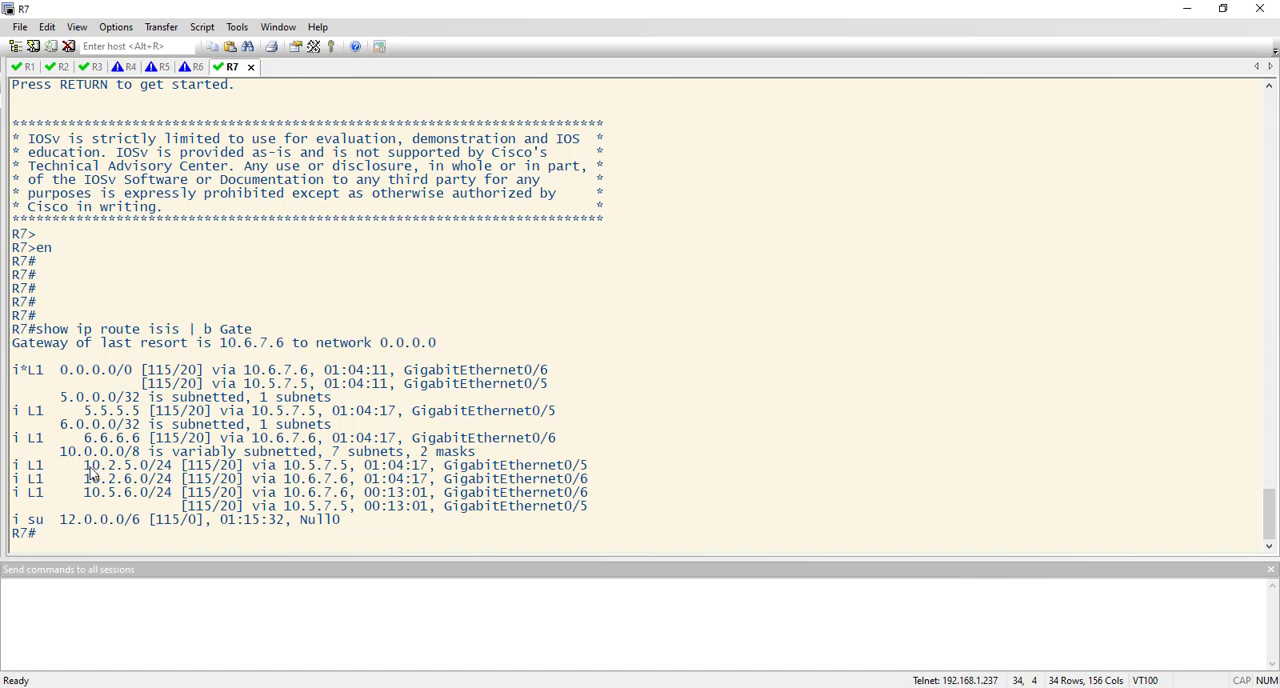
Mark an entry in R7's IS-IS route output listing 5.5.5.5, 6.6.6.6 and the Area 20 subnets.
double_click(92, 478)
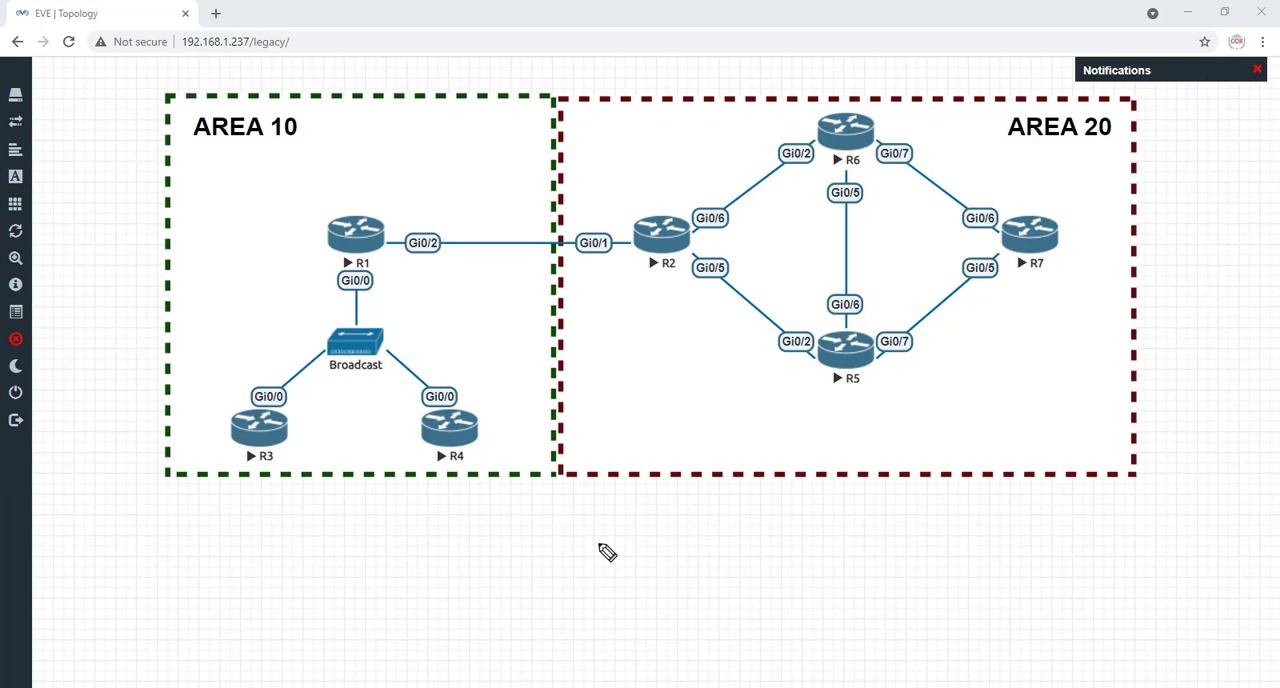
mouse_move(770, 576)
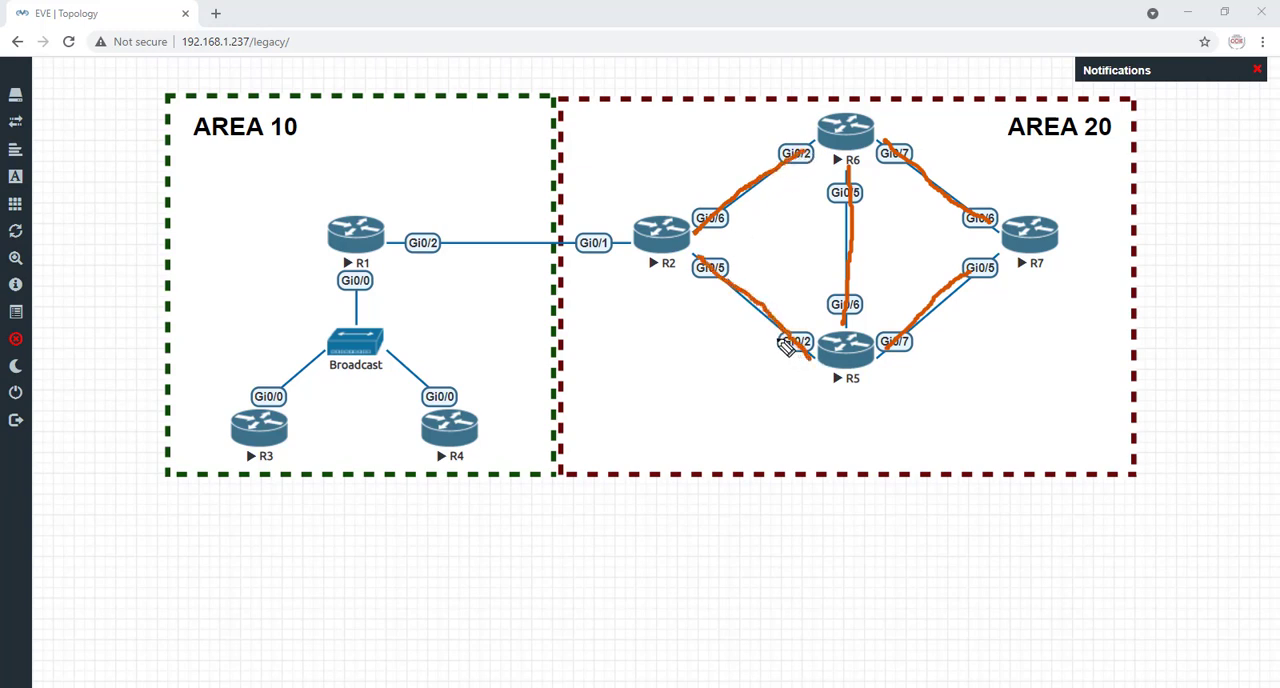
mouse_move(740, 384)
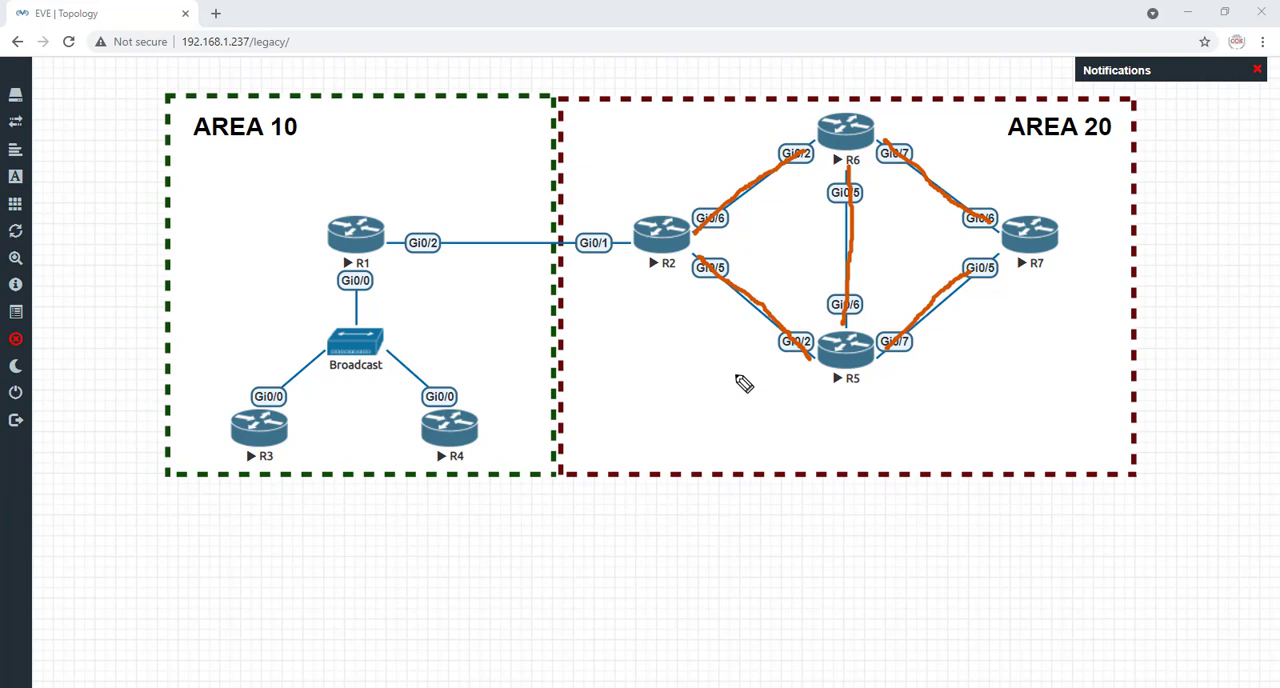
mouse_move(748, 276)
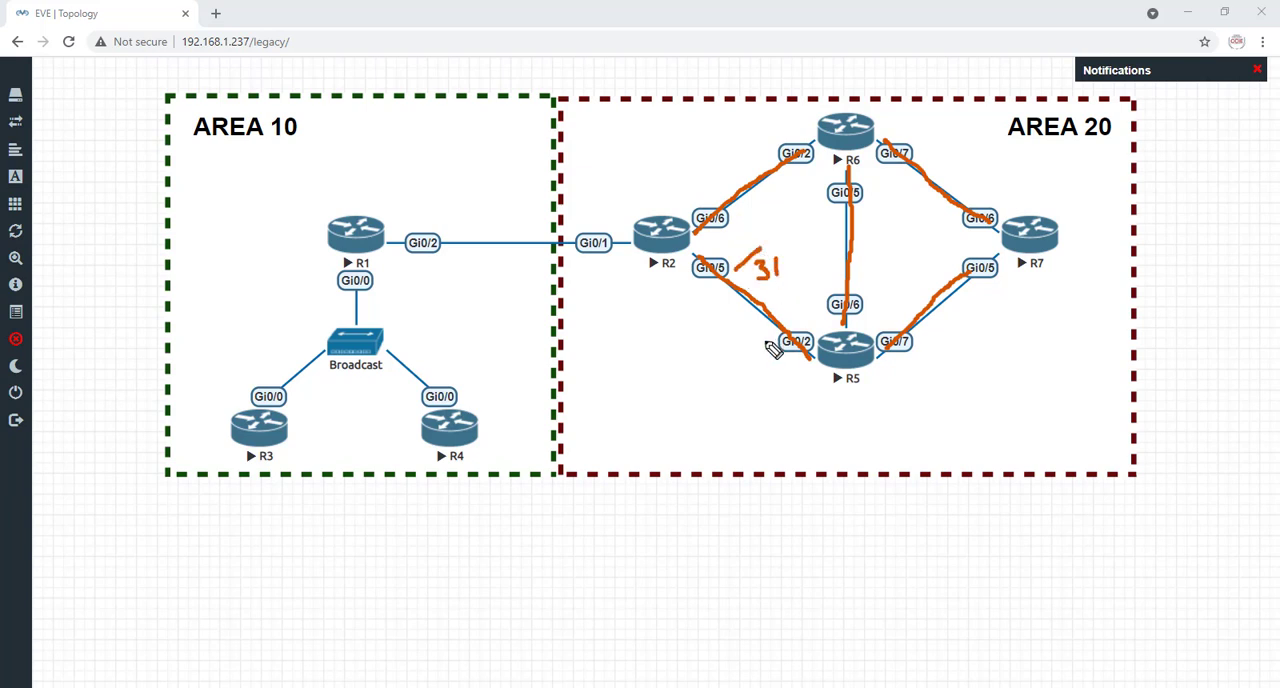
mouse_move(756, 352)
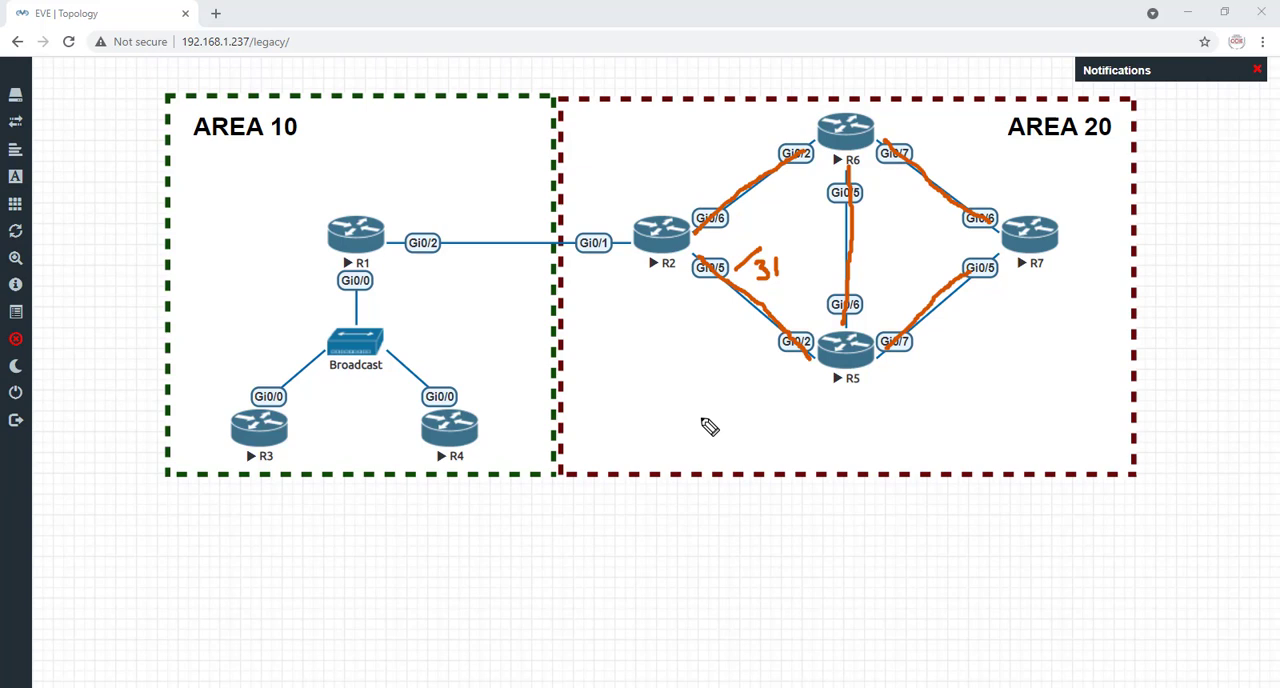
mouse_move(352, 312)
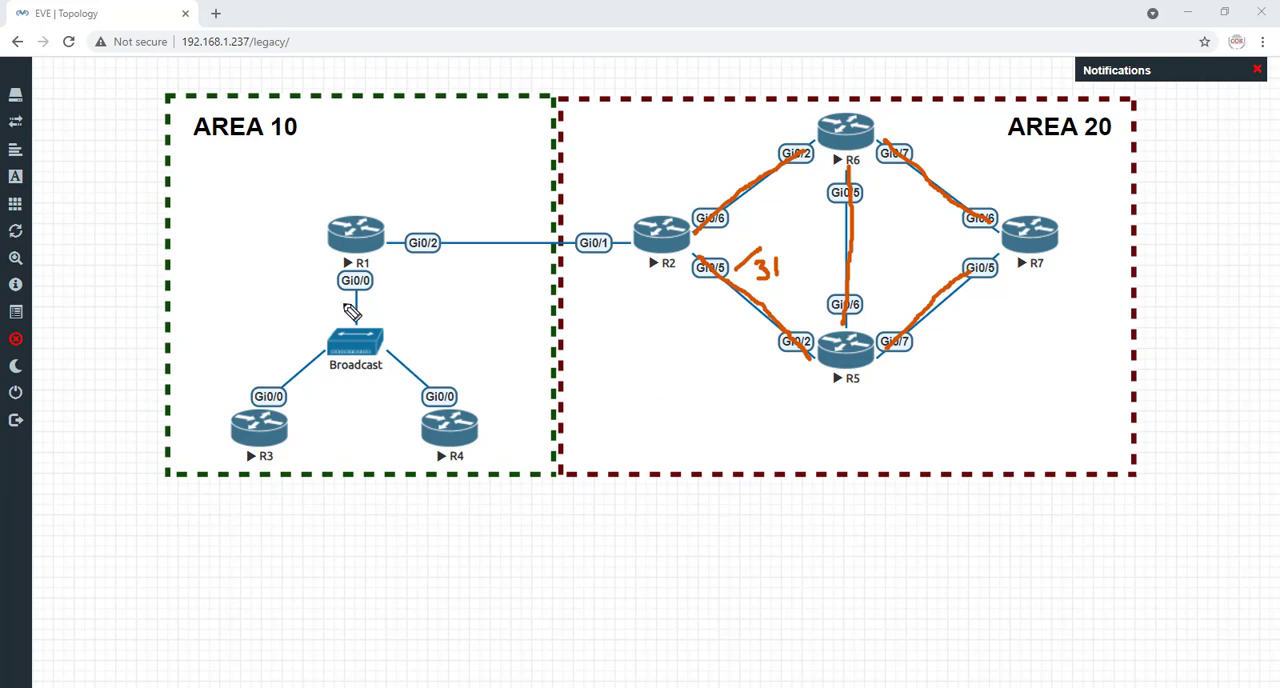
mouse_move(776, 196)
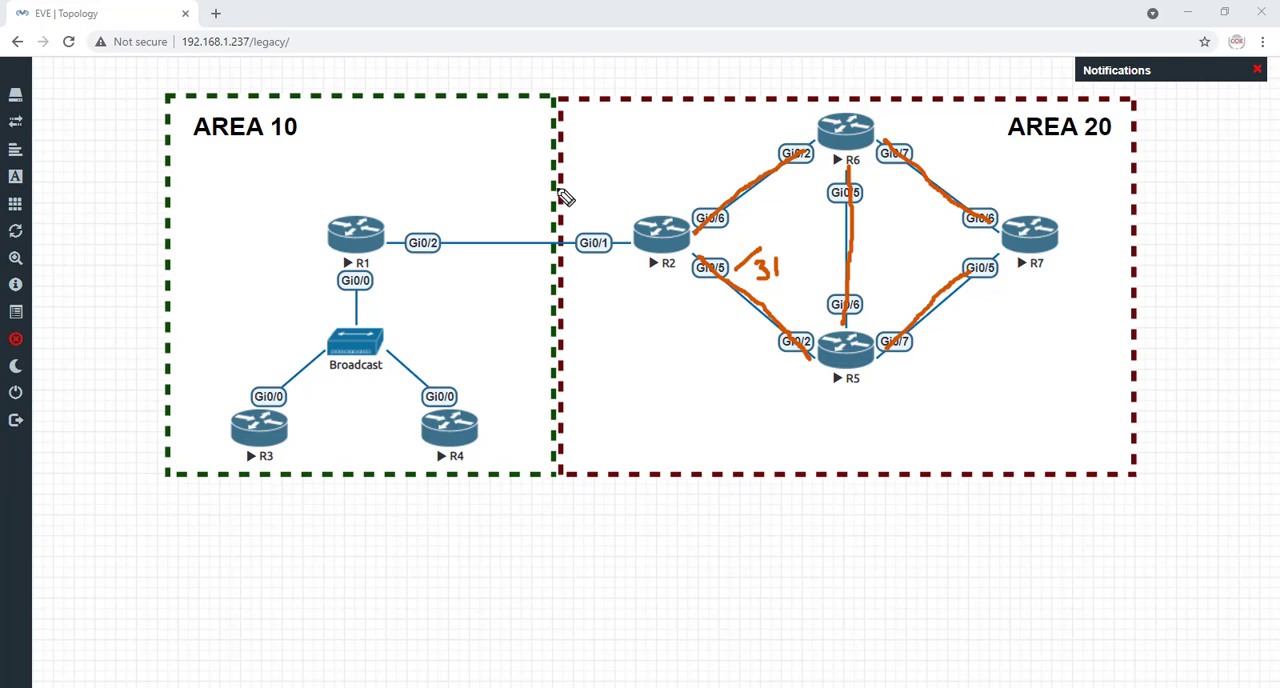
mouse_move(318, 304)
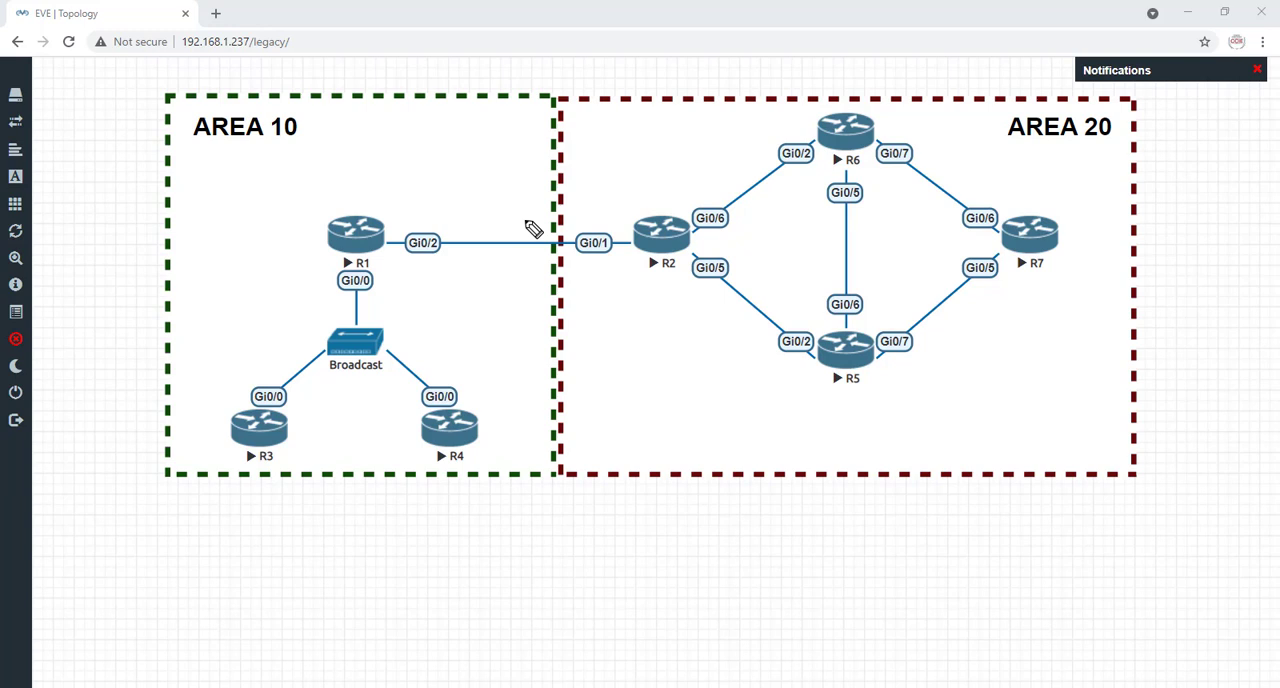
mouse_move(848, 176)
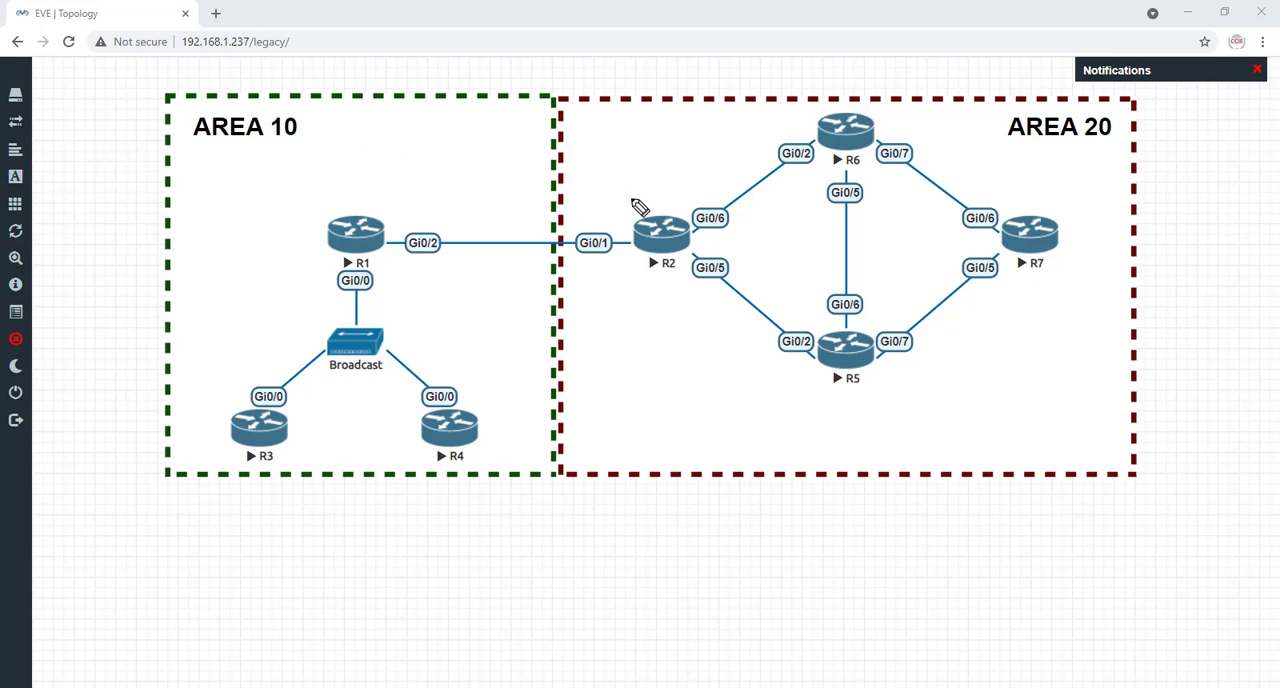
mouse_move(698, 240)
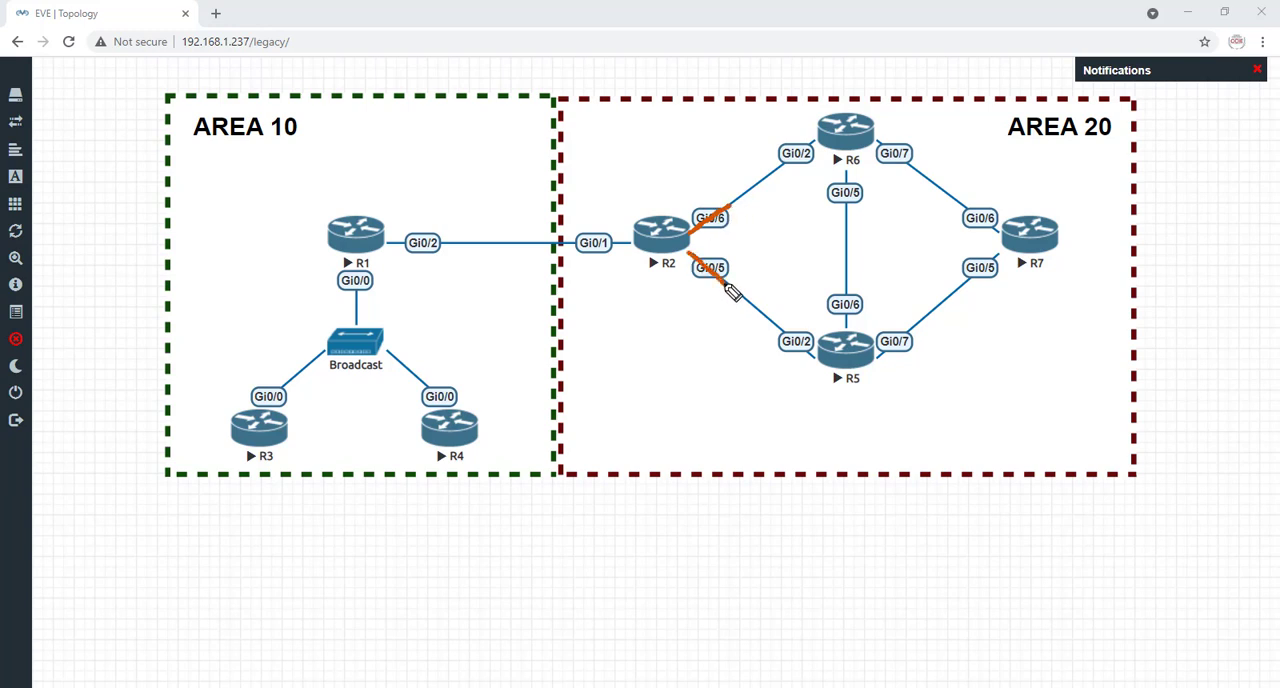
mouse_move(716, 226)
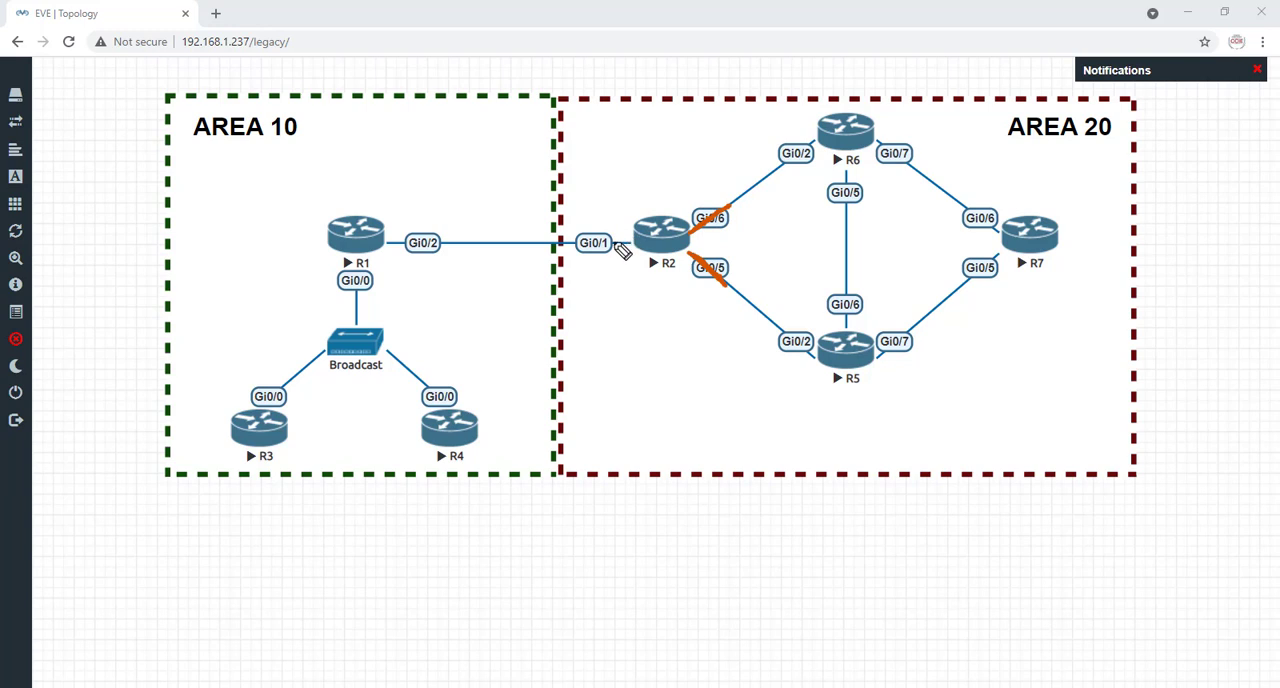
mouse_move(712, 232)
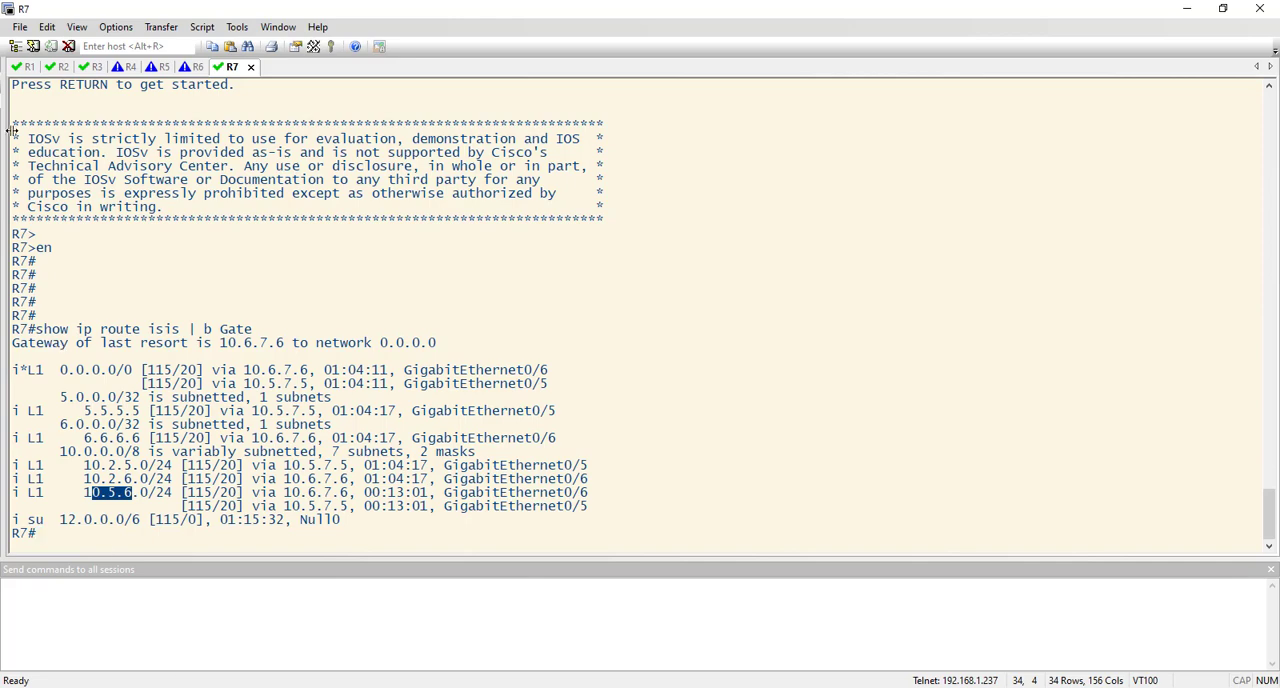
On R2, enter 'int range g0/5-6' and begin 'no isis advertise prefix' on those interfaces.
left_click(62, 68)
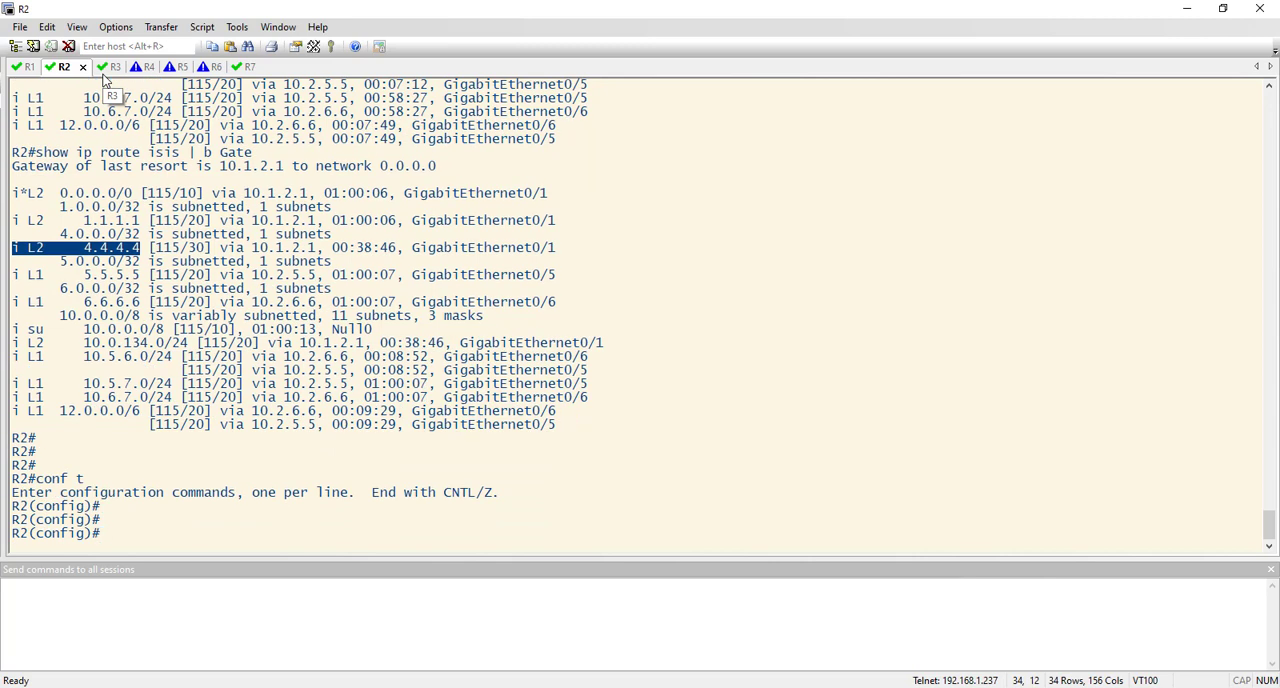
type("int range g")
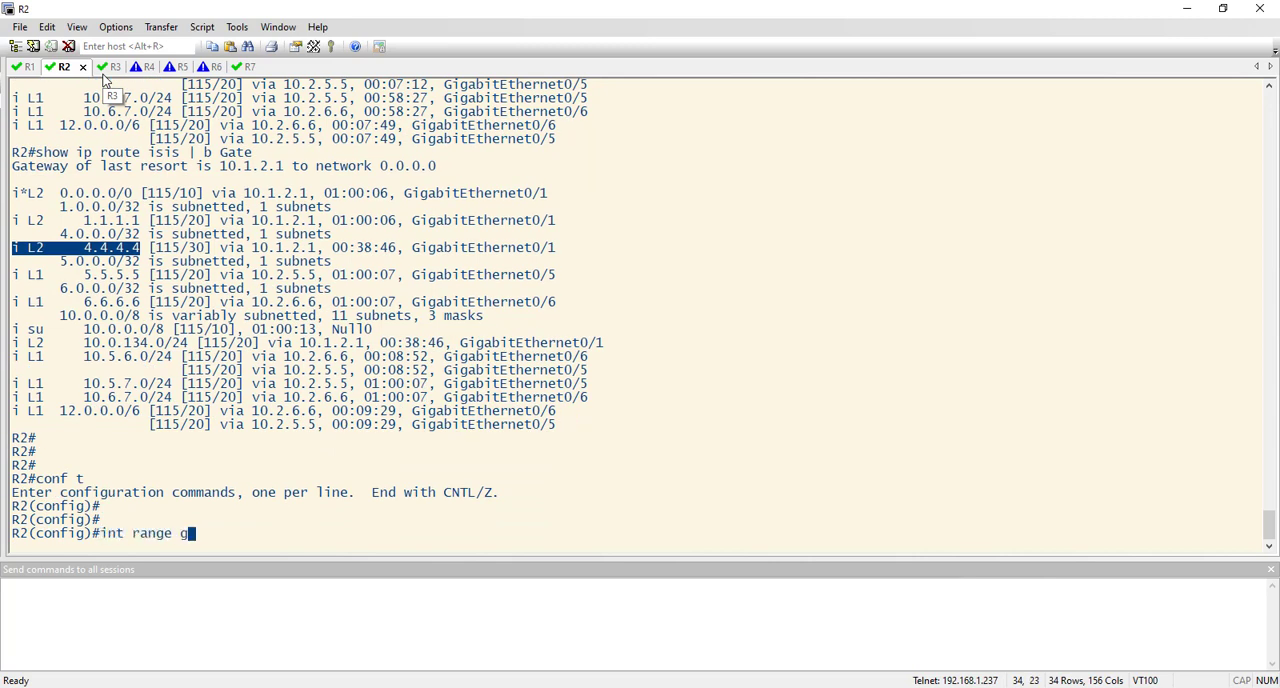
type("0/5")
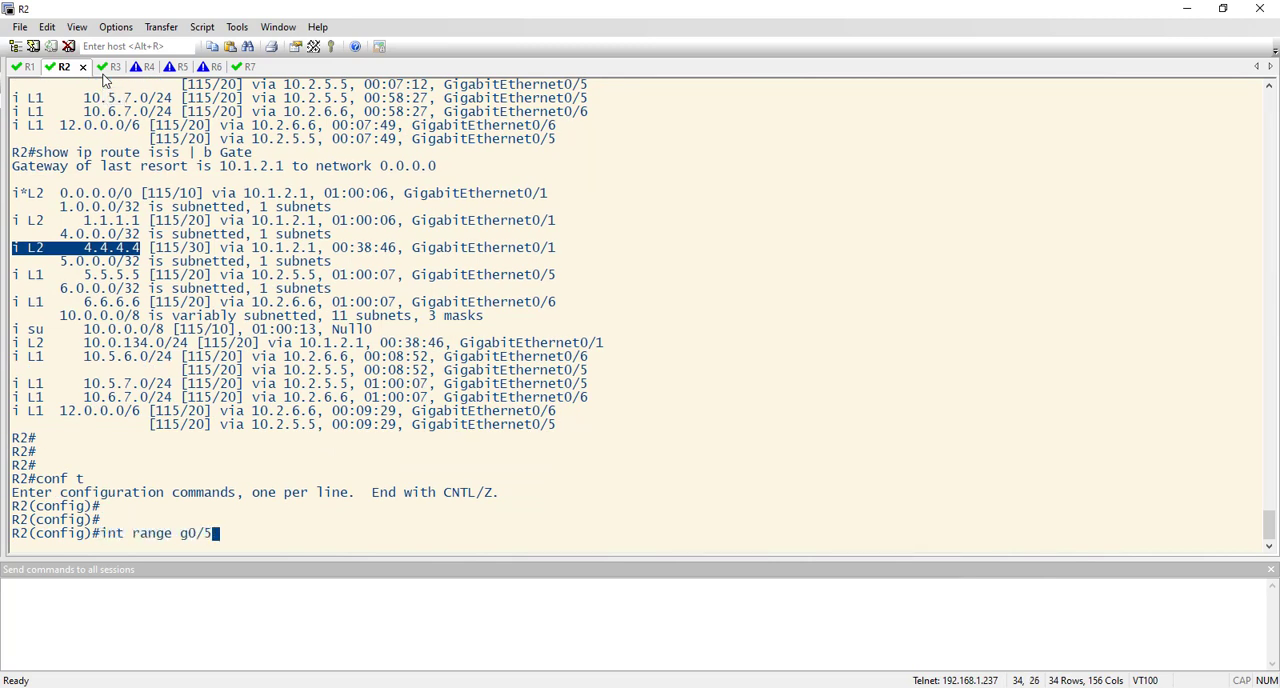
key("Return")
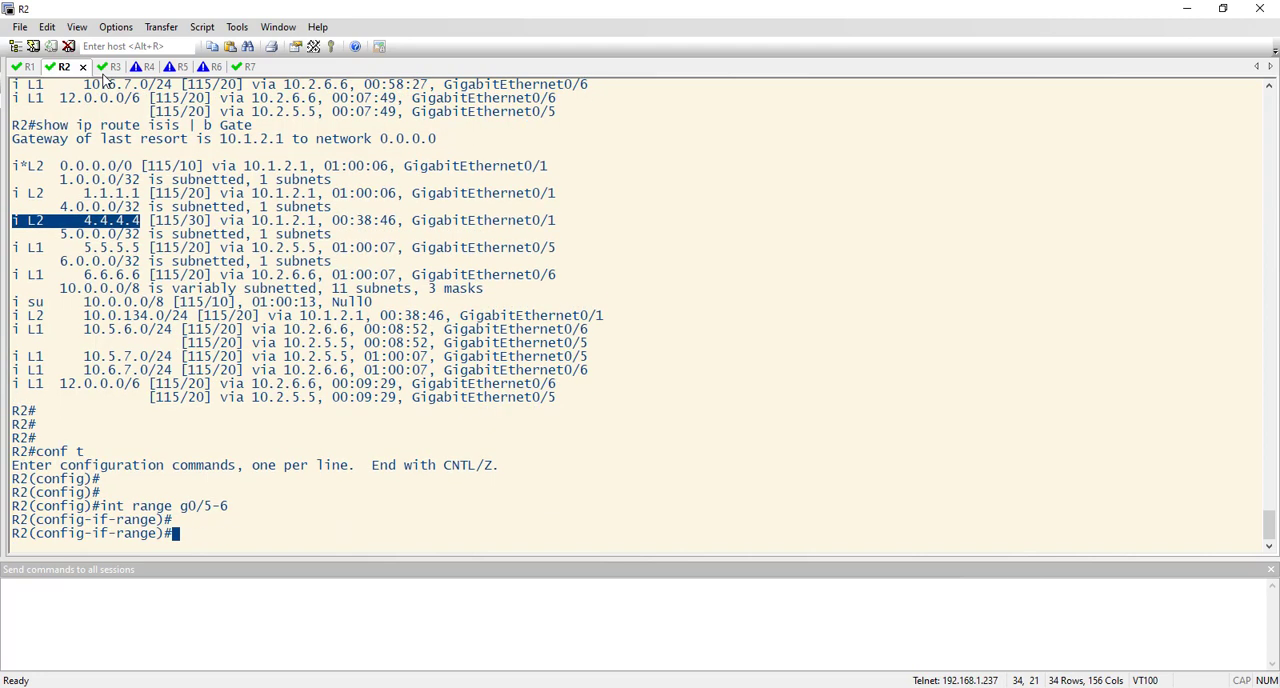
type("n")
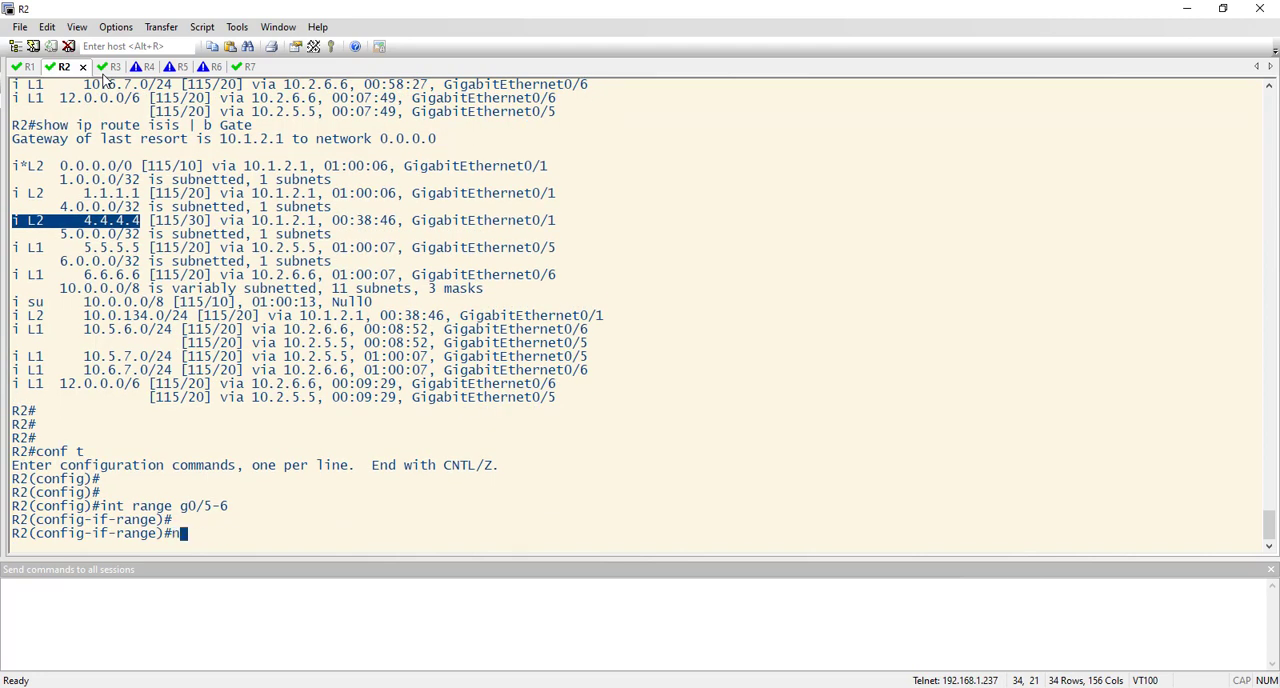
type("o isis adver")
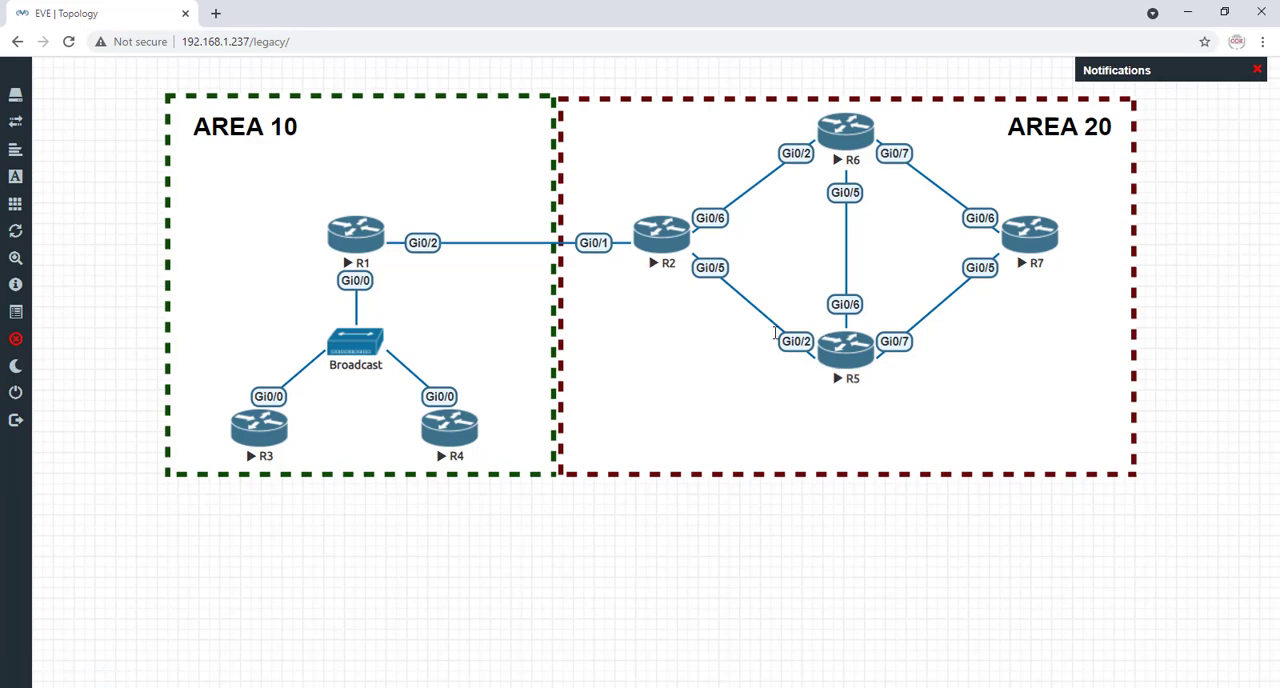
mouse_move(792, 372)
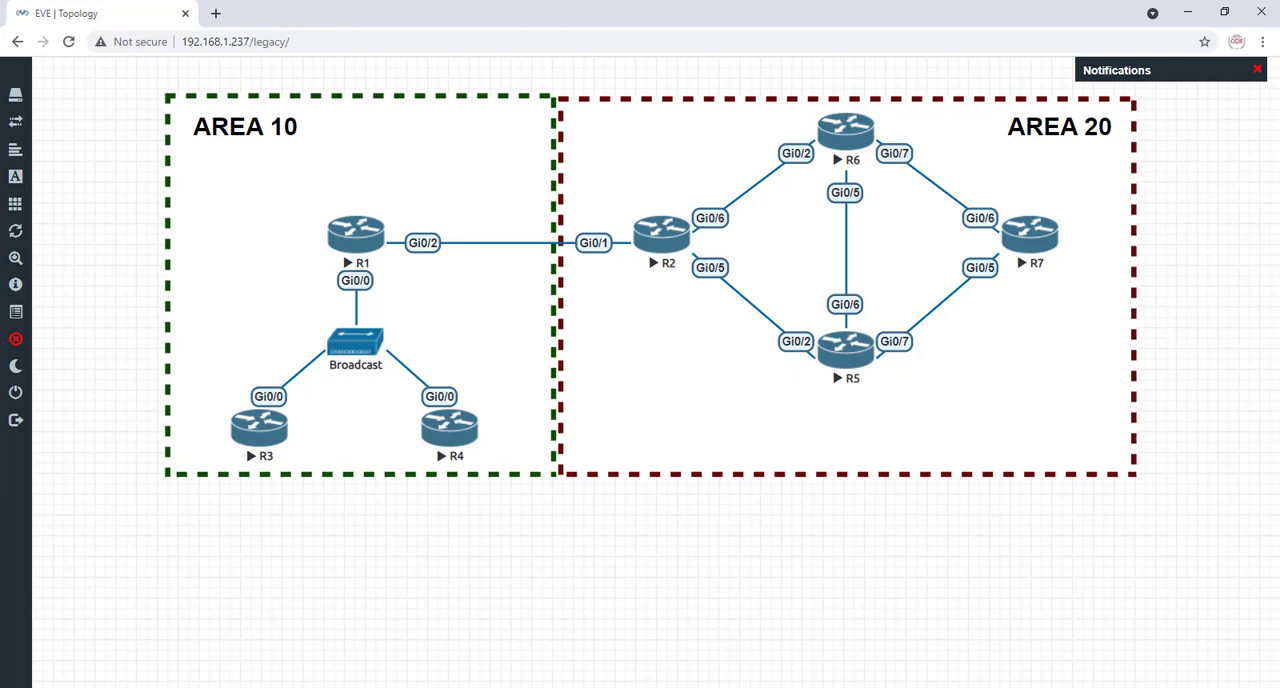
mouse_move(824, 180)
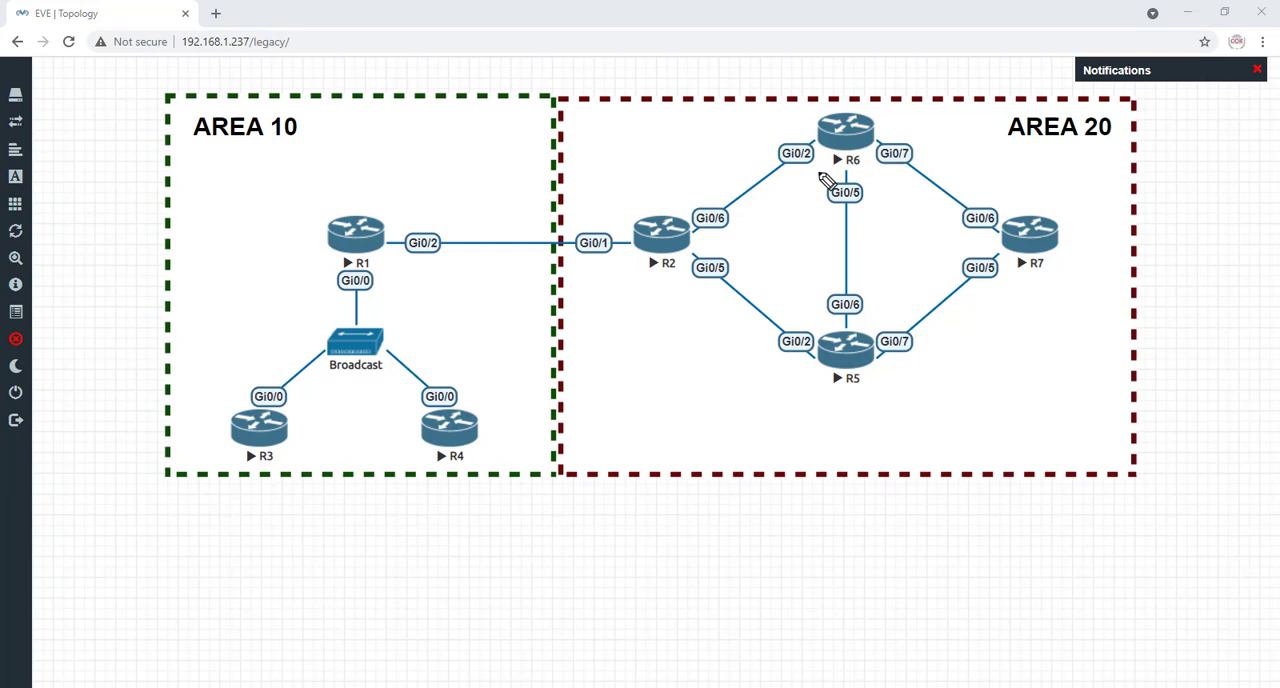
mouse_move(800, 176)
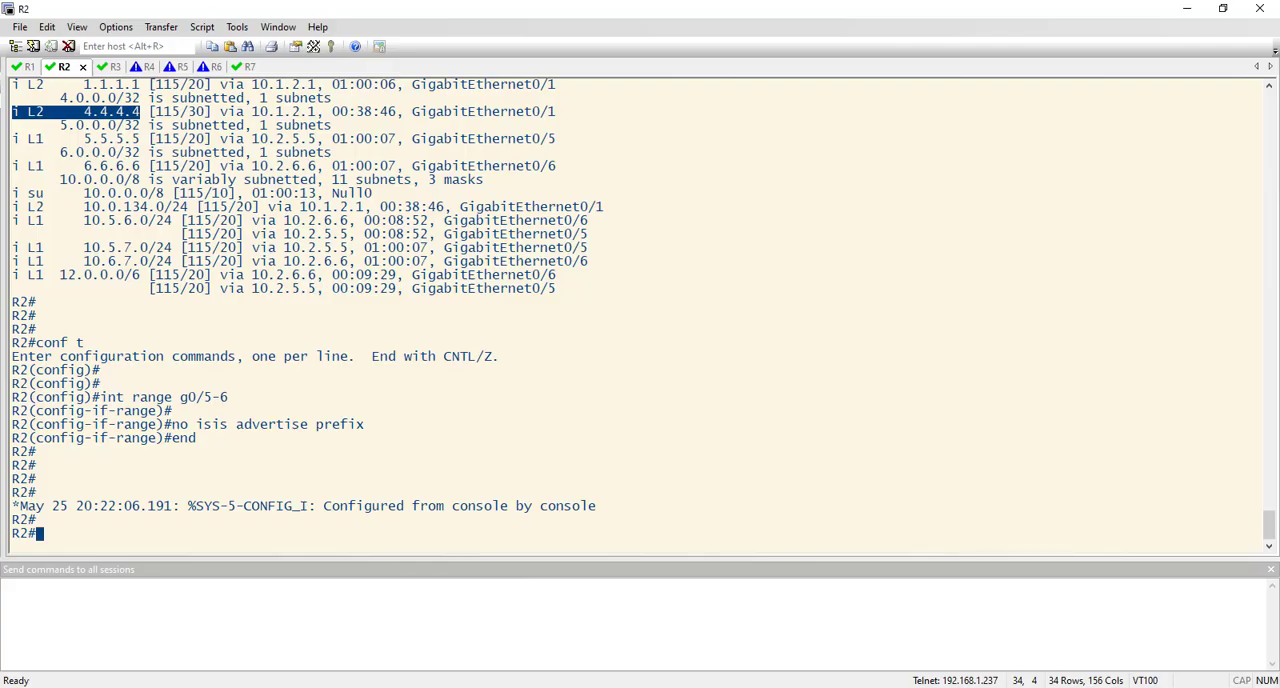
mouse_move(220, 84)
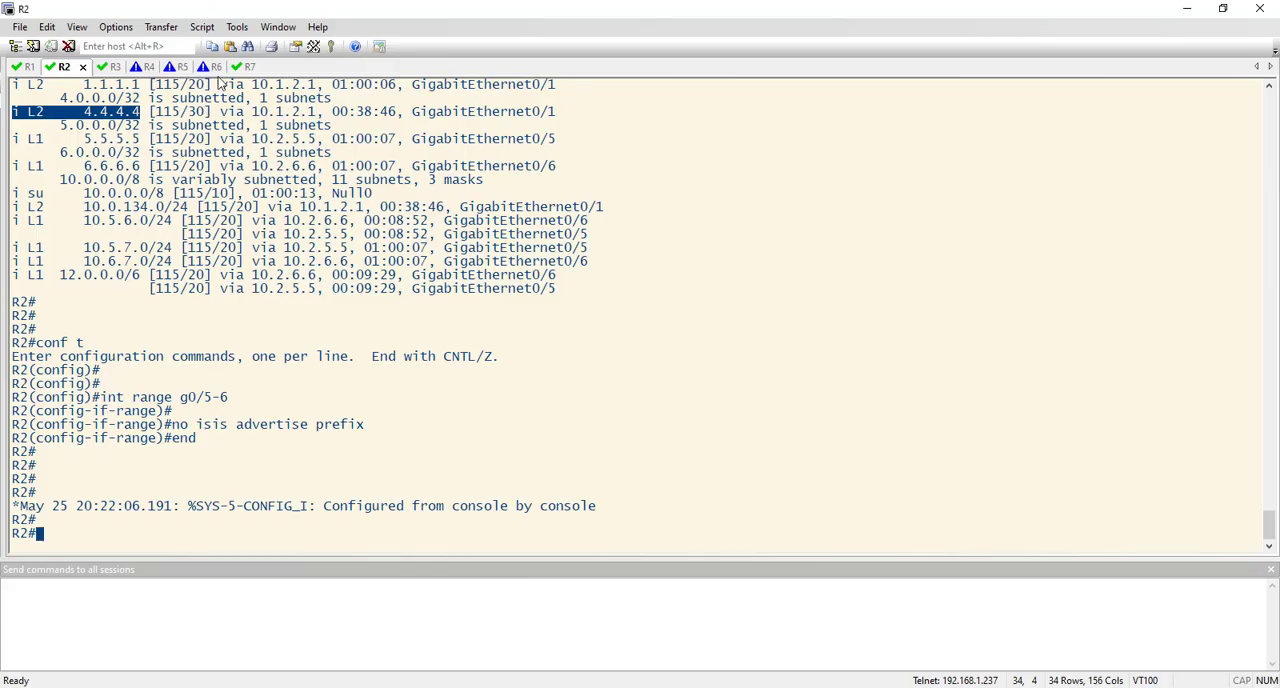
On R5 under router isis LAB, set 'passive-interface lo0' and 'advertise passive-only', then move to R6.
left_click(160, 66)
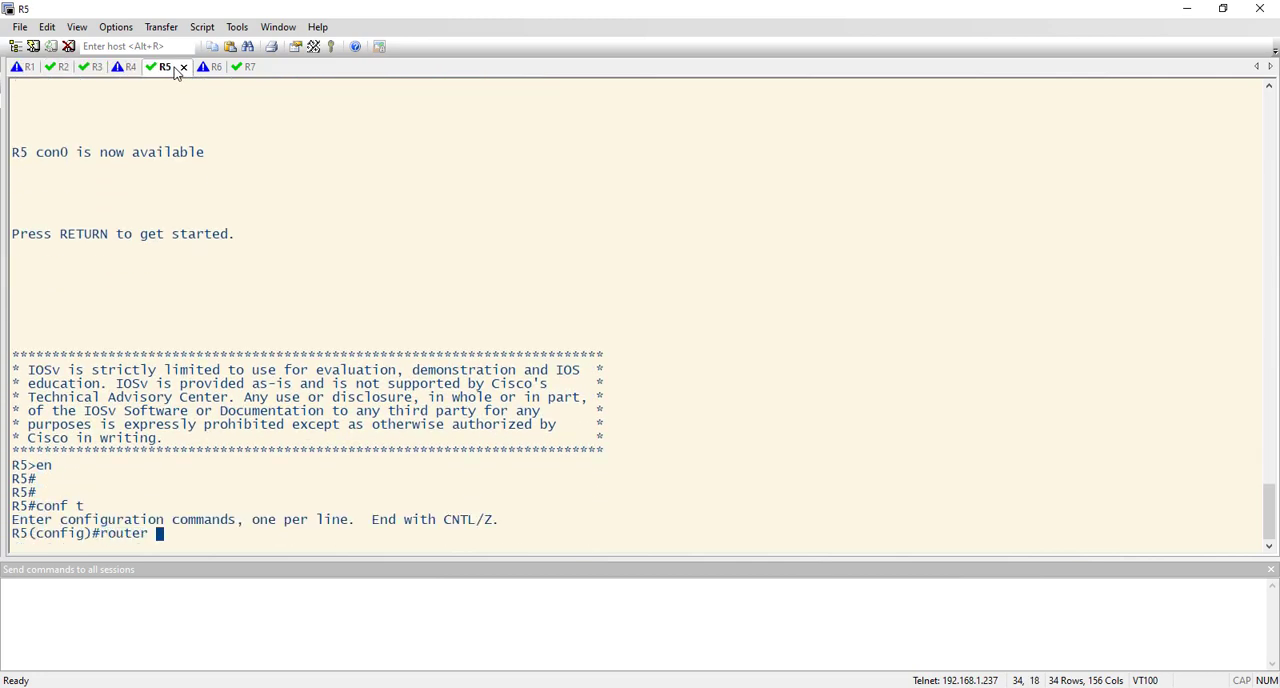
type("isis LAB")
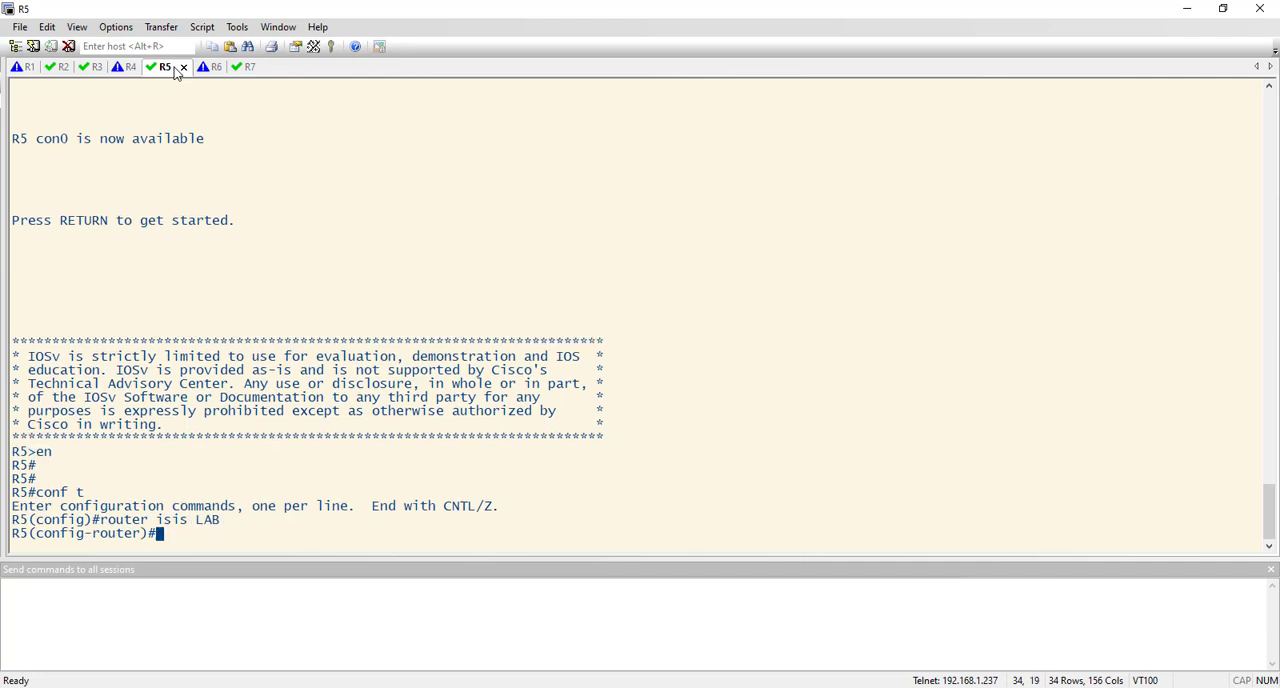
type("passive")
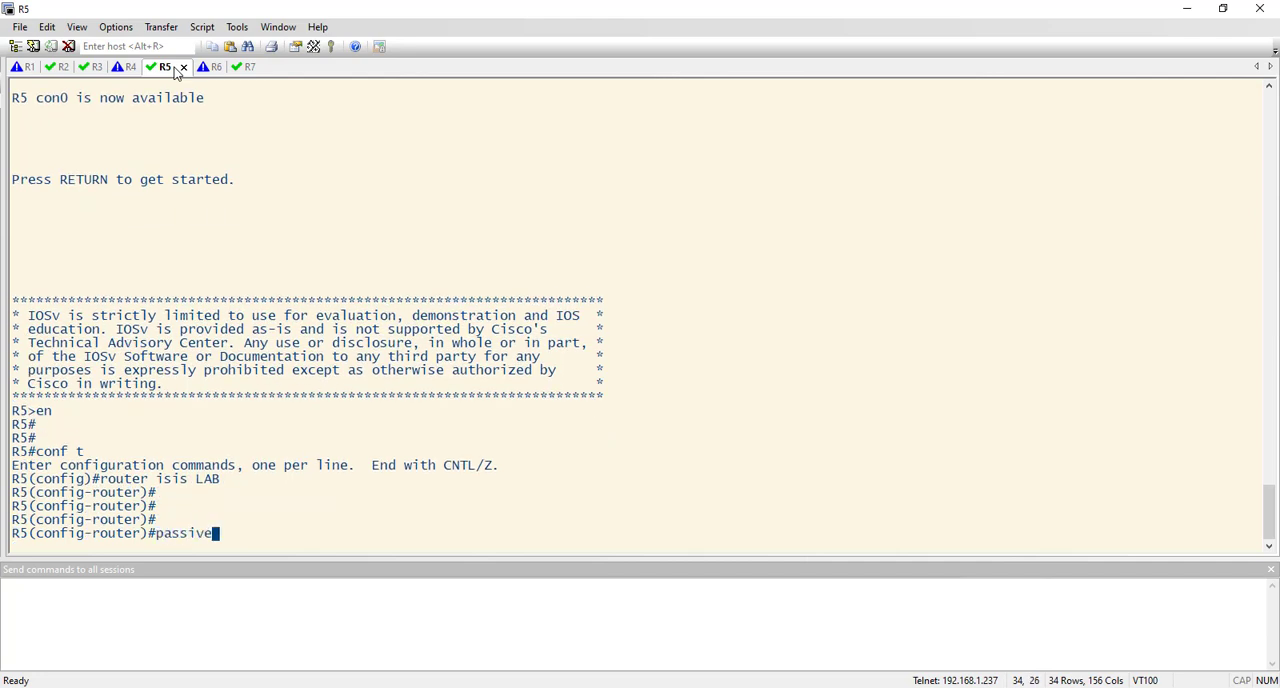
type("-interface lo0")
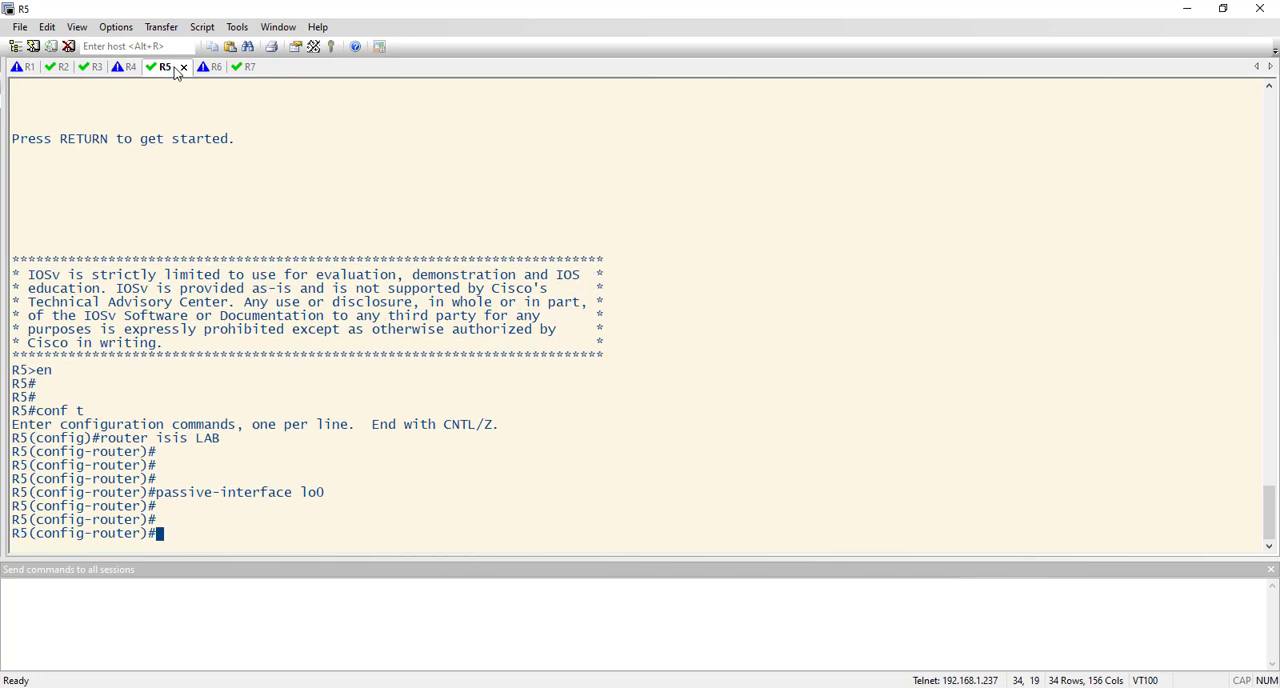
type("advertise")
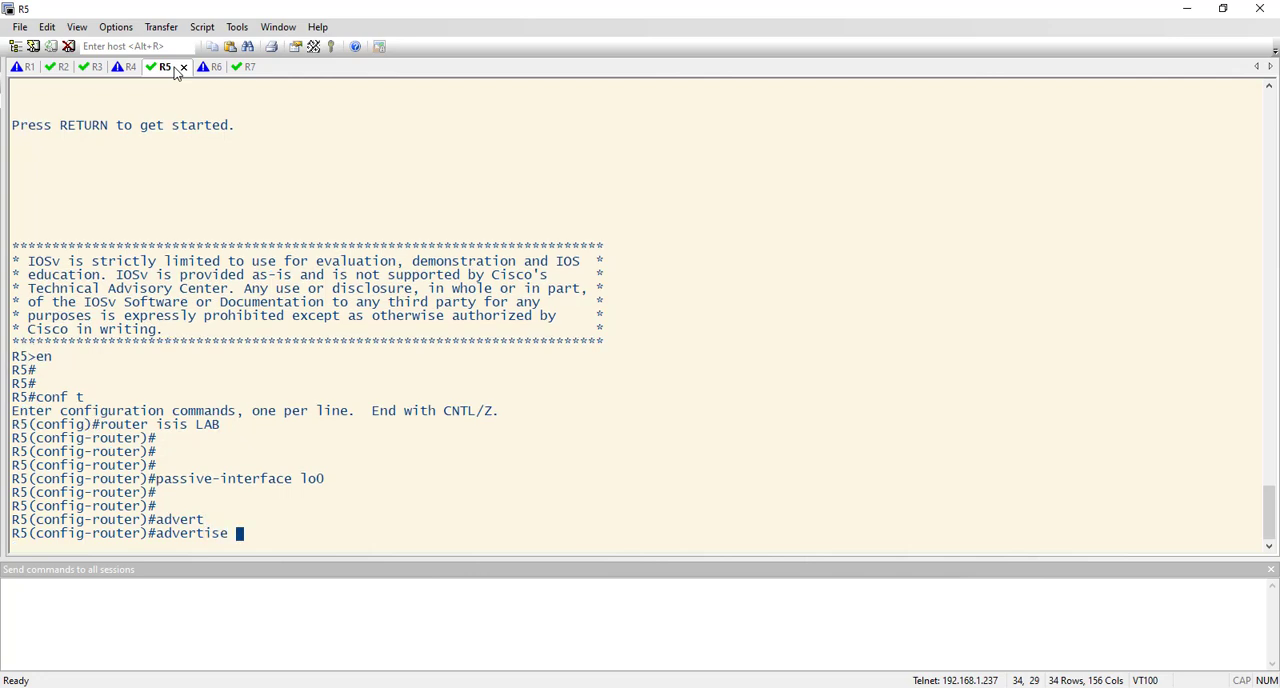
type("passive-on")
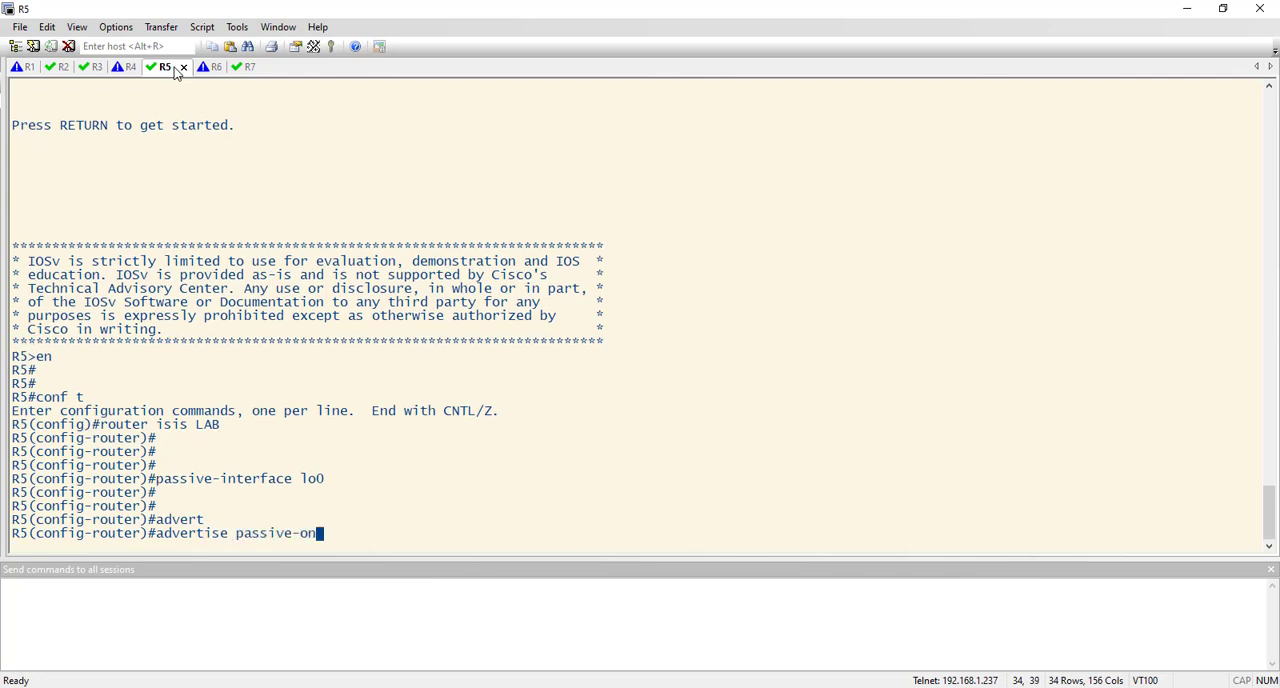
key("Return")
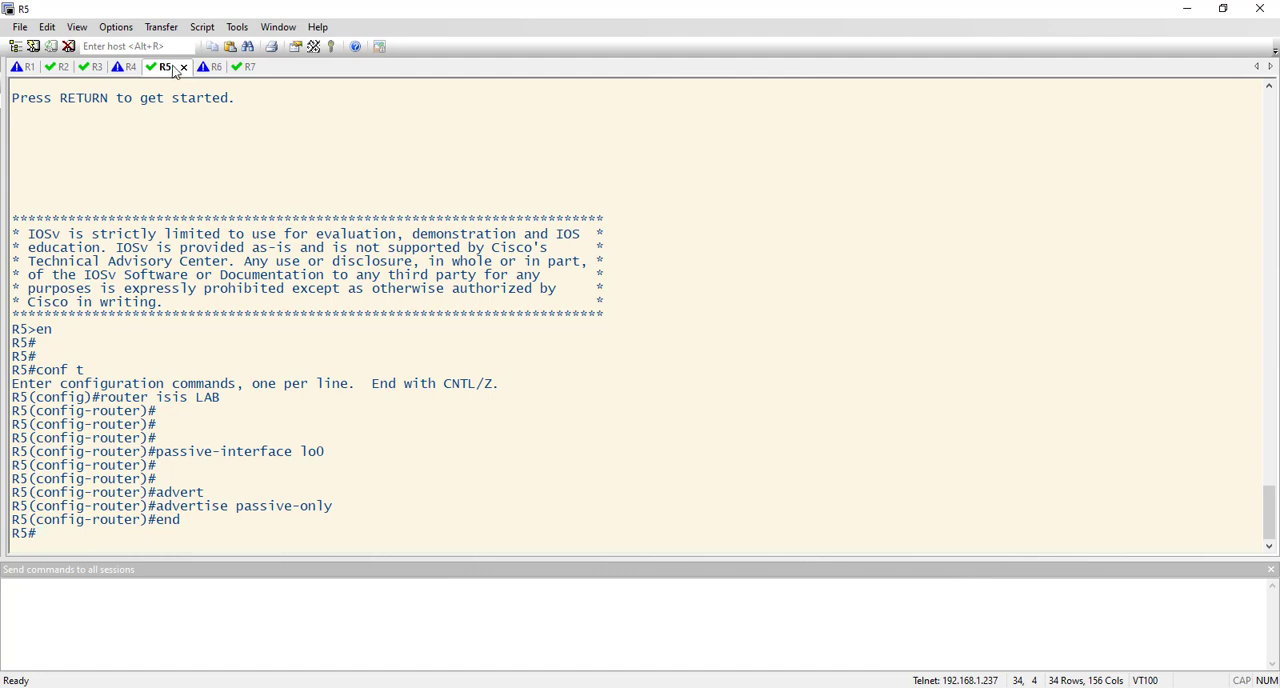
left_click(198, 66)
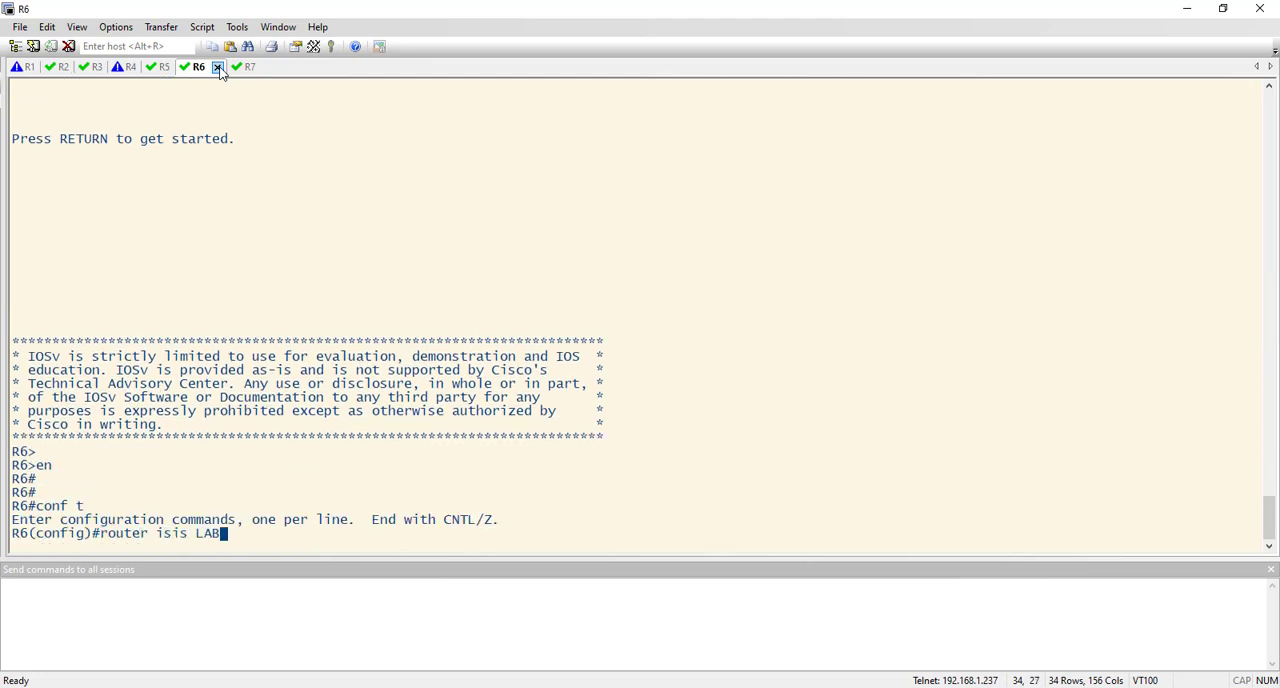
Under router isis LAB on R6, make lo0 passive and set advertise passive-only.
key("Return")
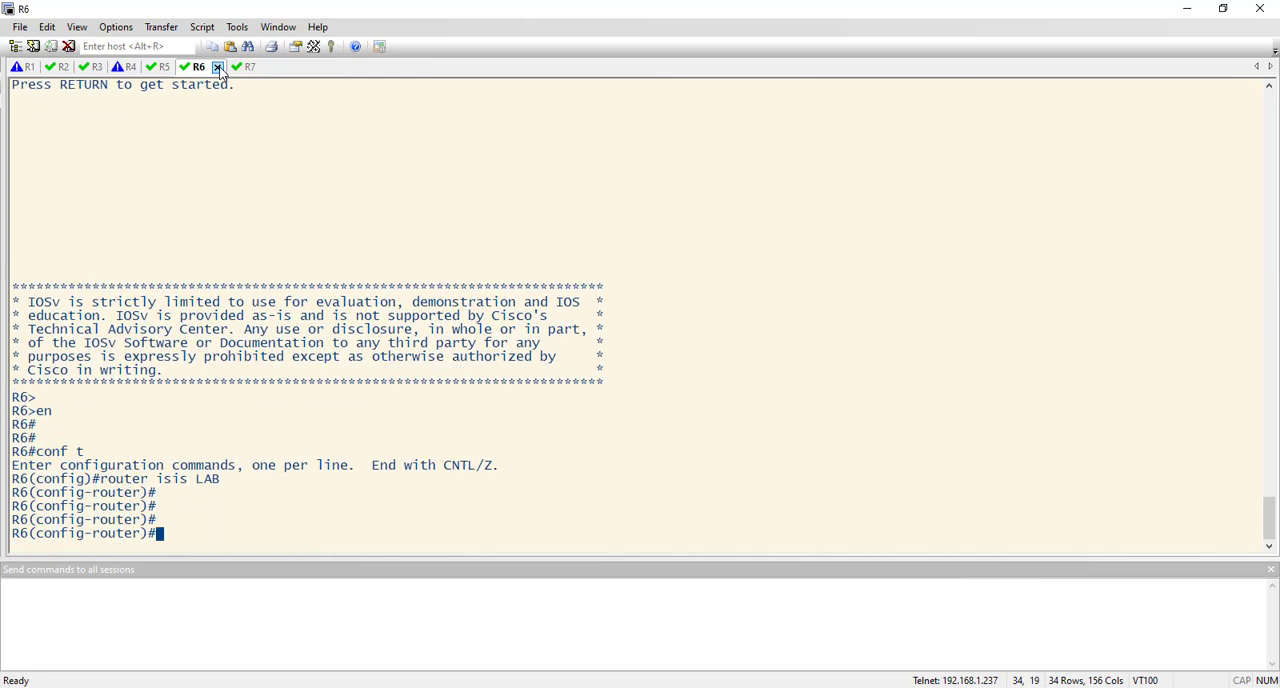
type("passive-interface lo0")
type("advertise passive-only")
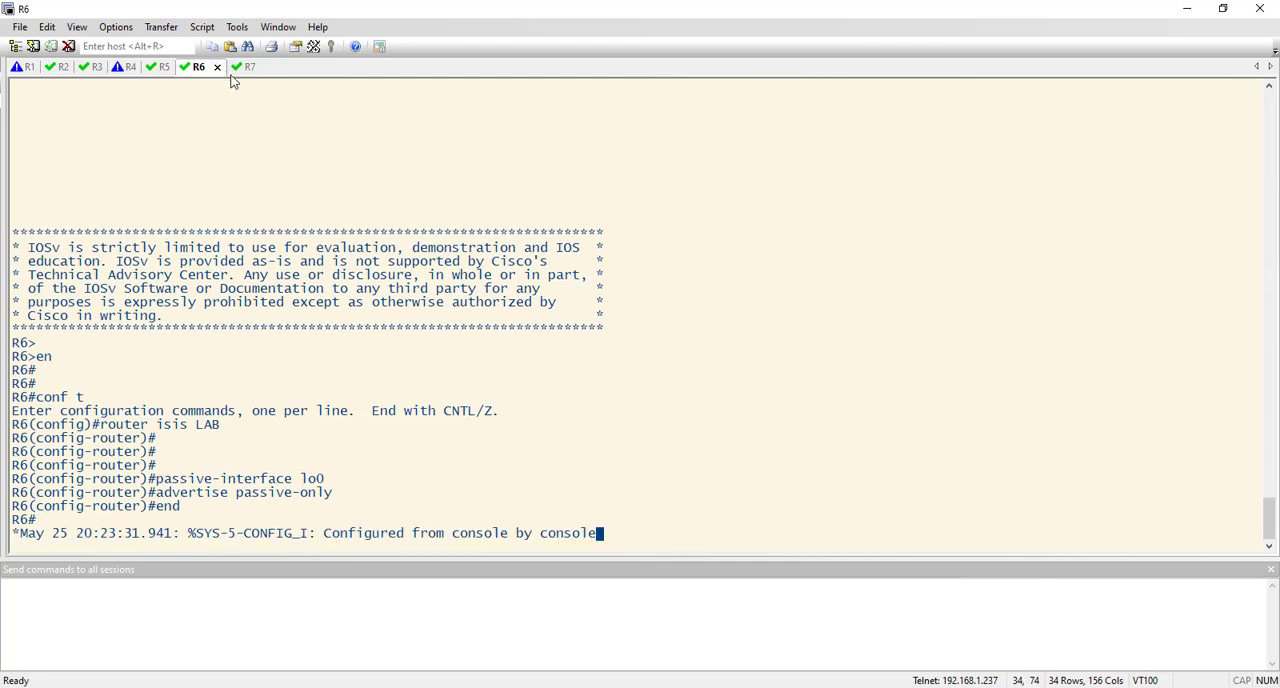
On R7 rerun 'show ip route isis | b Gate' to confirm only default, 5.5.5.5 and 6.6.6.6 remain.
left_click(230, 66)
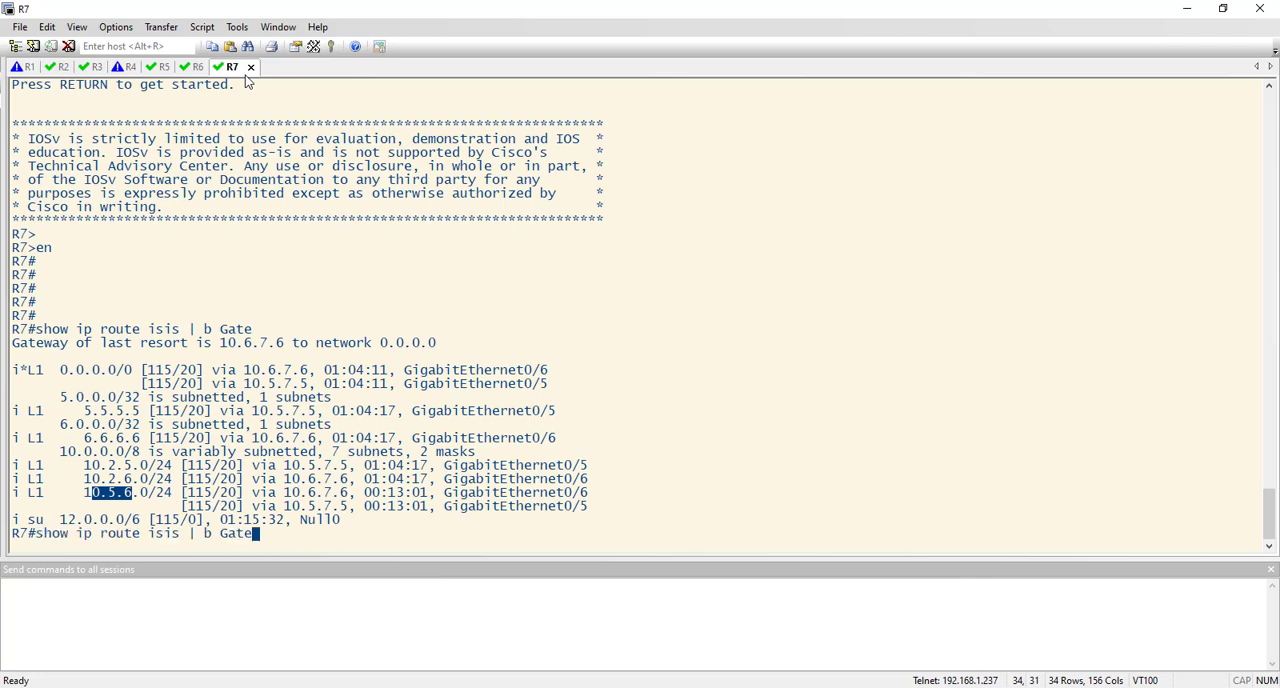
key("Return")
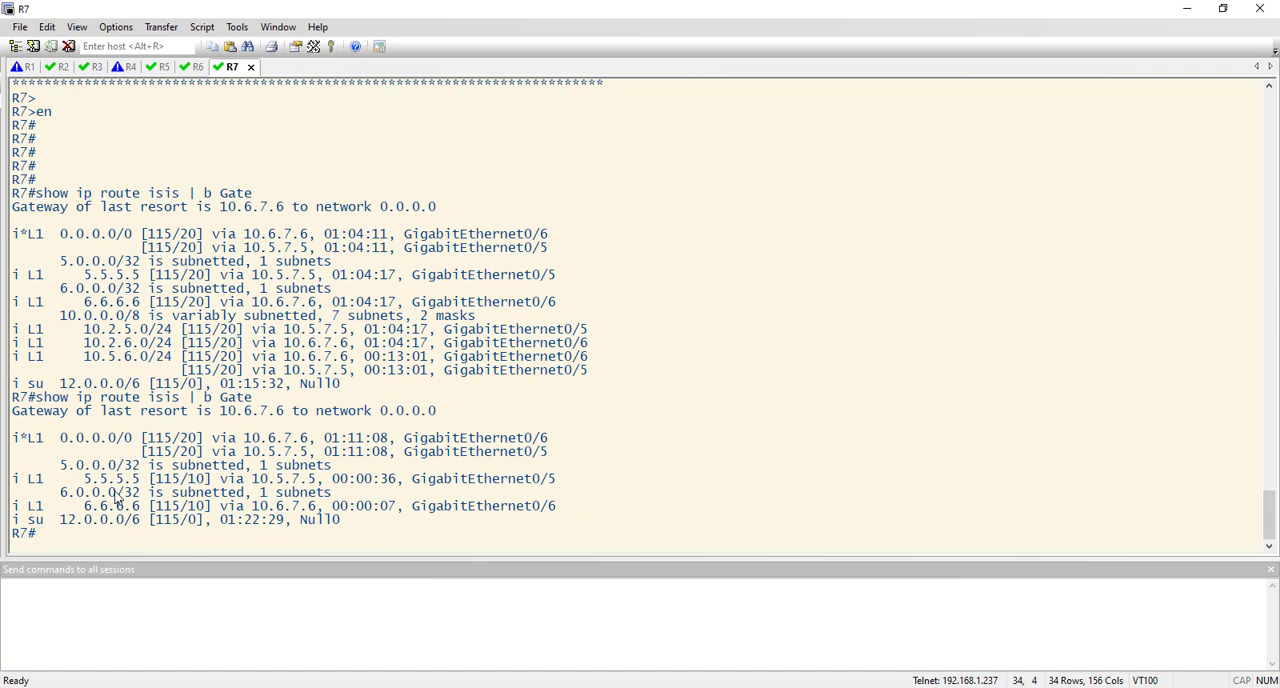
mouse_move(170, 332)
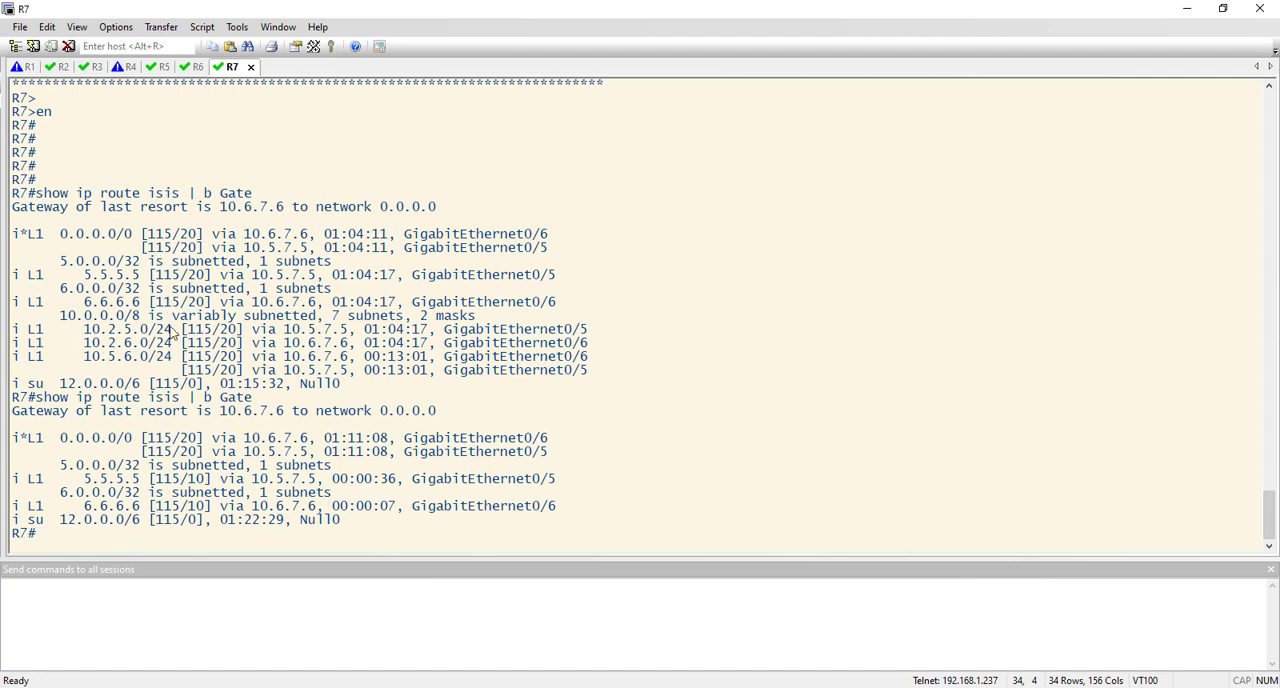
mouse_move(156, 464)
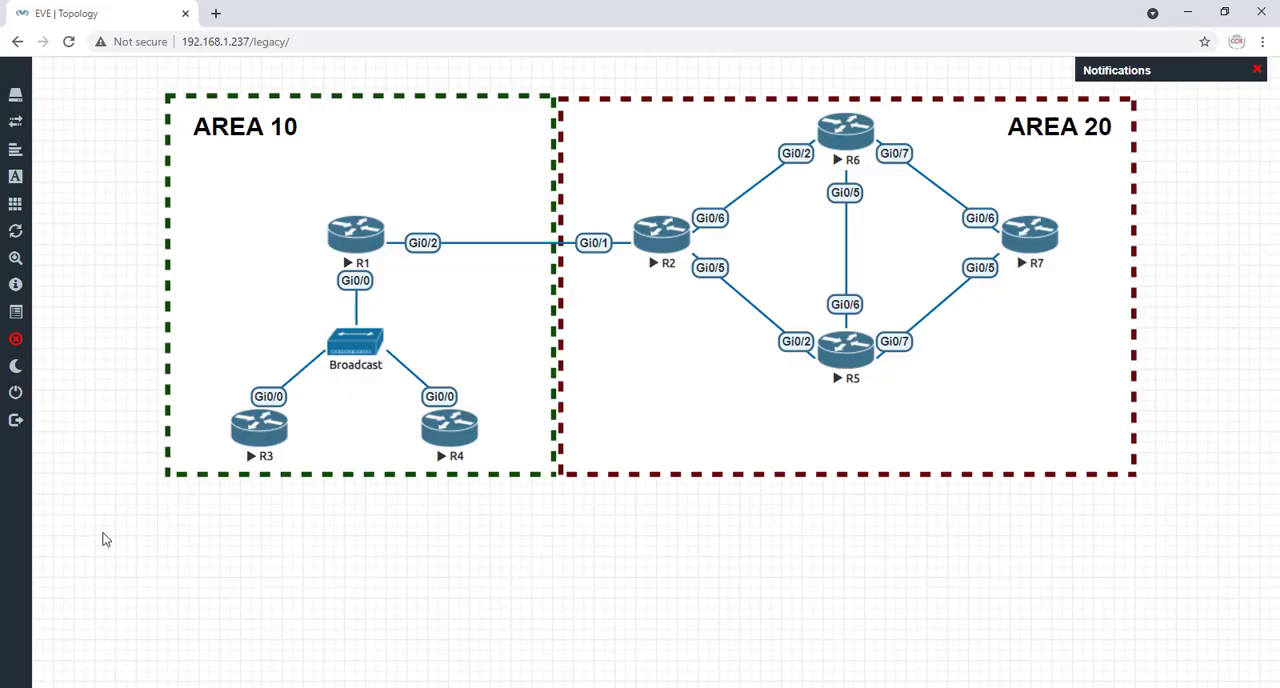
mouse_move(1060, 252)
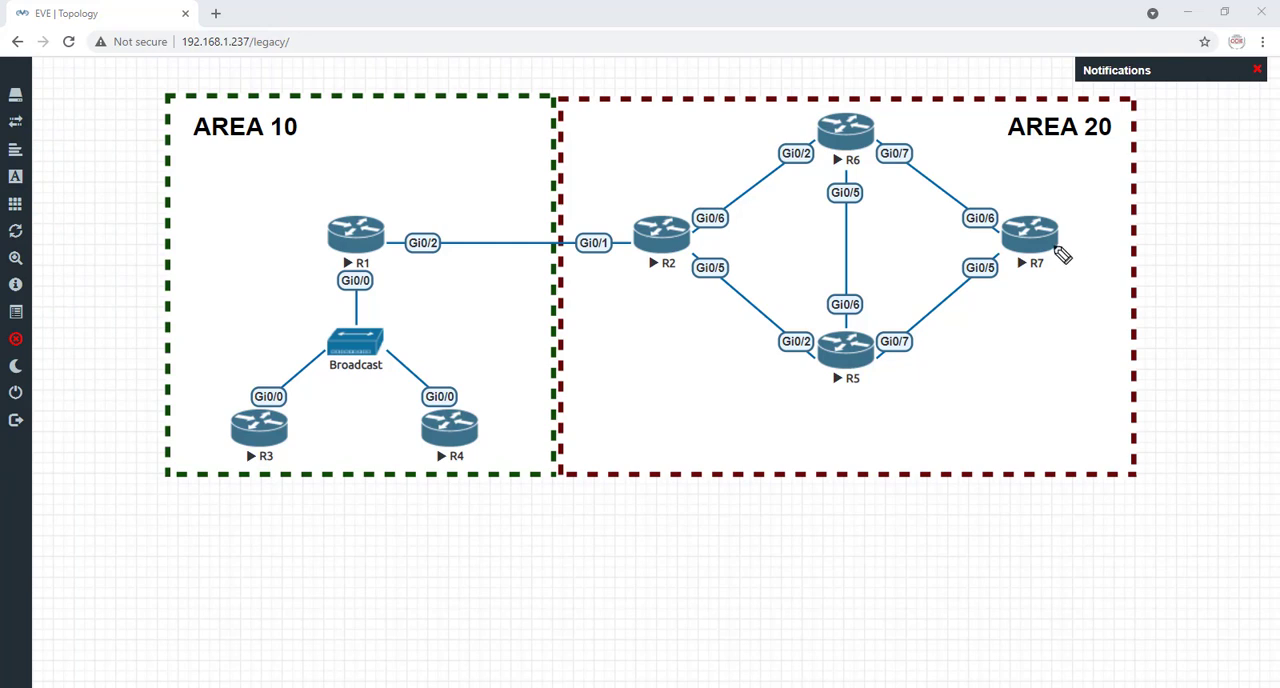
mouse_move(1094, 252)
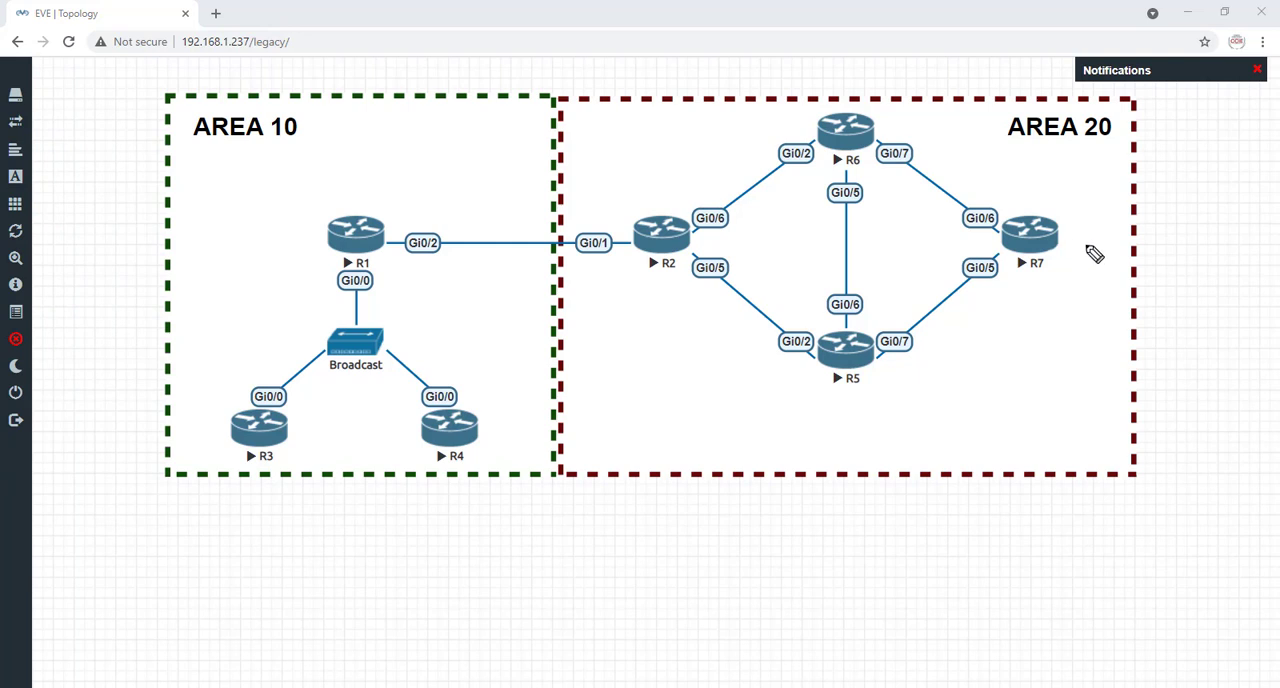